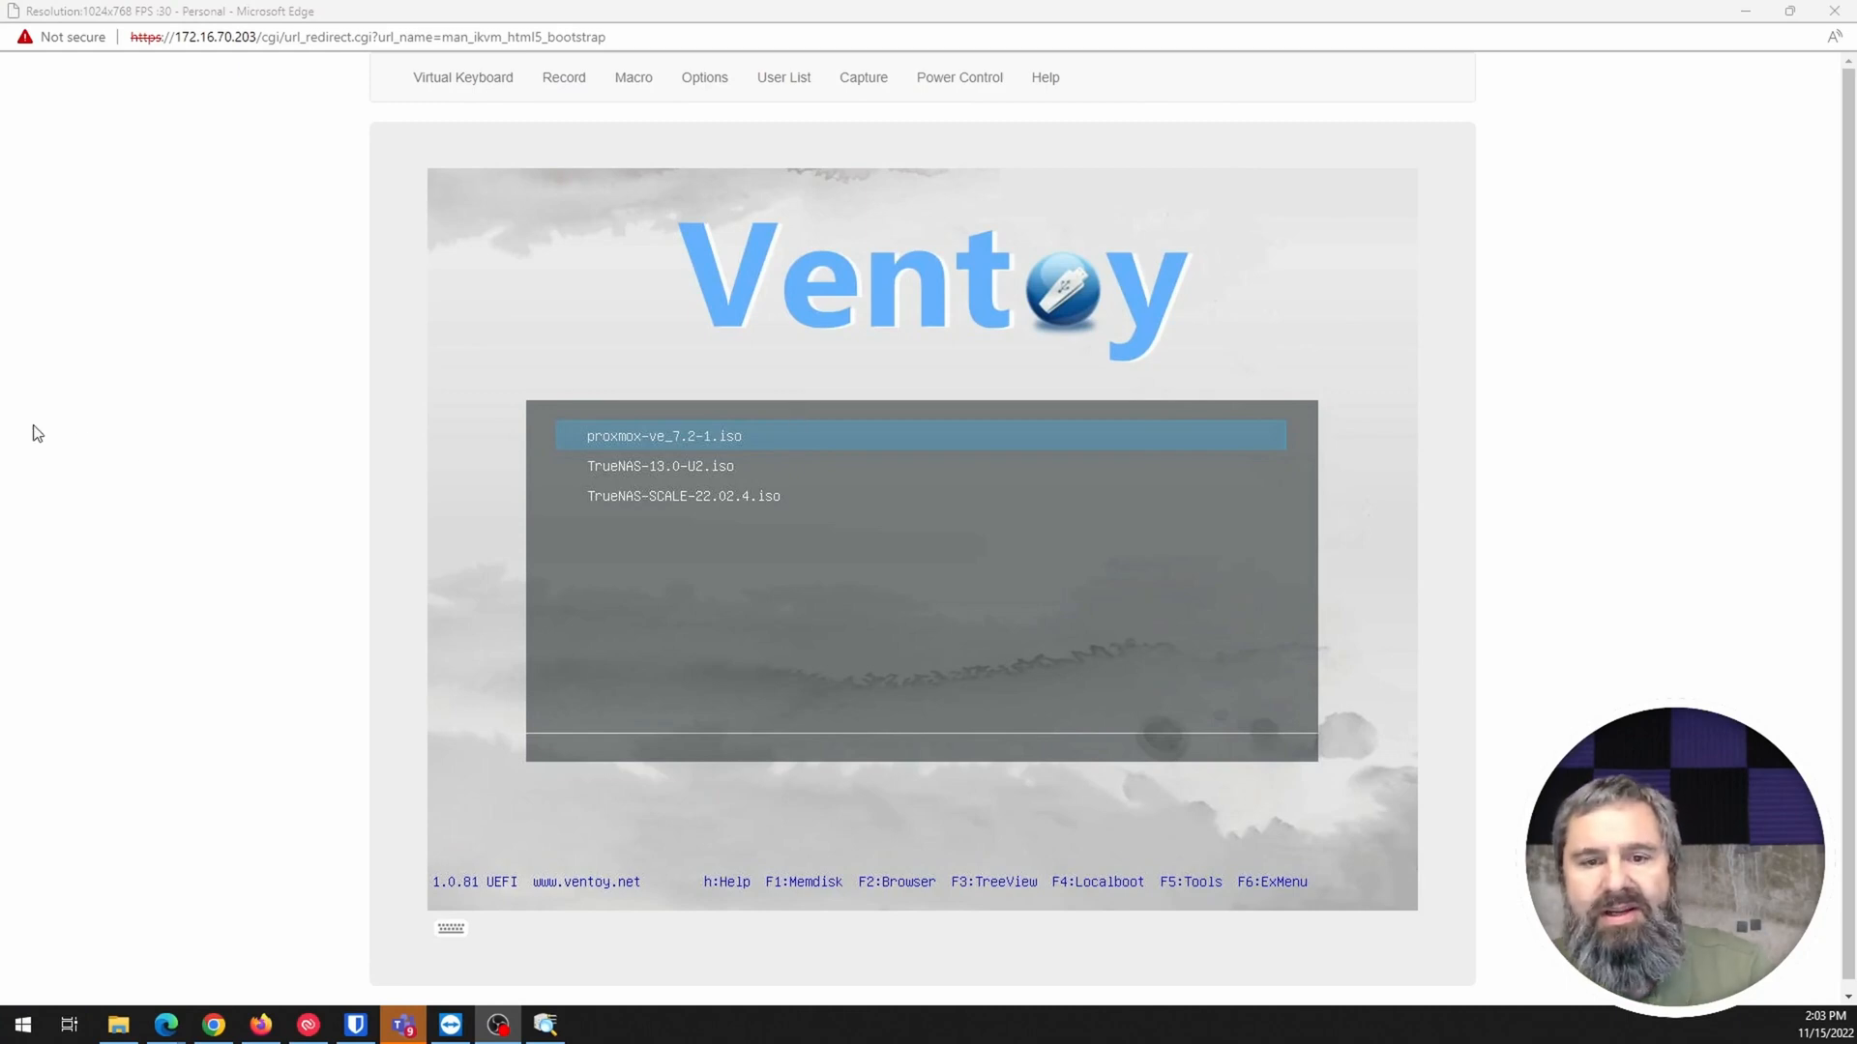
pyautogui.moveTo(393, 317)
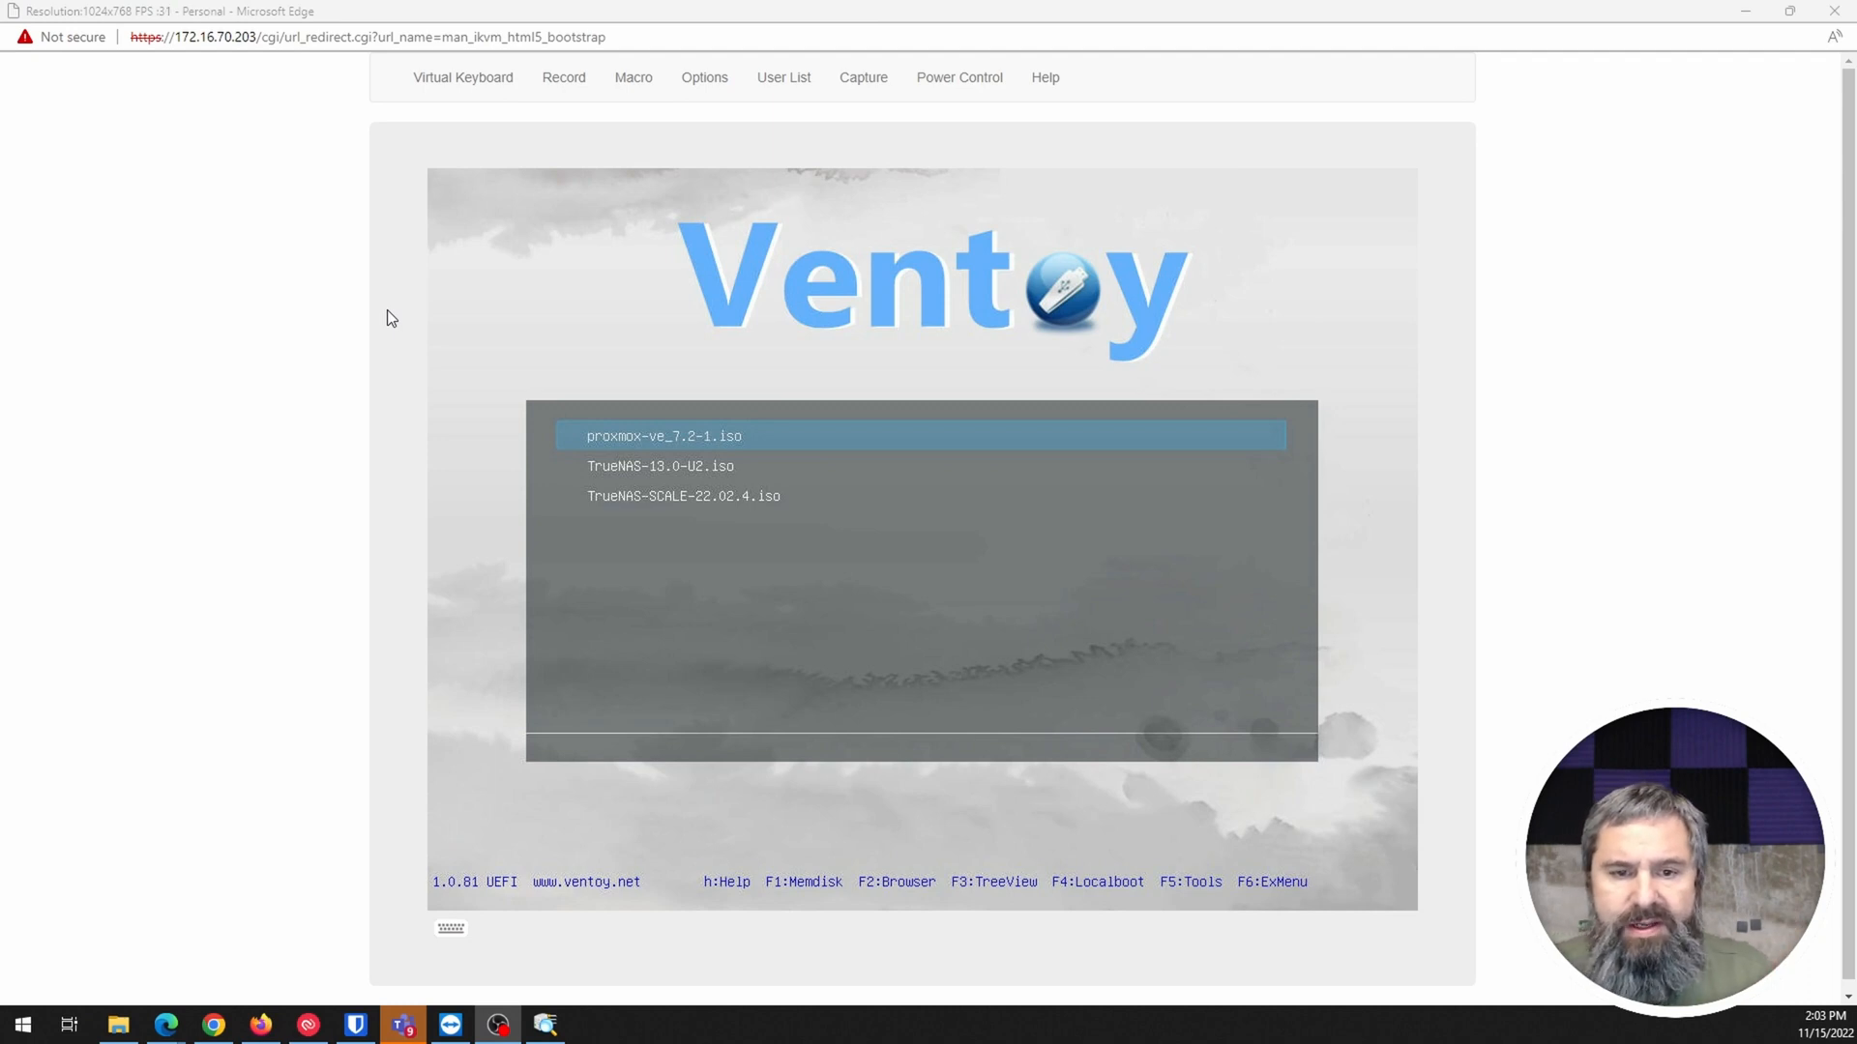
pyautogui.moveTo(1025, 536)
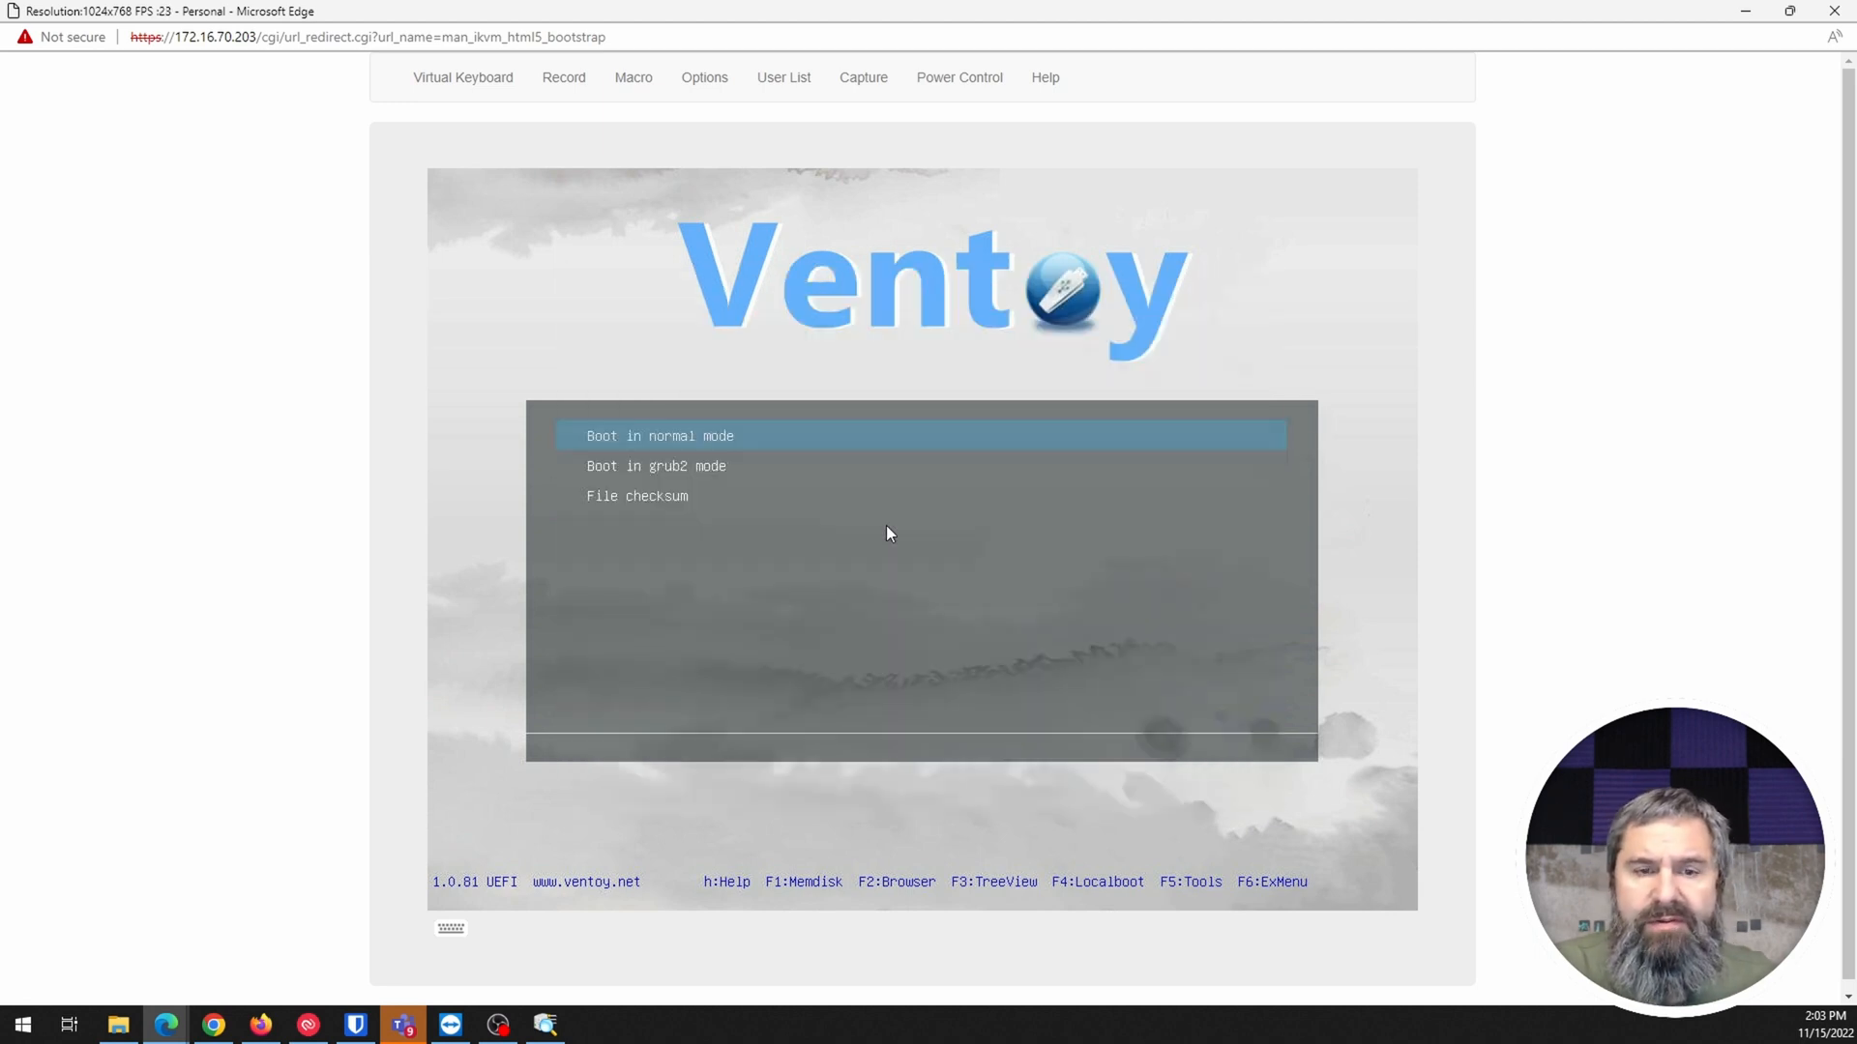
# Boot the TrueNAS-SCALE-22.02.4 ISO from Ventoy in grub2 mode
pyautogui.press('Down')
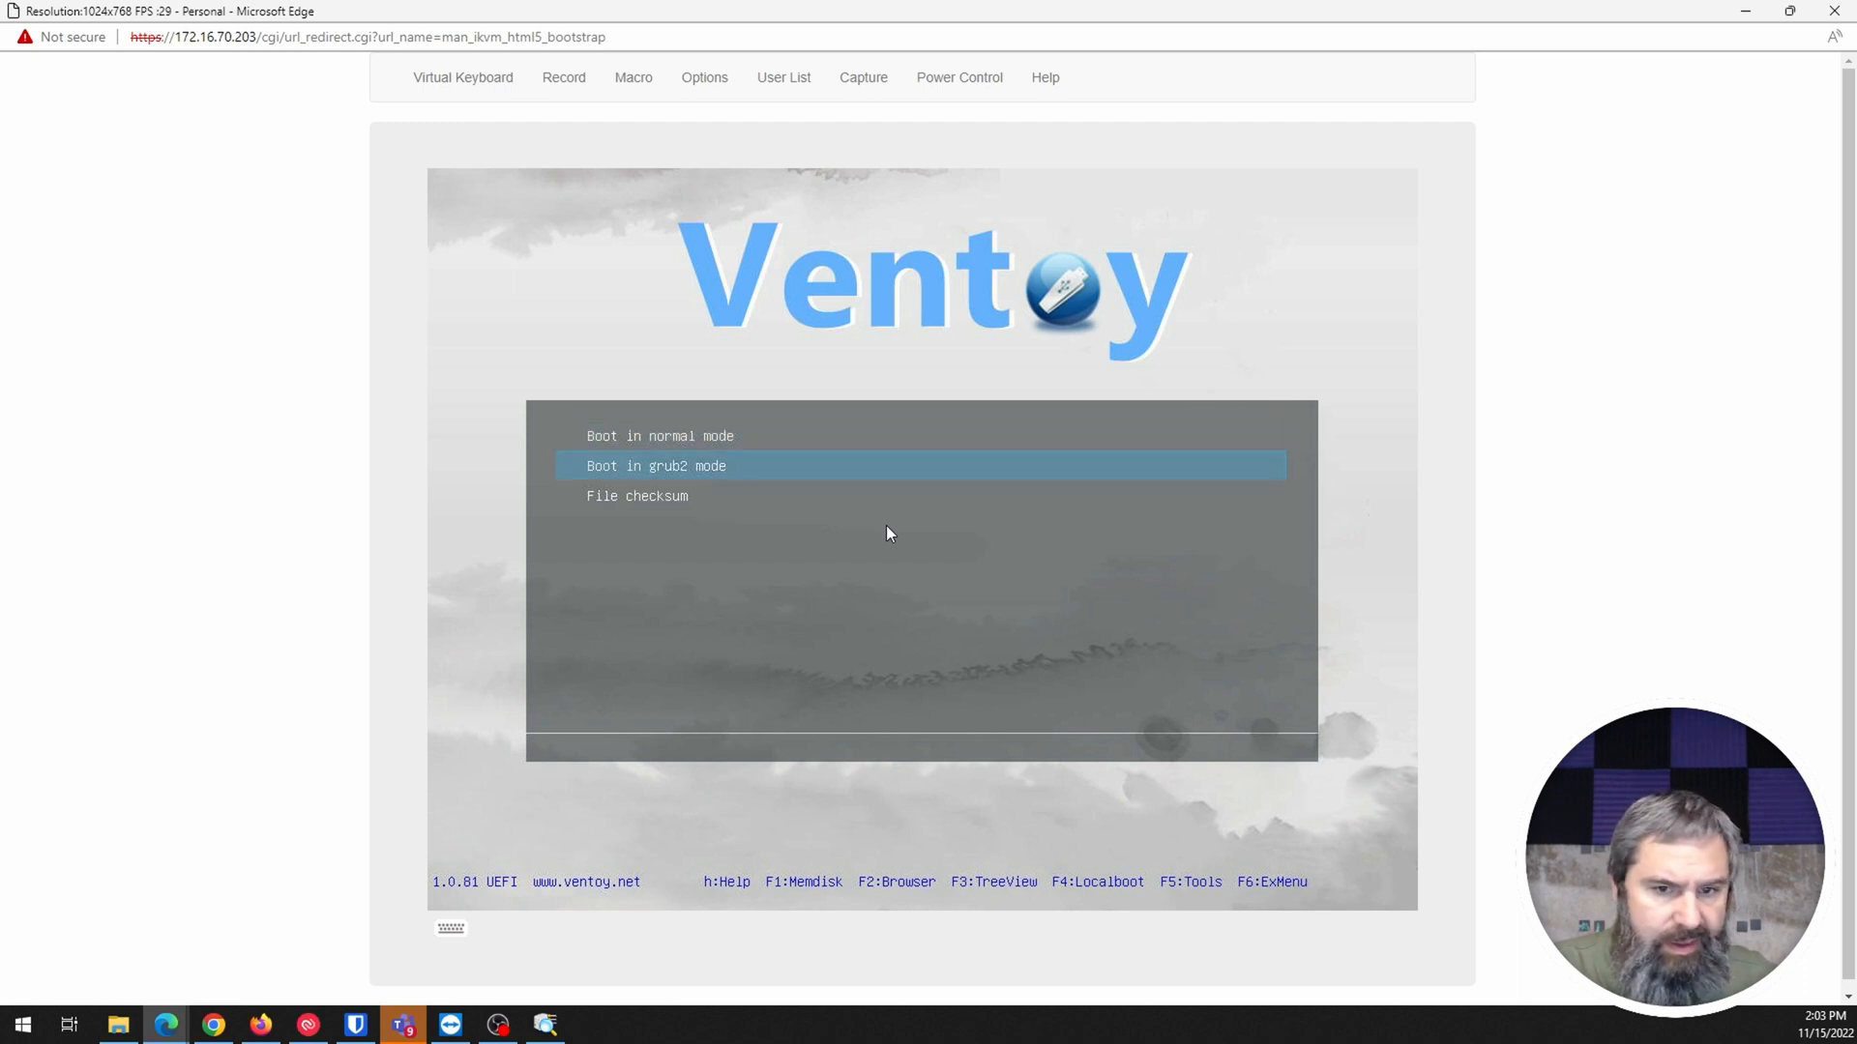
pyautogui.press('Return')
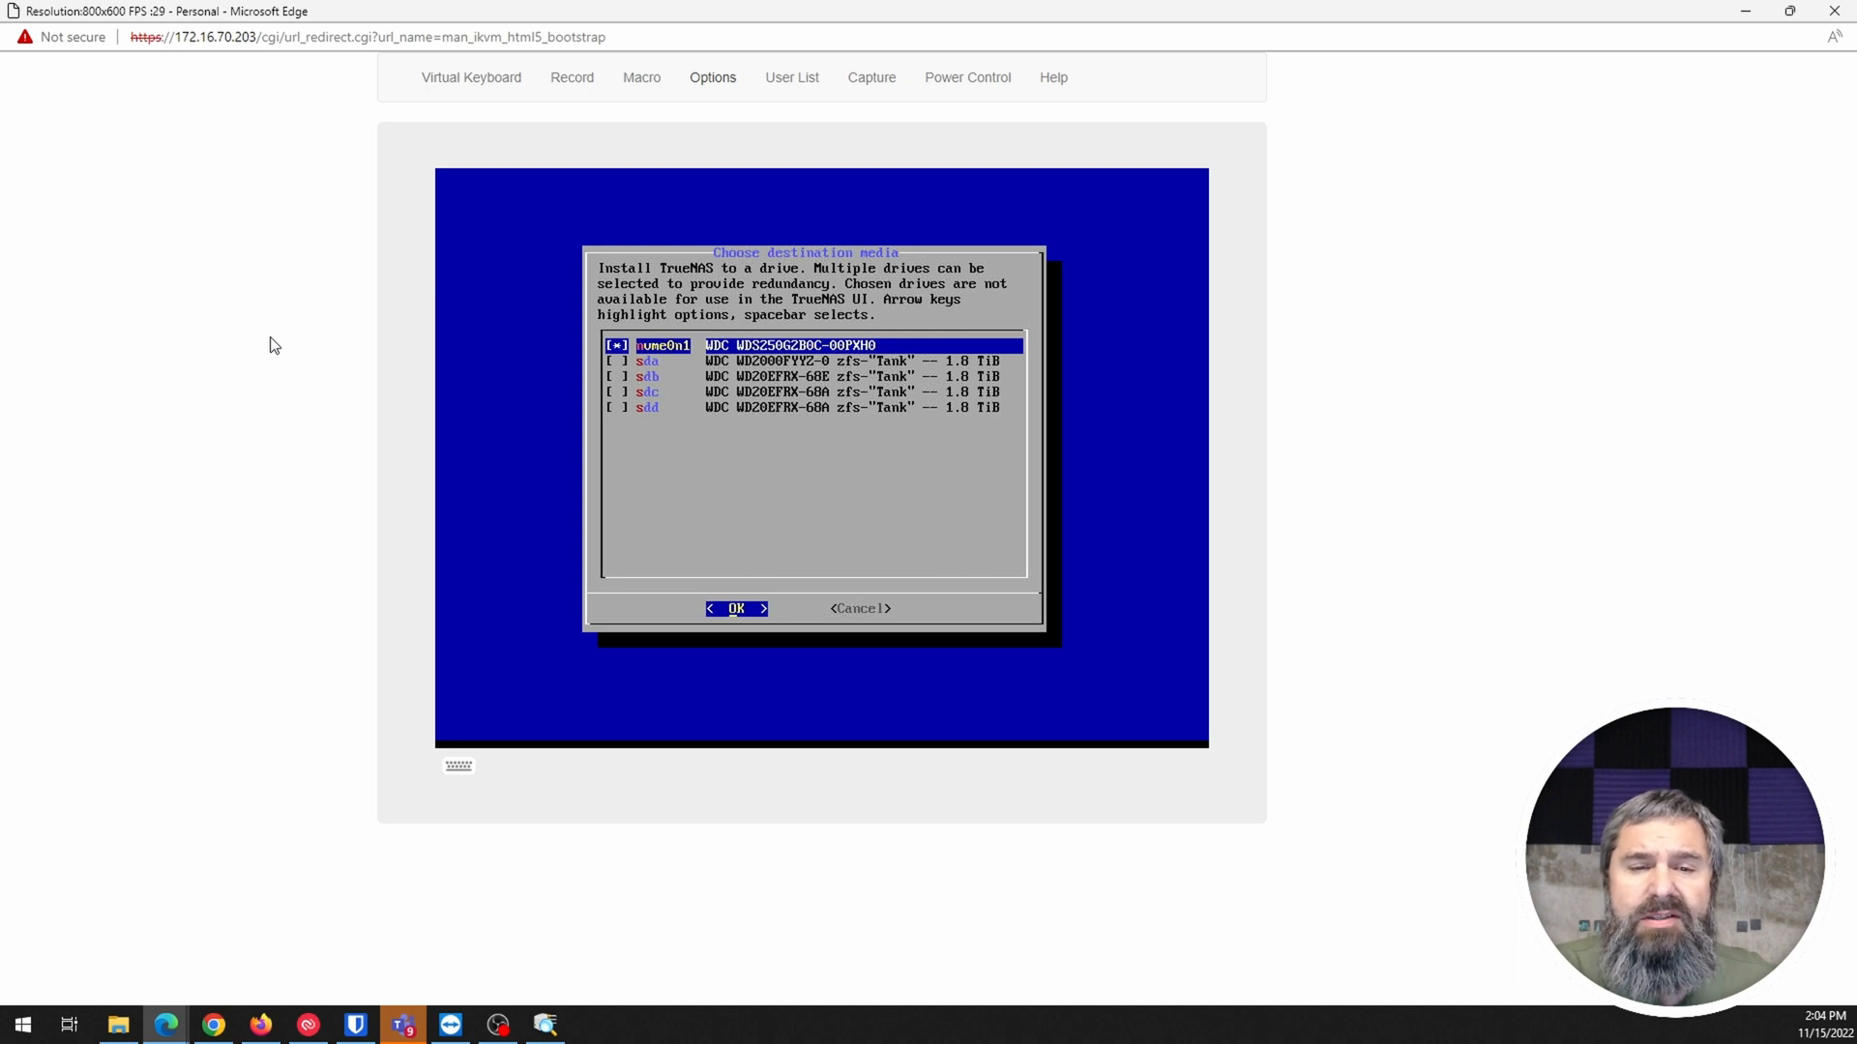
pyautogui.moveTo(729, 462)
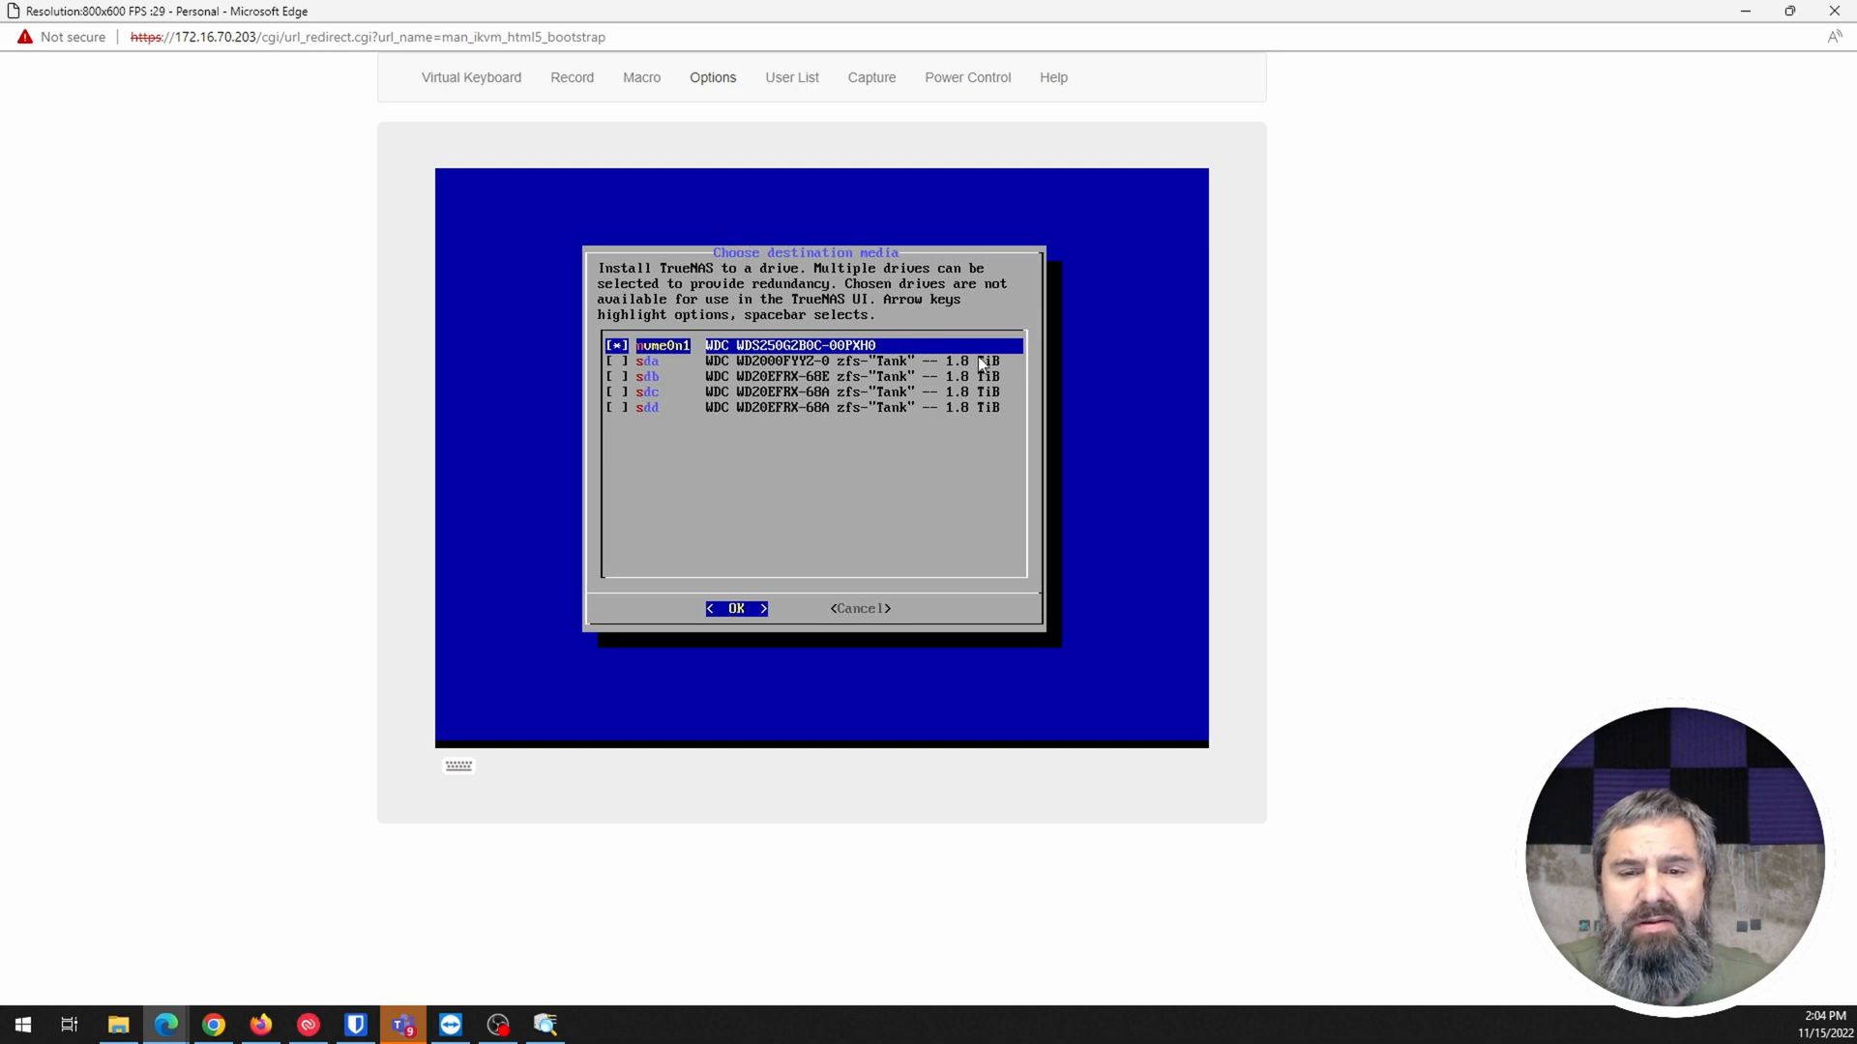
pyautogui.moveTo(783, 408)
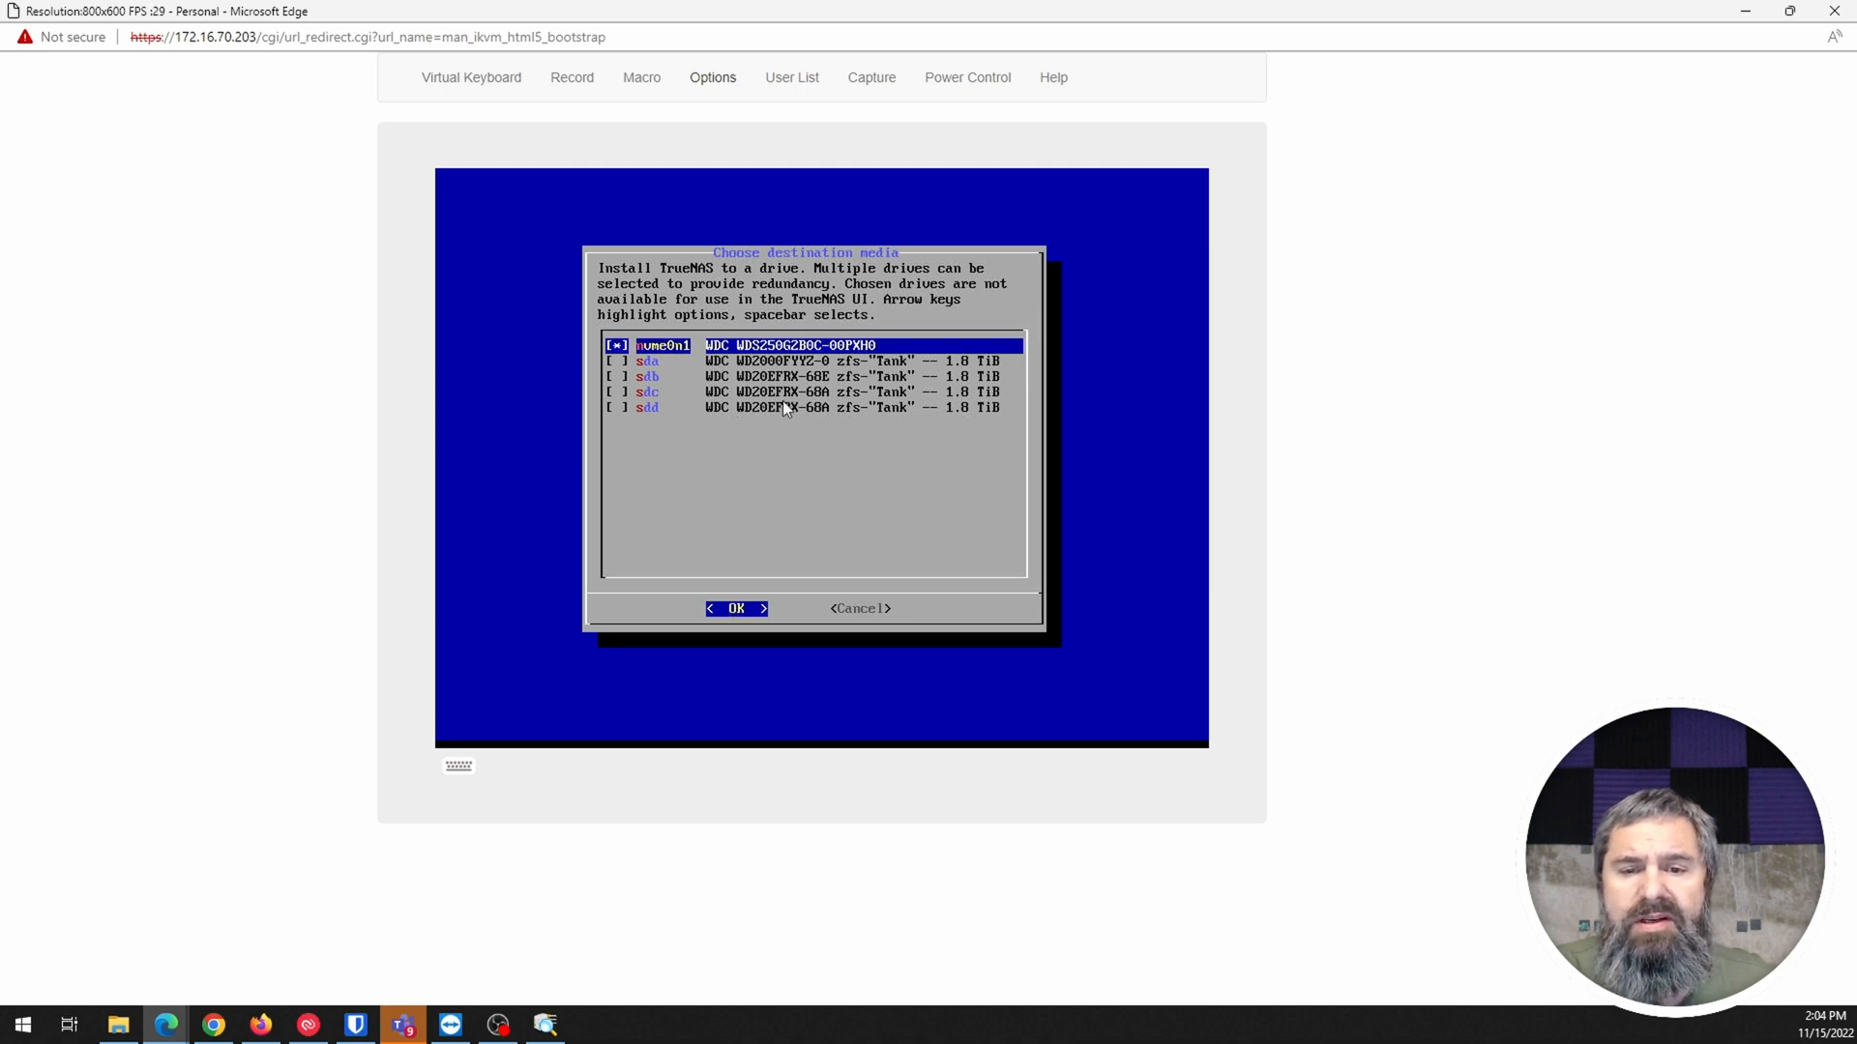
pyautogui.moveTo(906, 423)
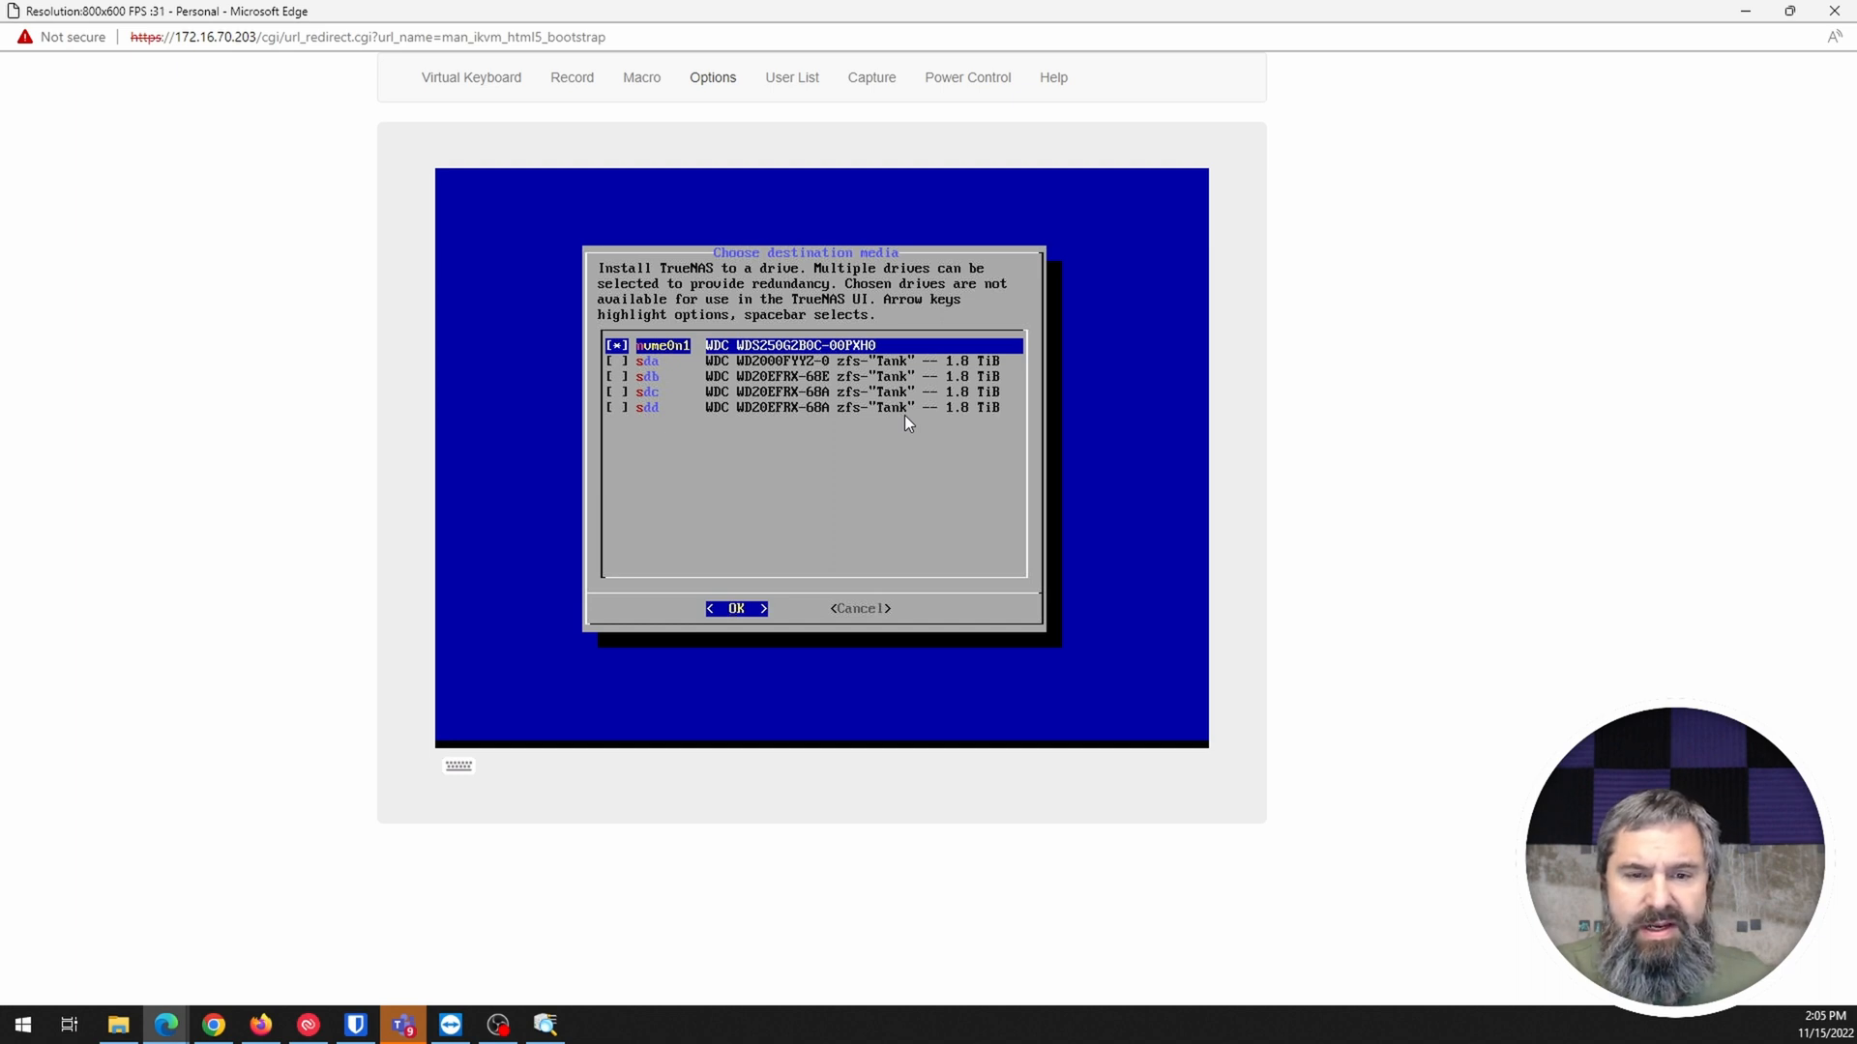
# Upgrade the existing TrueNAS install on nvme0n1, keeping its configuration
pyautogui.click(735, 608)
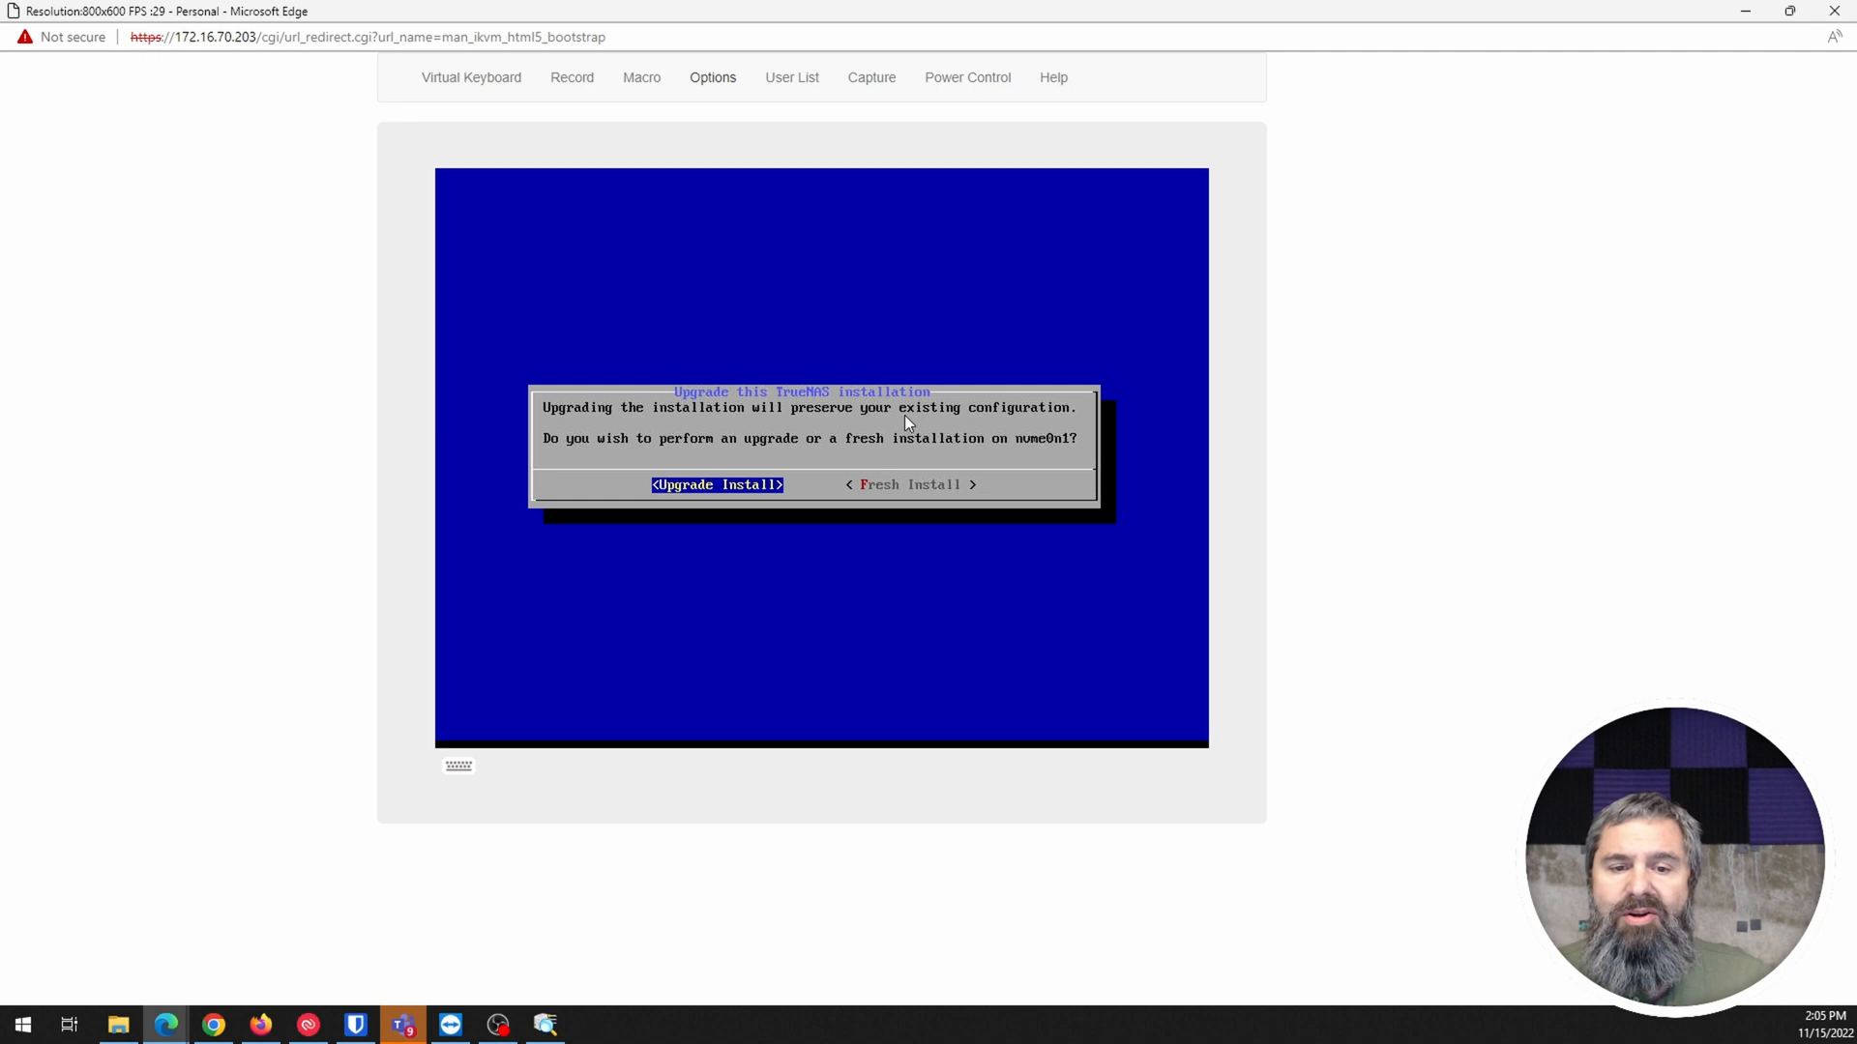
pyautogui.click(716, 484)
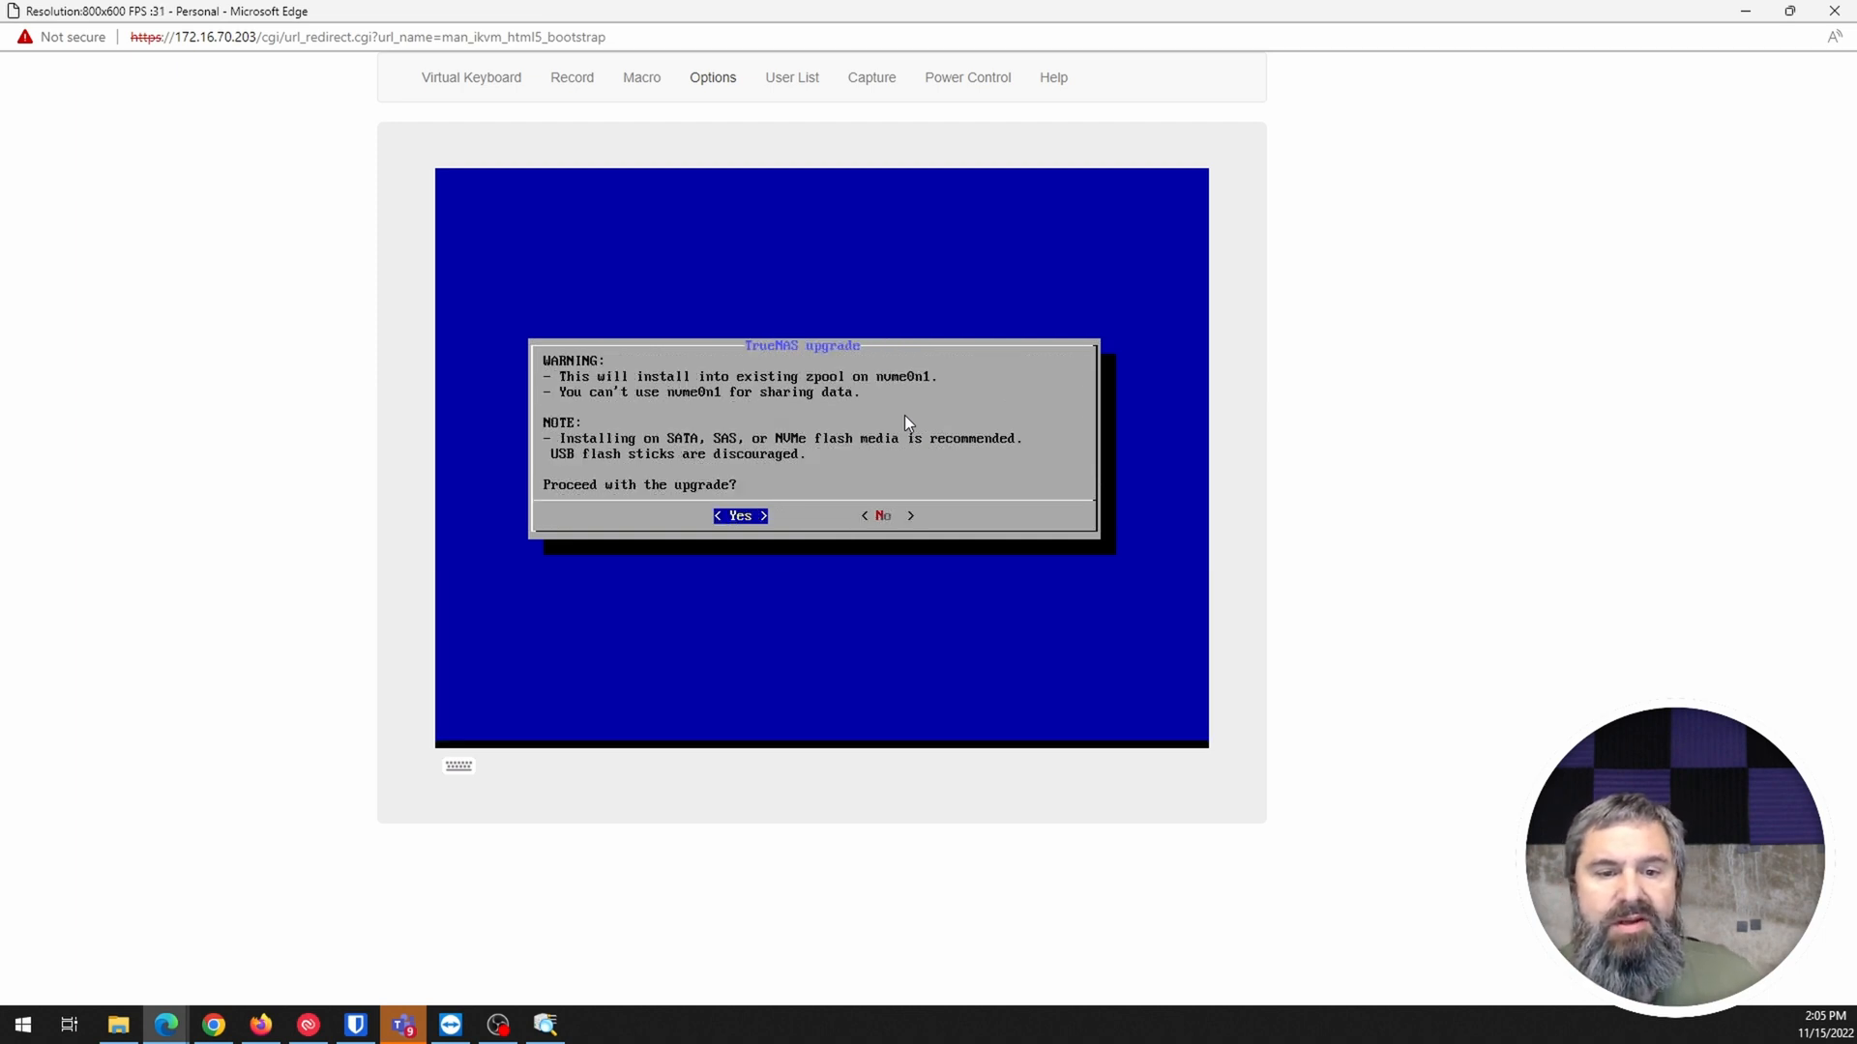
pyautogui.click(739, 515)
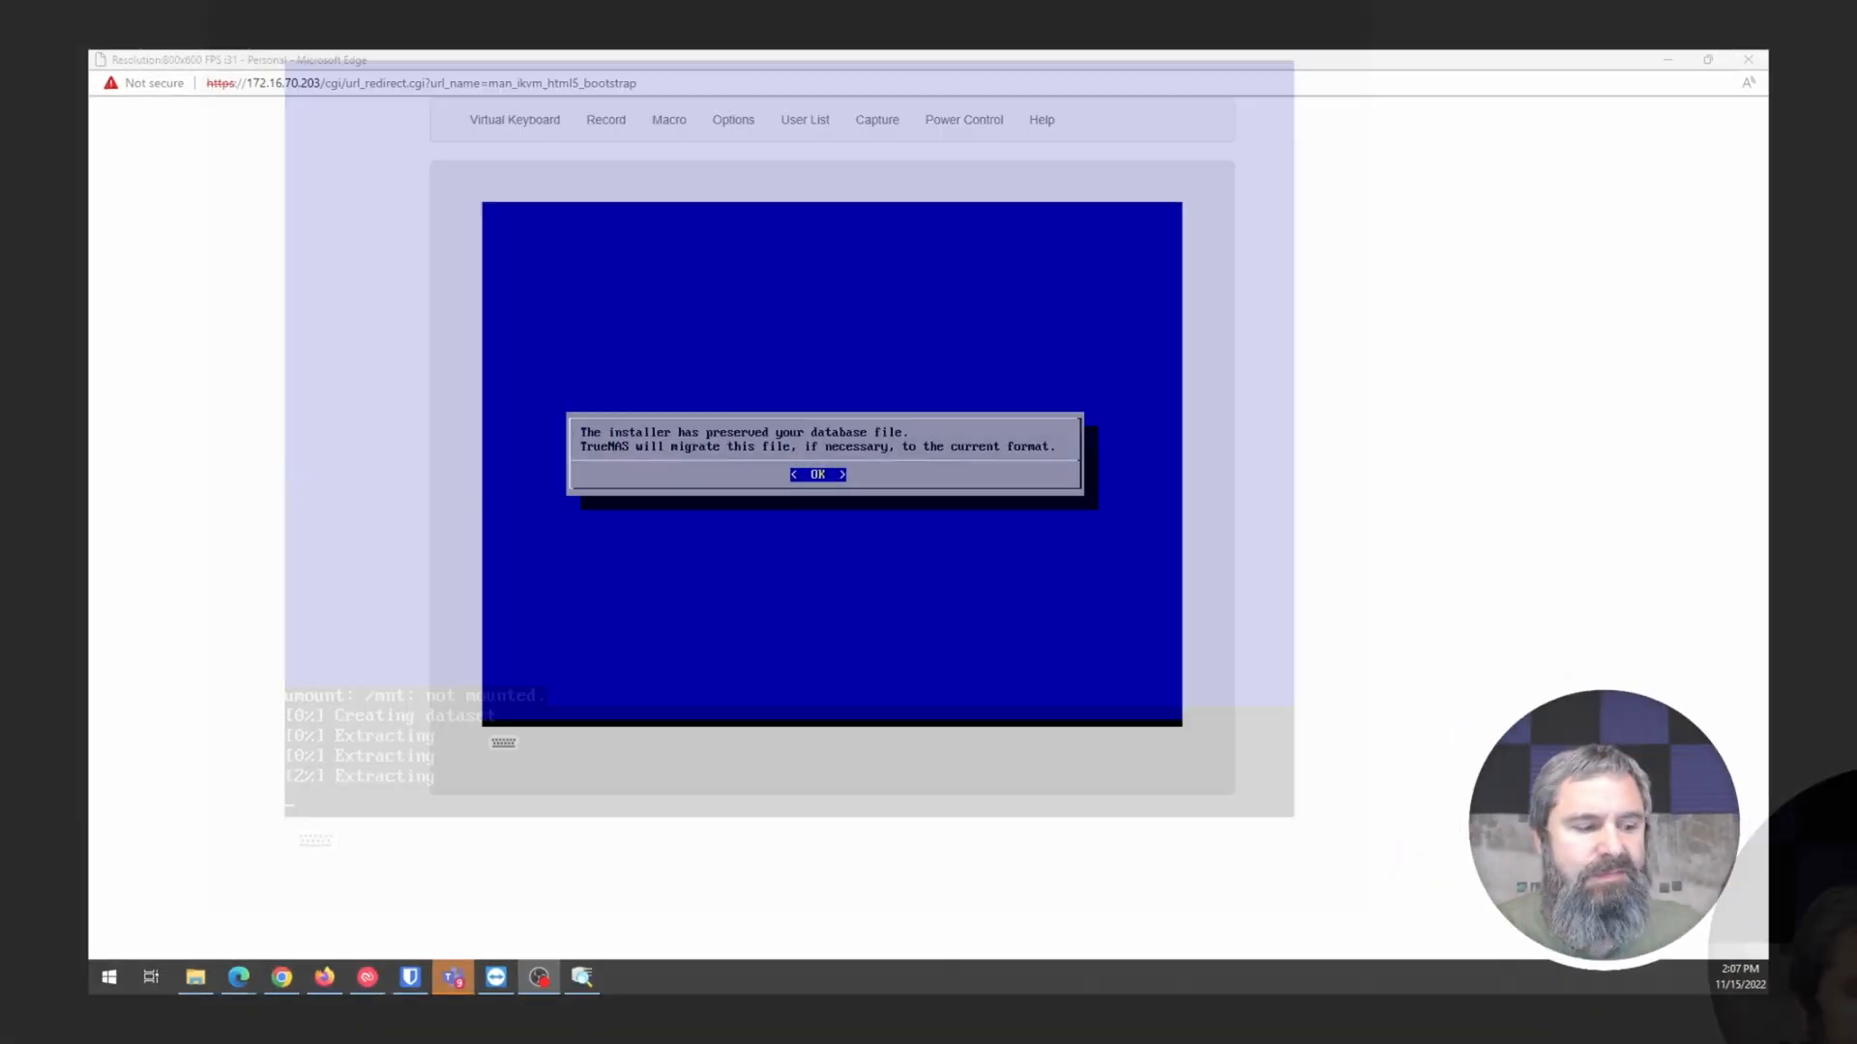
# Acknowledge the preserved database and successful upgrade, then continue from the Console Setup menu
pyautogui.click(1708, 60)
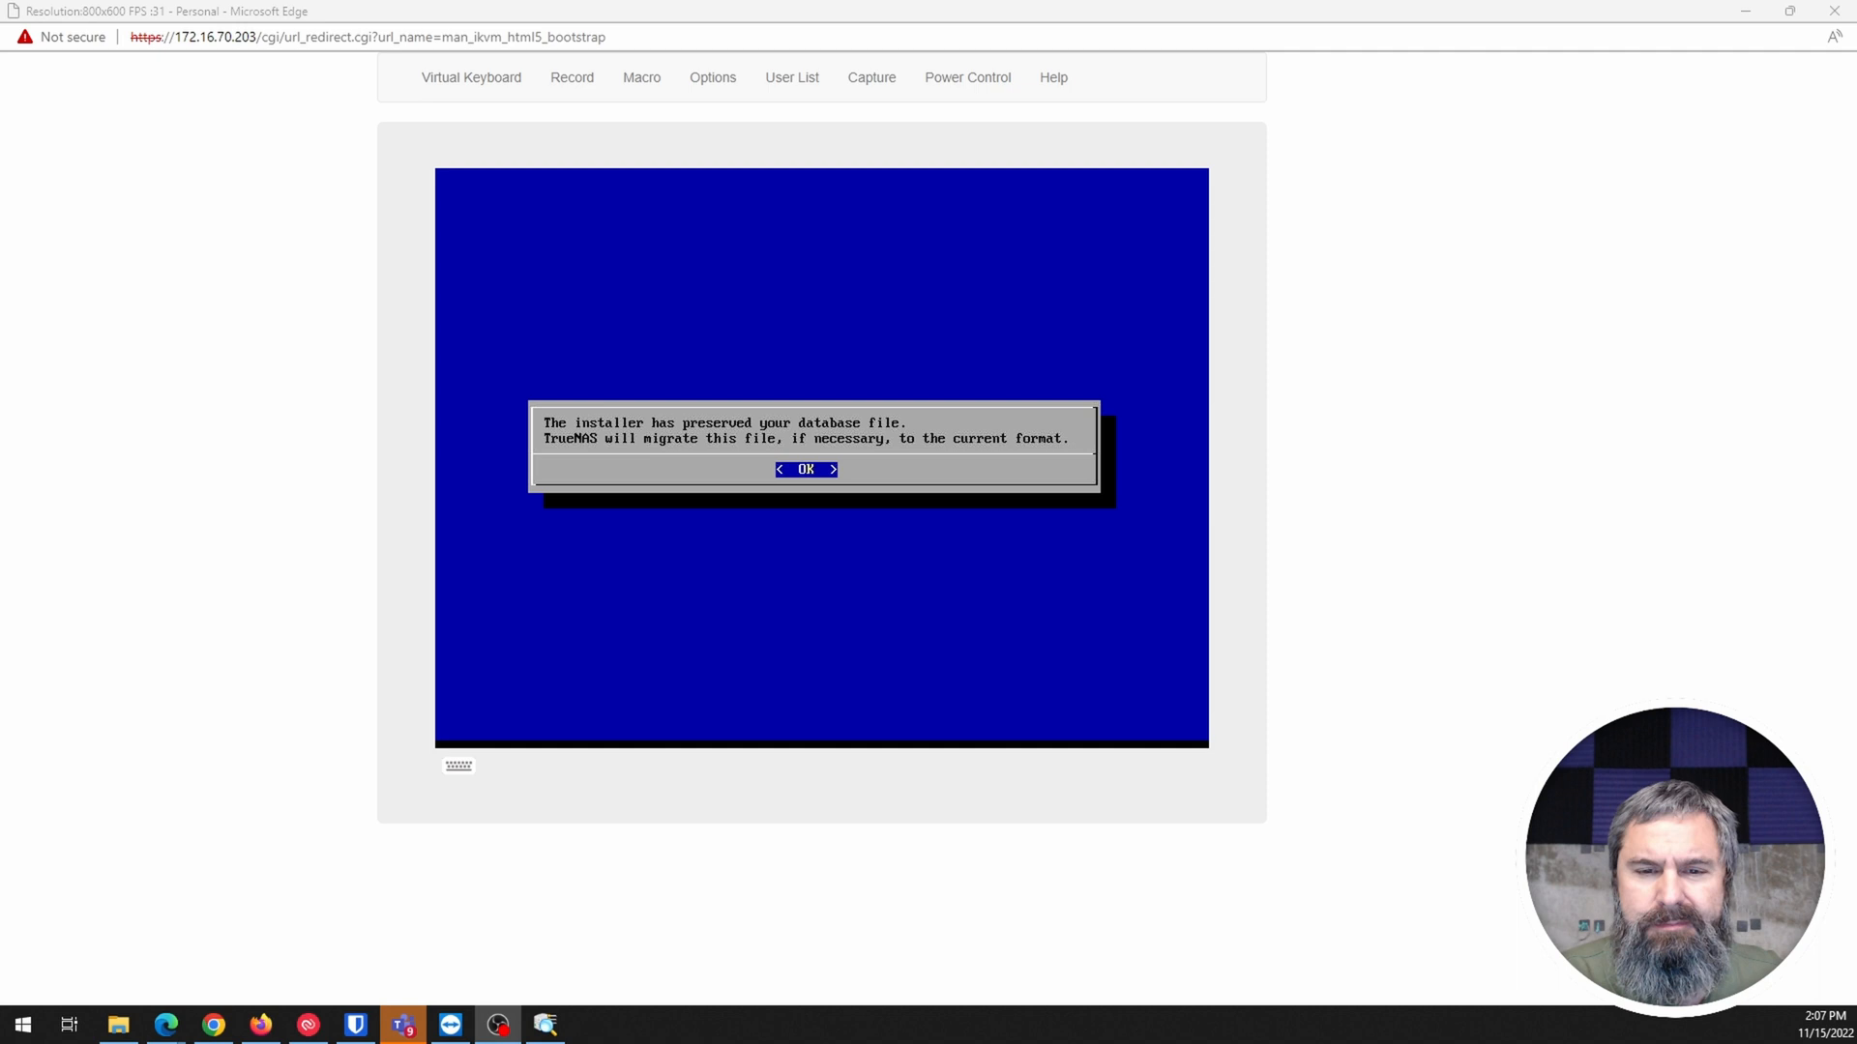
pyautogui.click(806, 469)
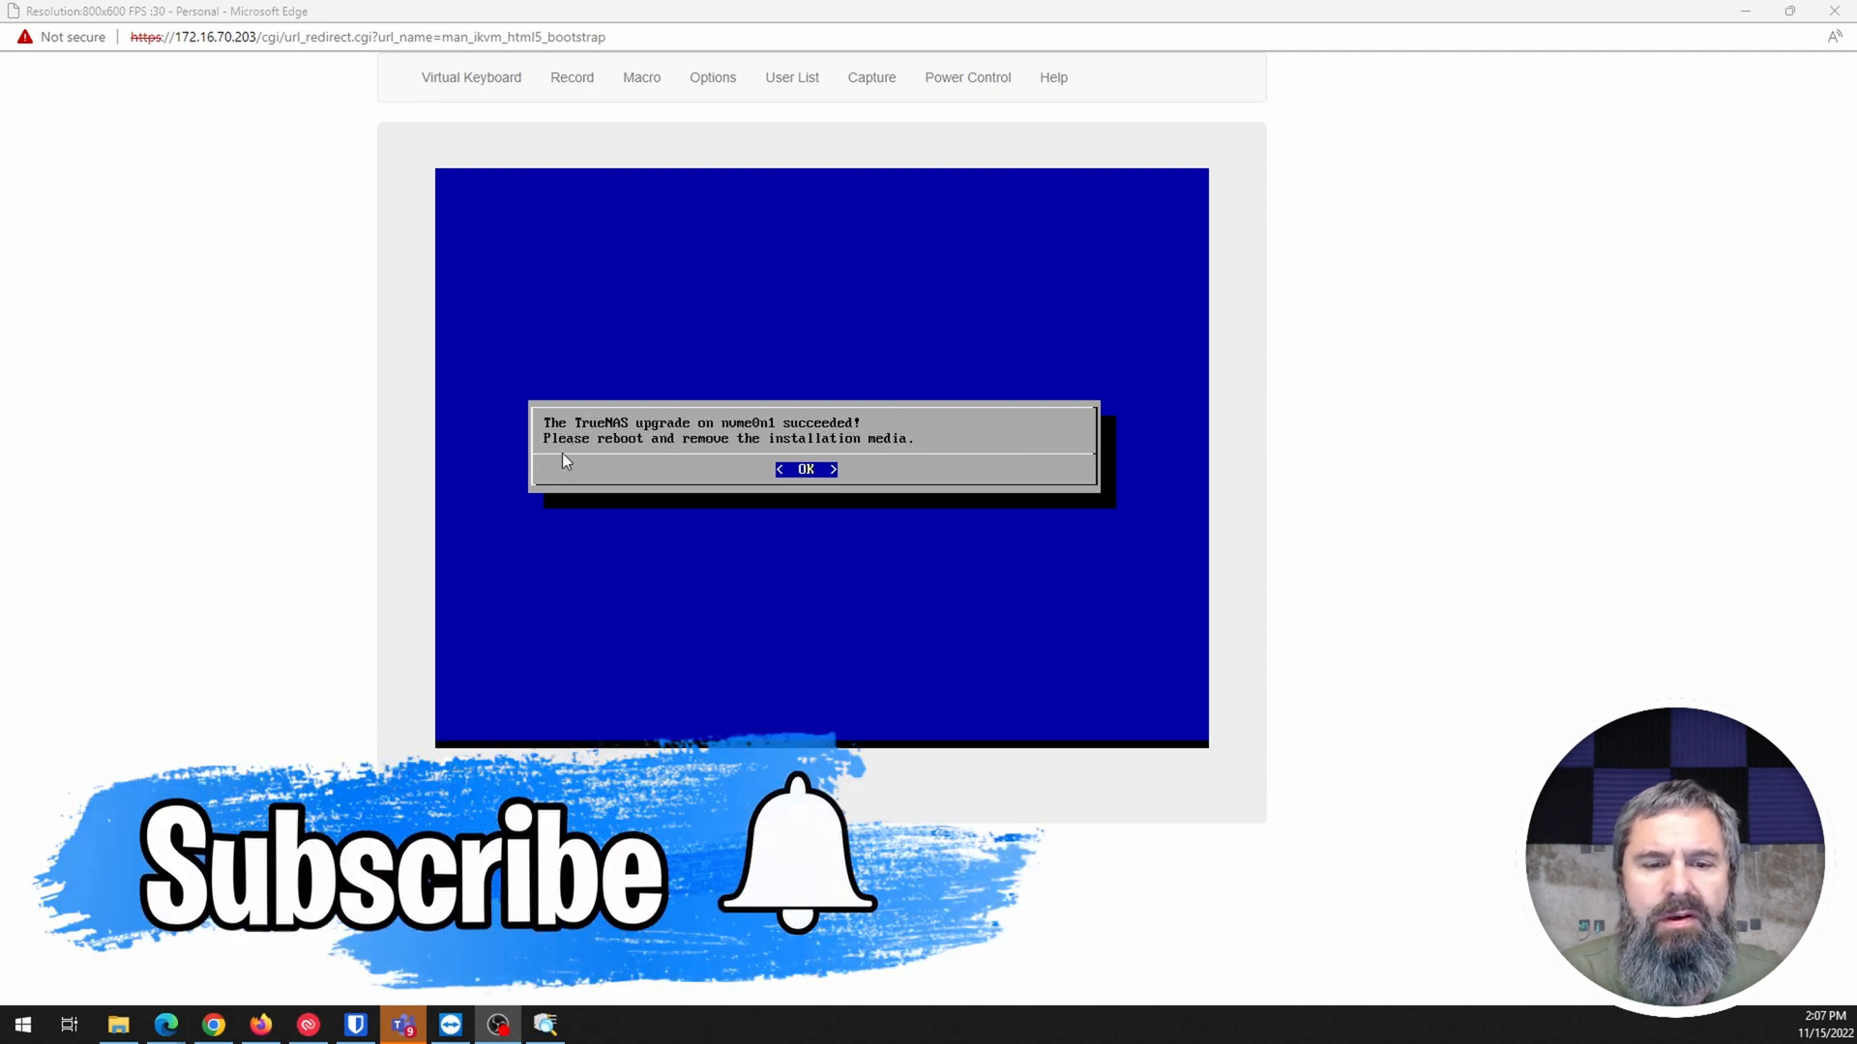
pyautogui.moveTo(750, 472)
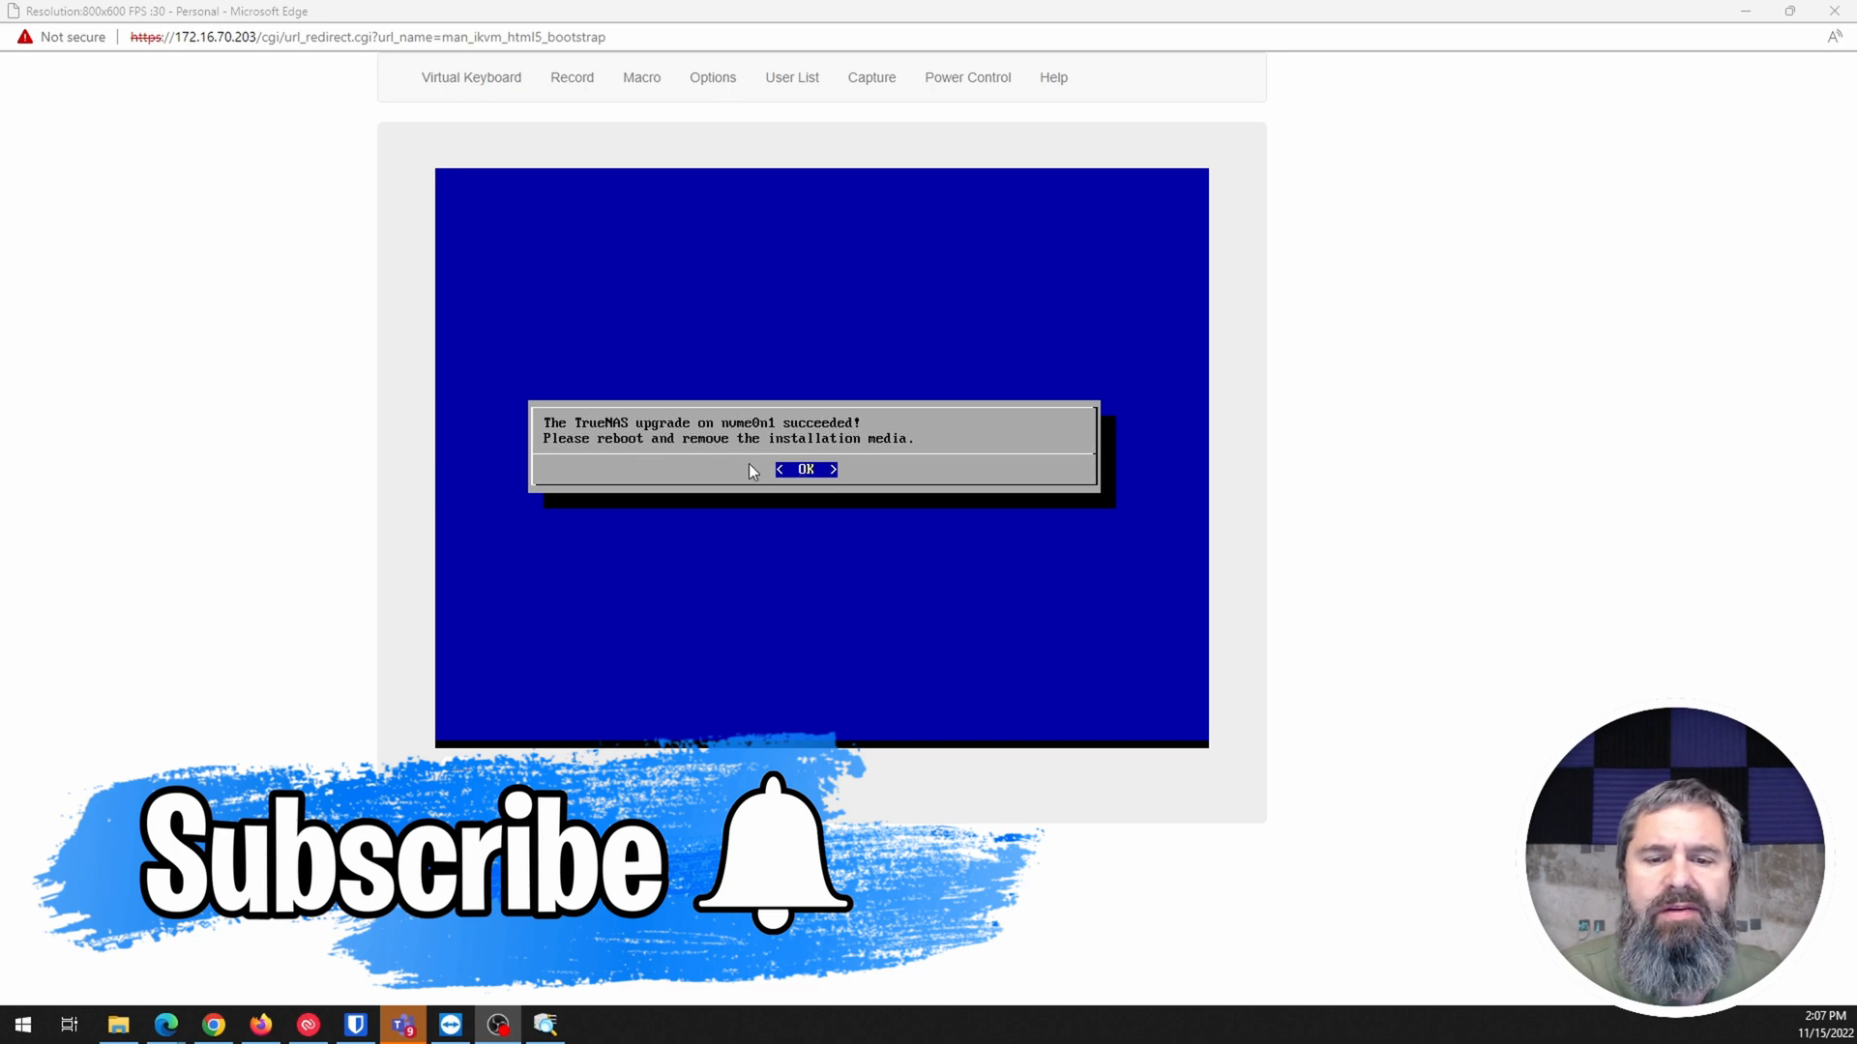
pyautogui.click(806, 468)
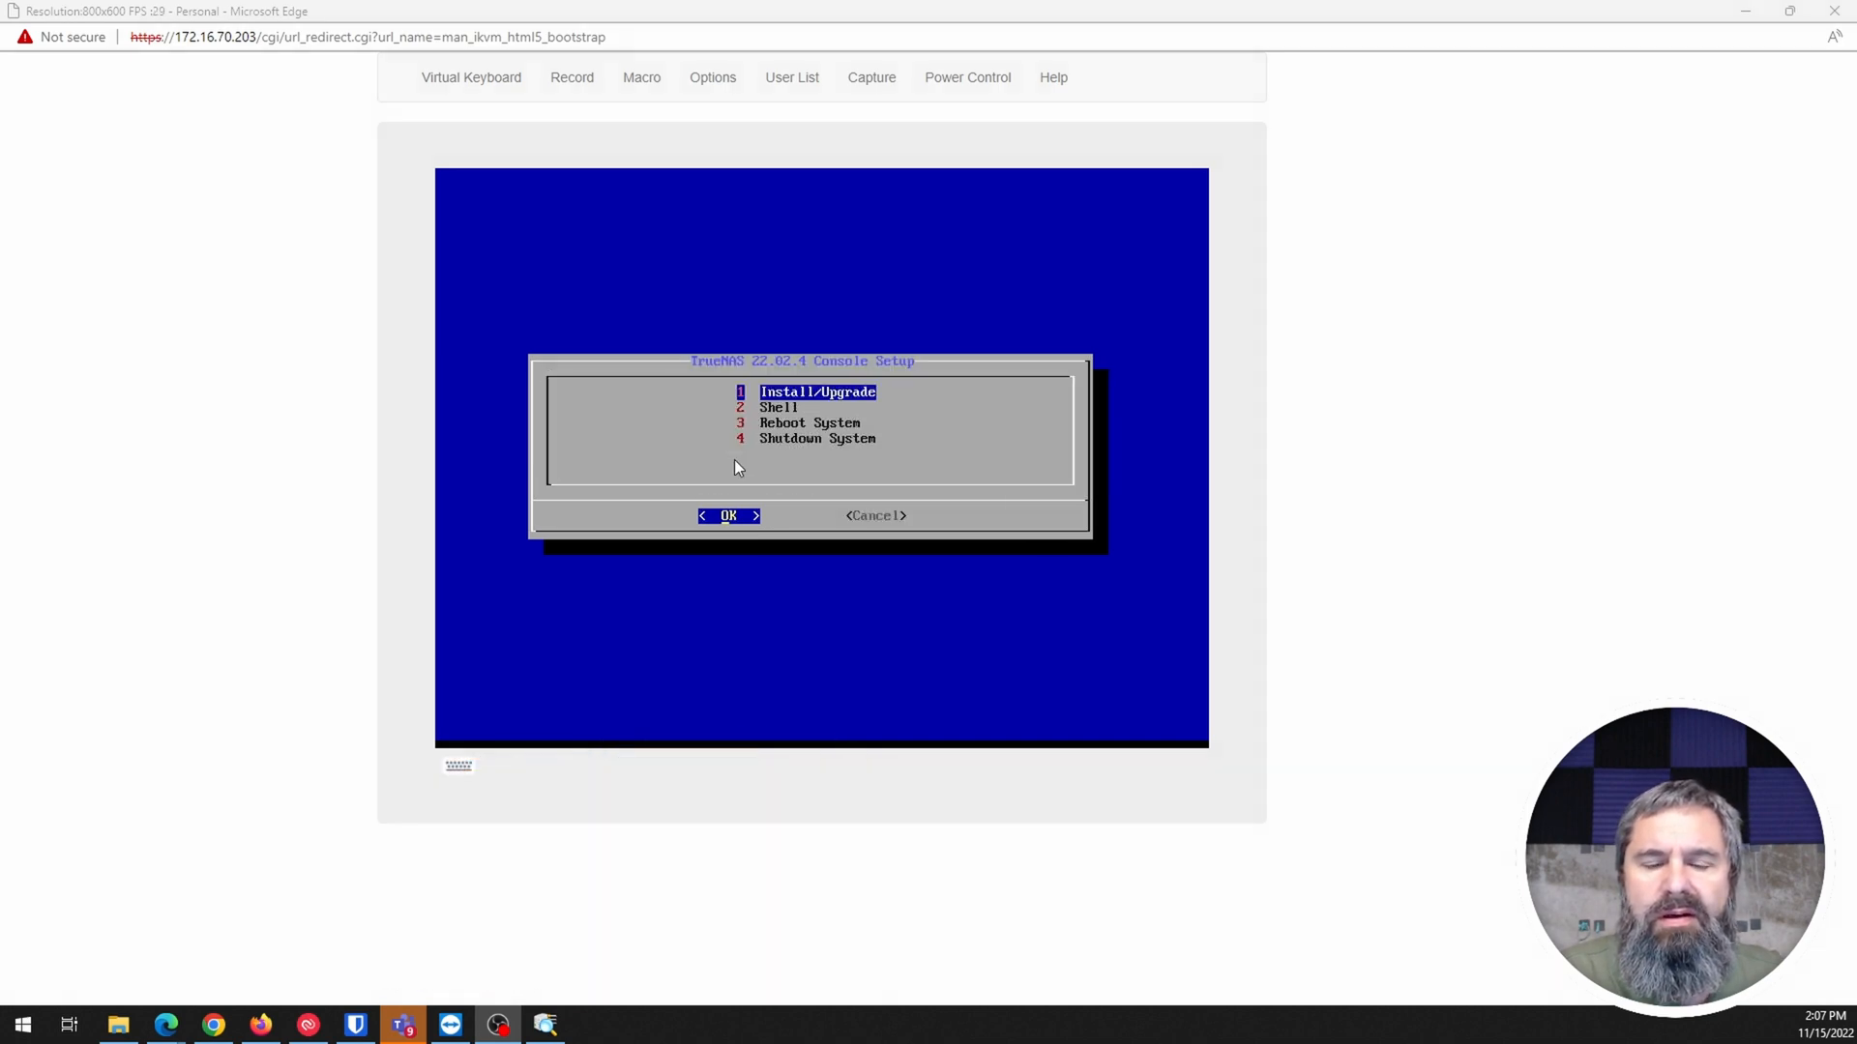
pyautogui.press('Down')
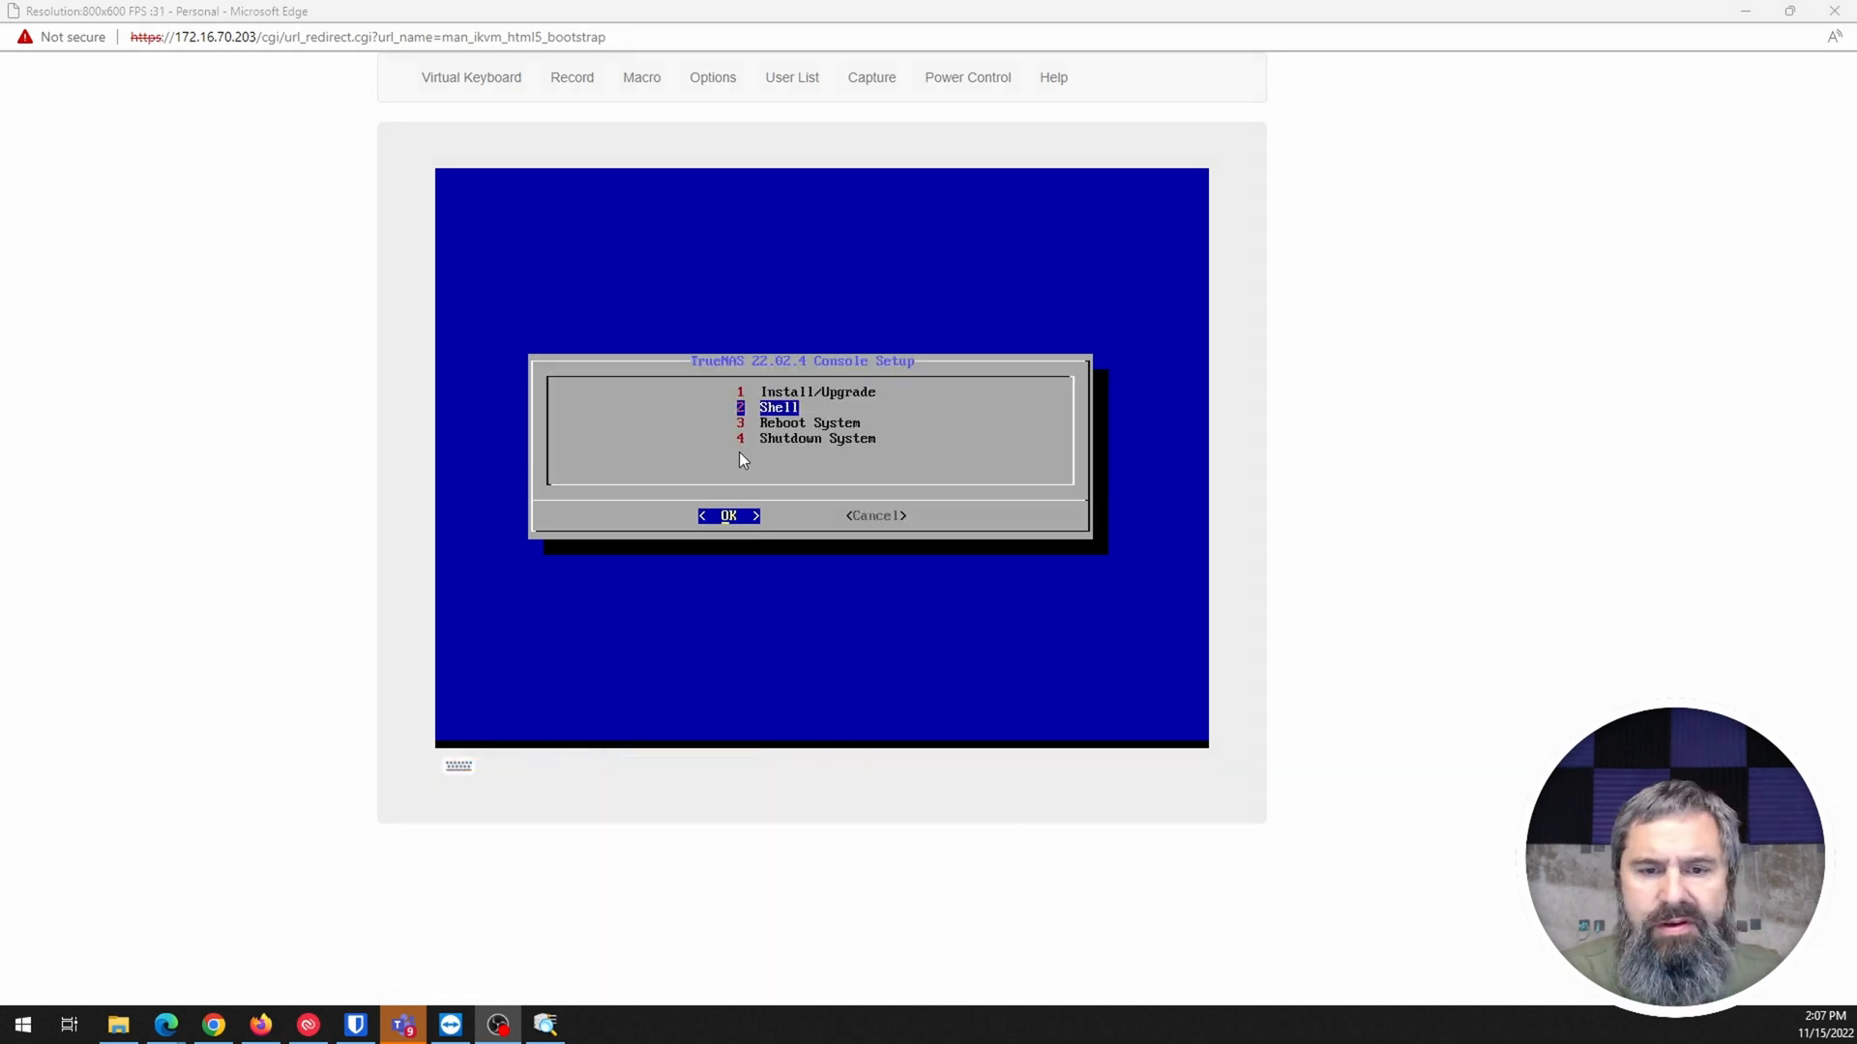
pyautogui.click(729, 515)
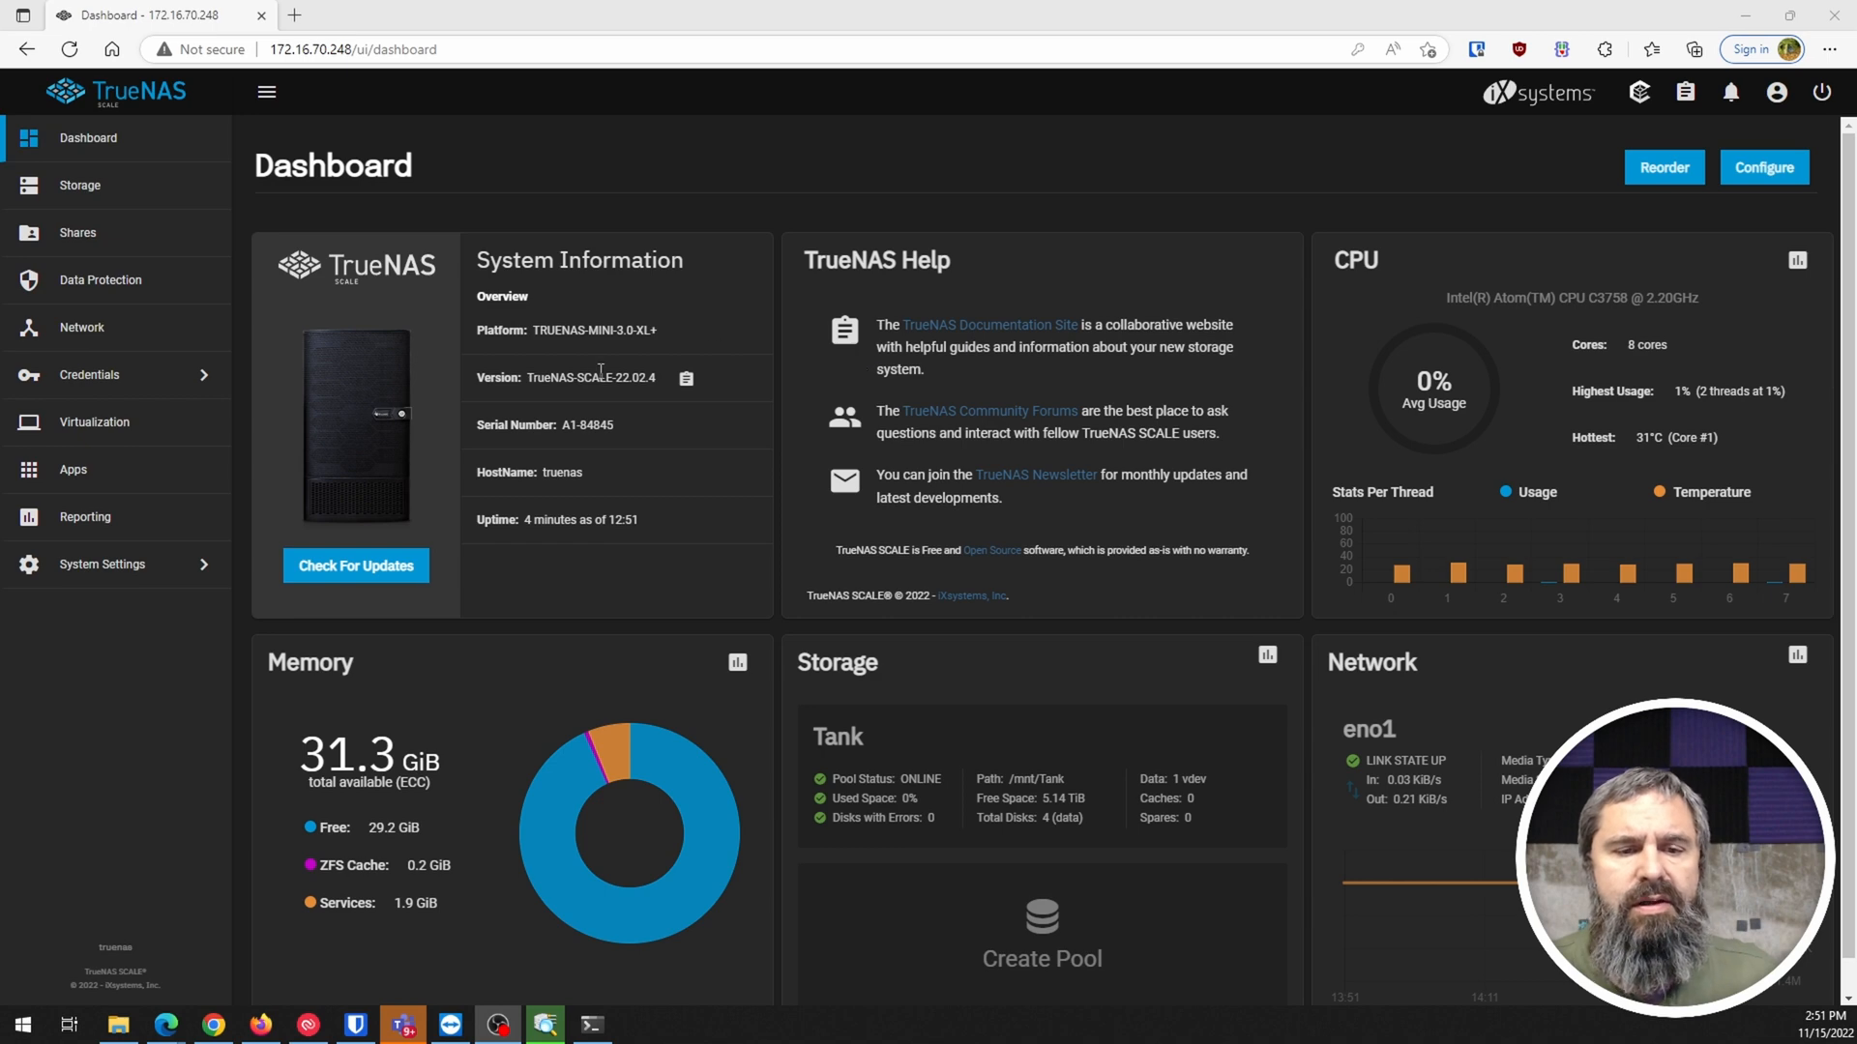
pyautogui.moveTo(391, 418)
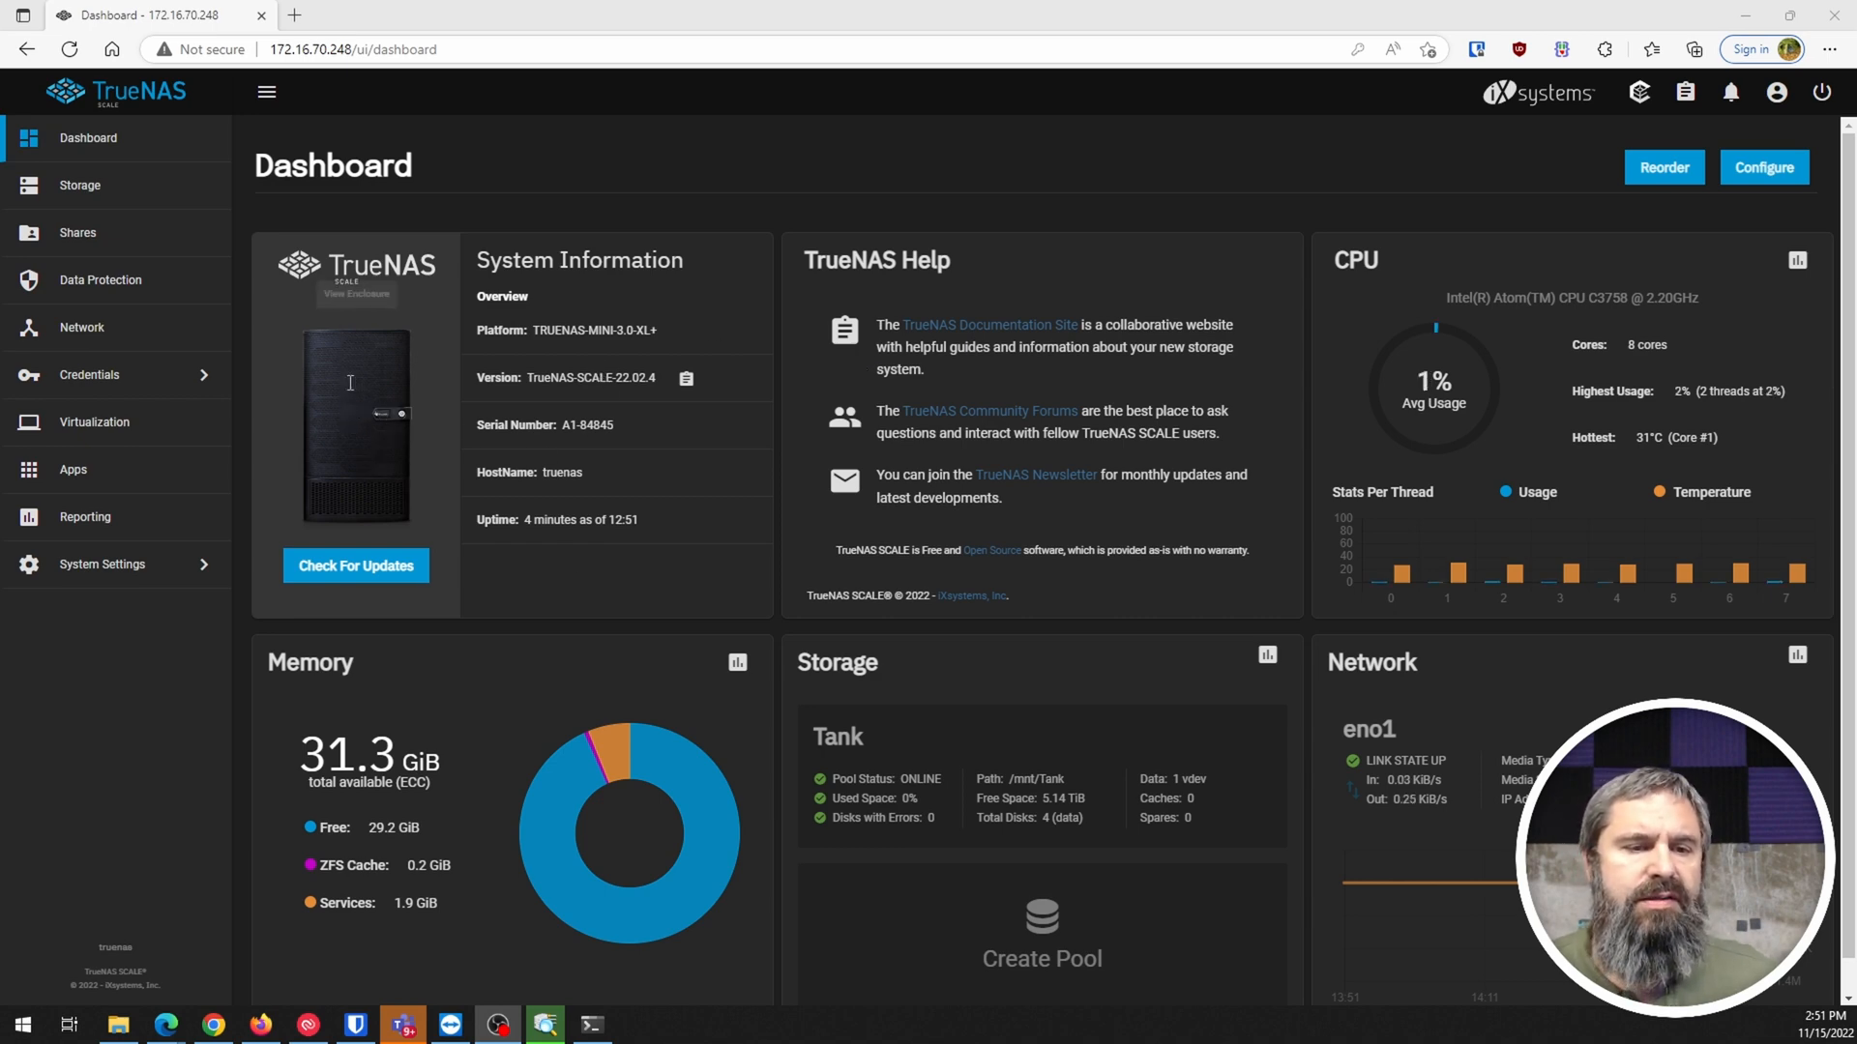
# Show the enclosure view with pool Tank's four disks online and their temperatures
pyautogui.click(356, 294)
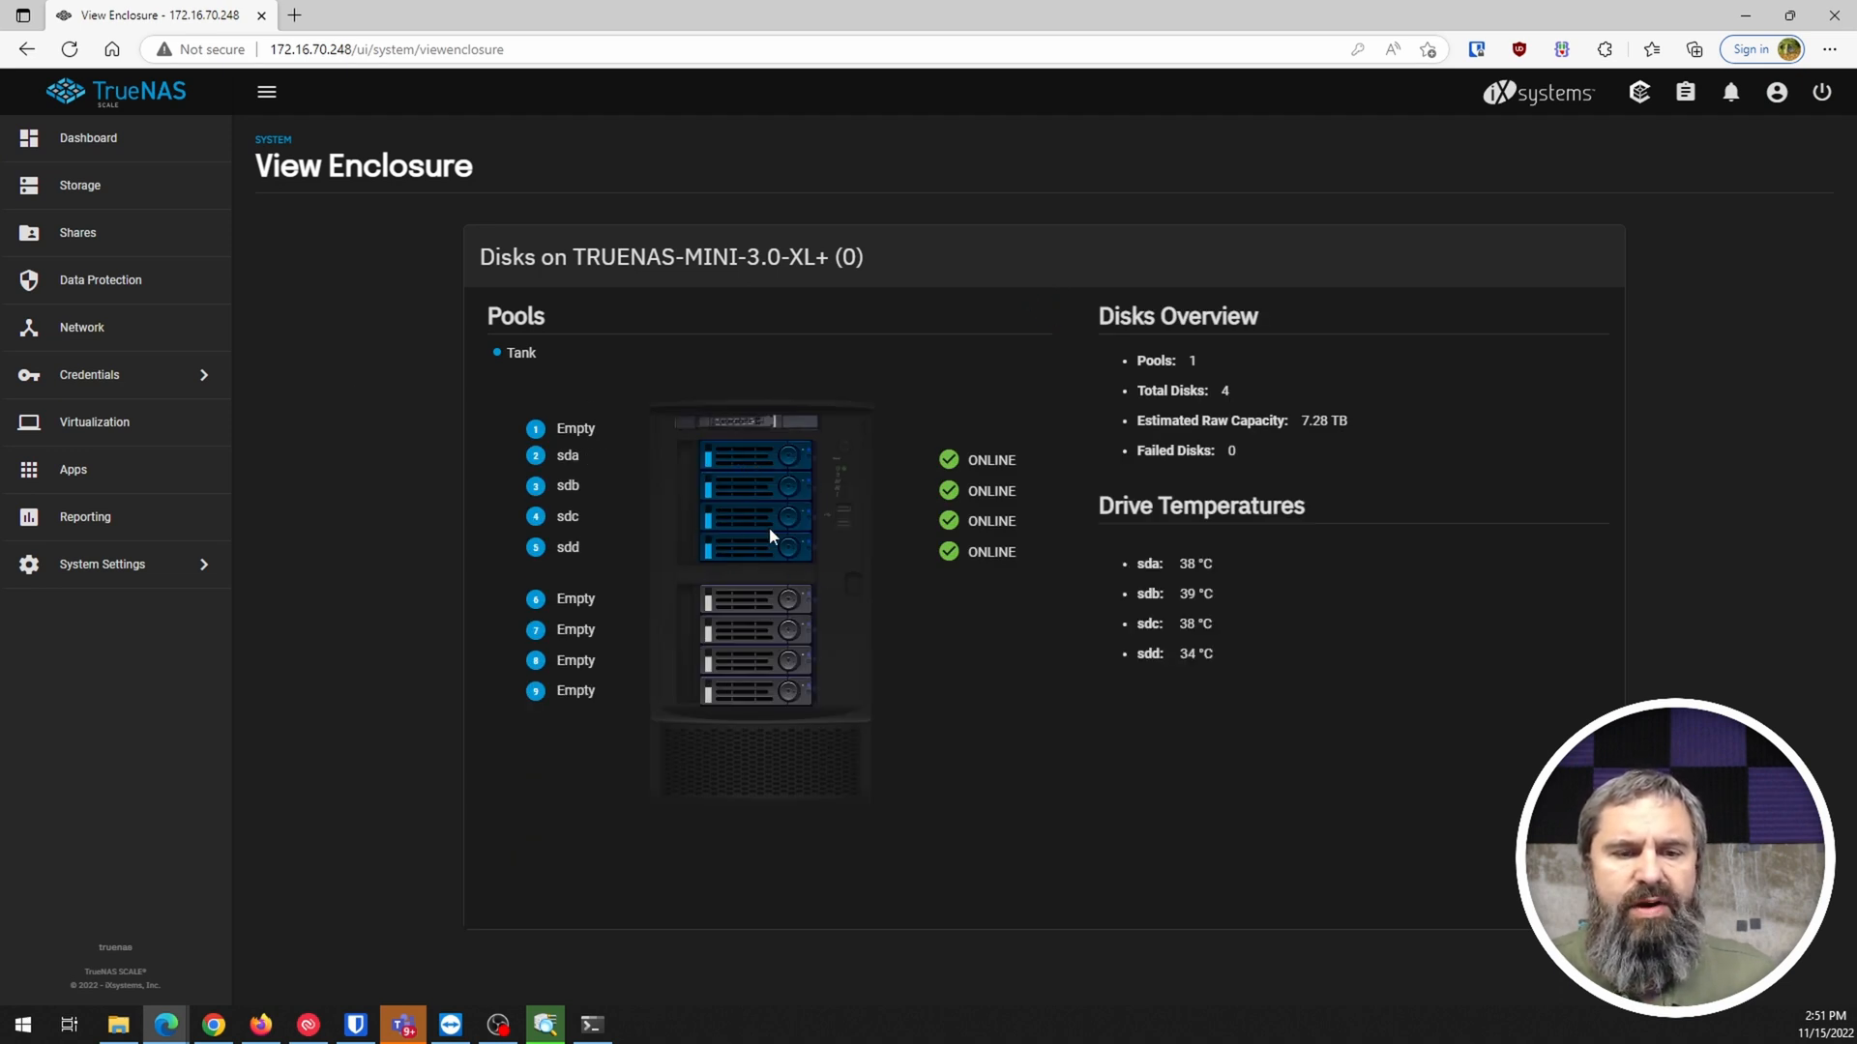
pyautogui.moveTo(530, 565)
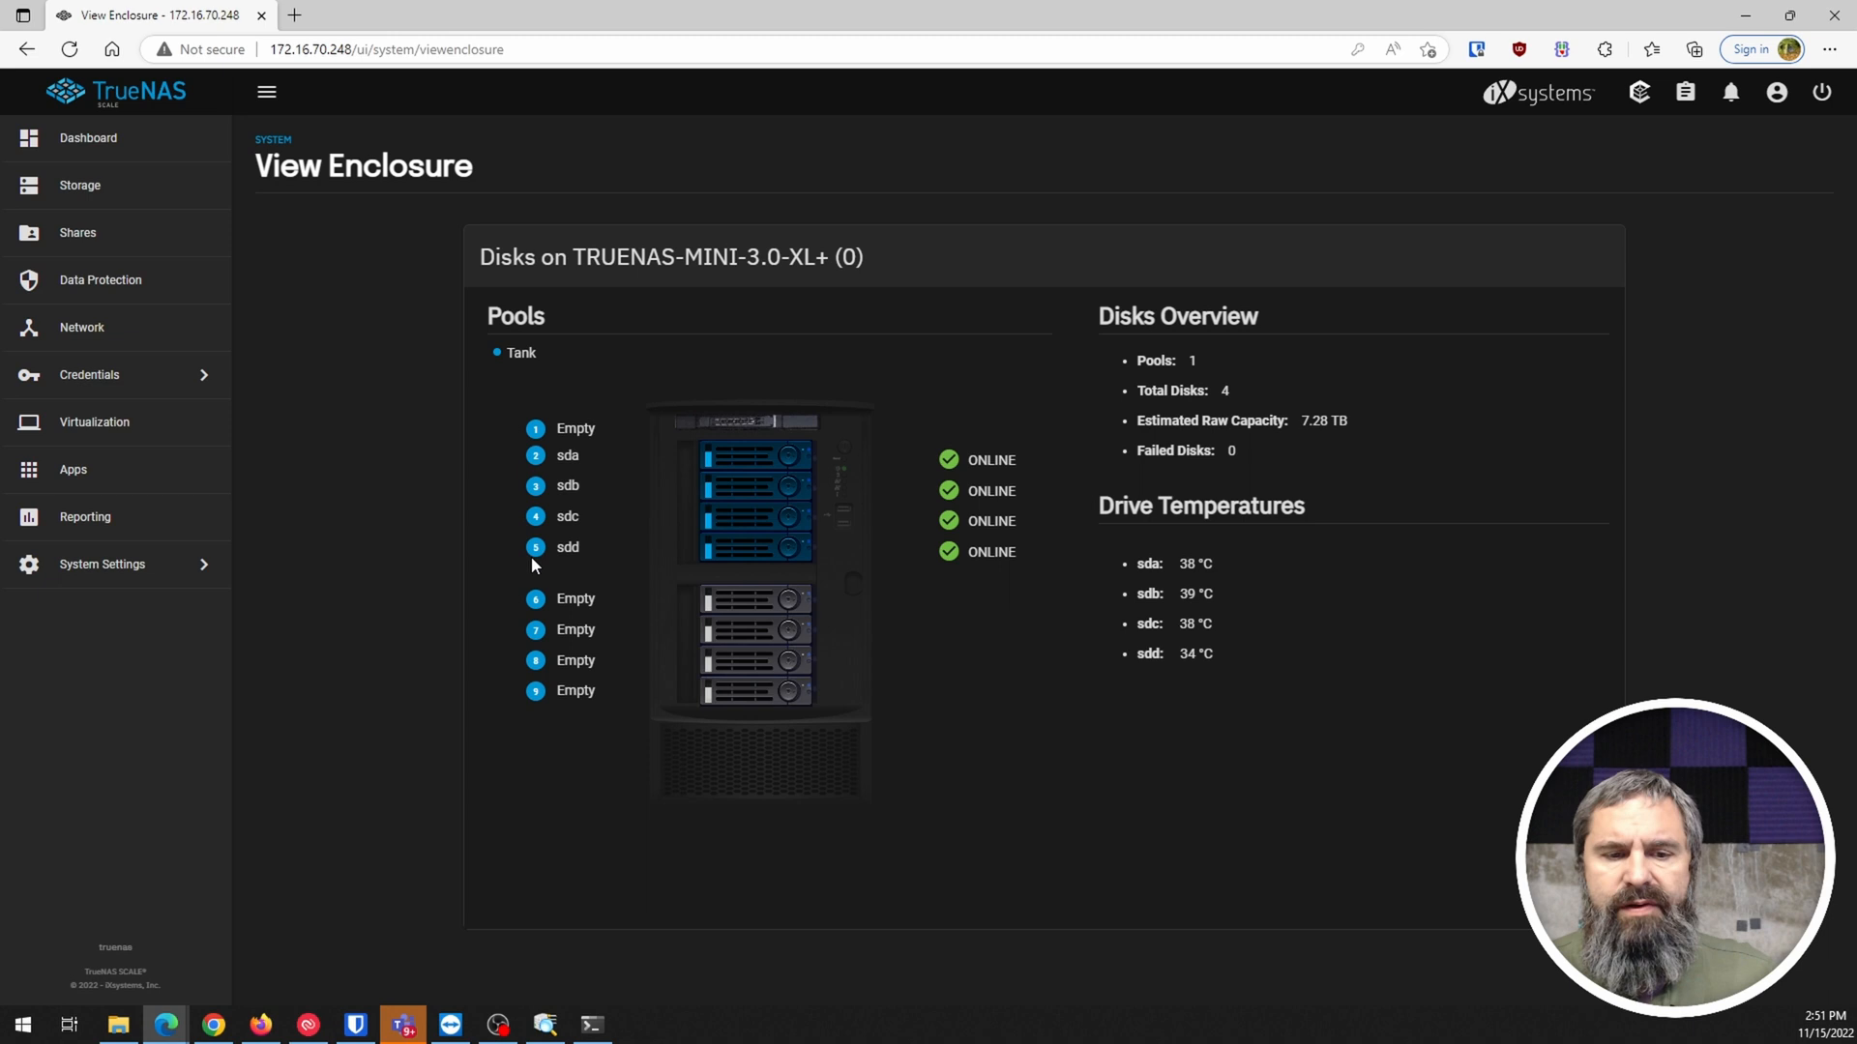
pyautogui.moveTo(584, 501)
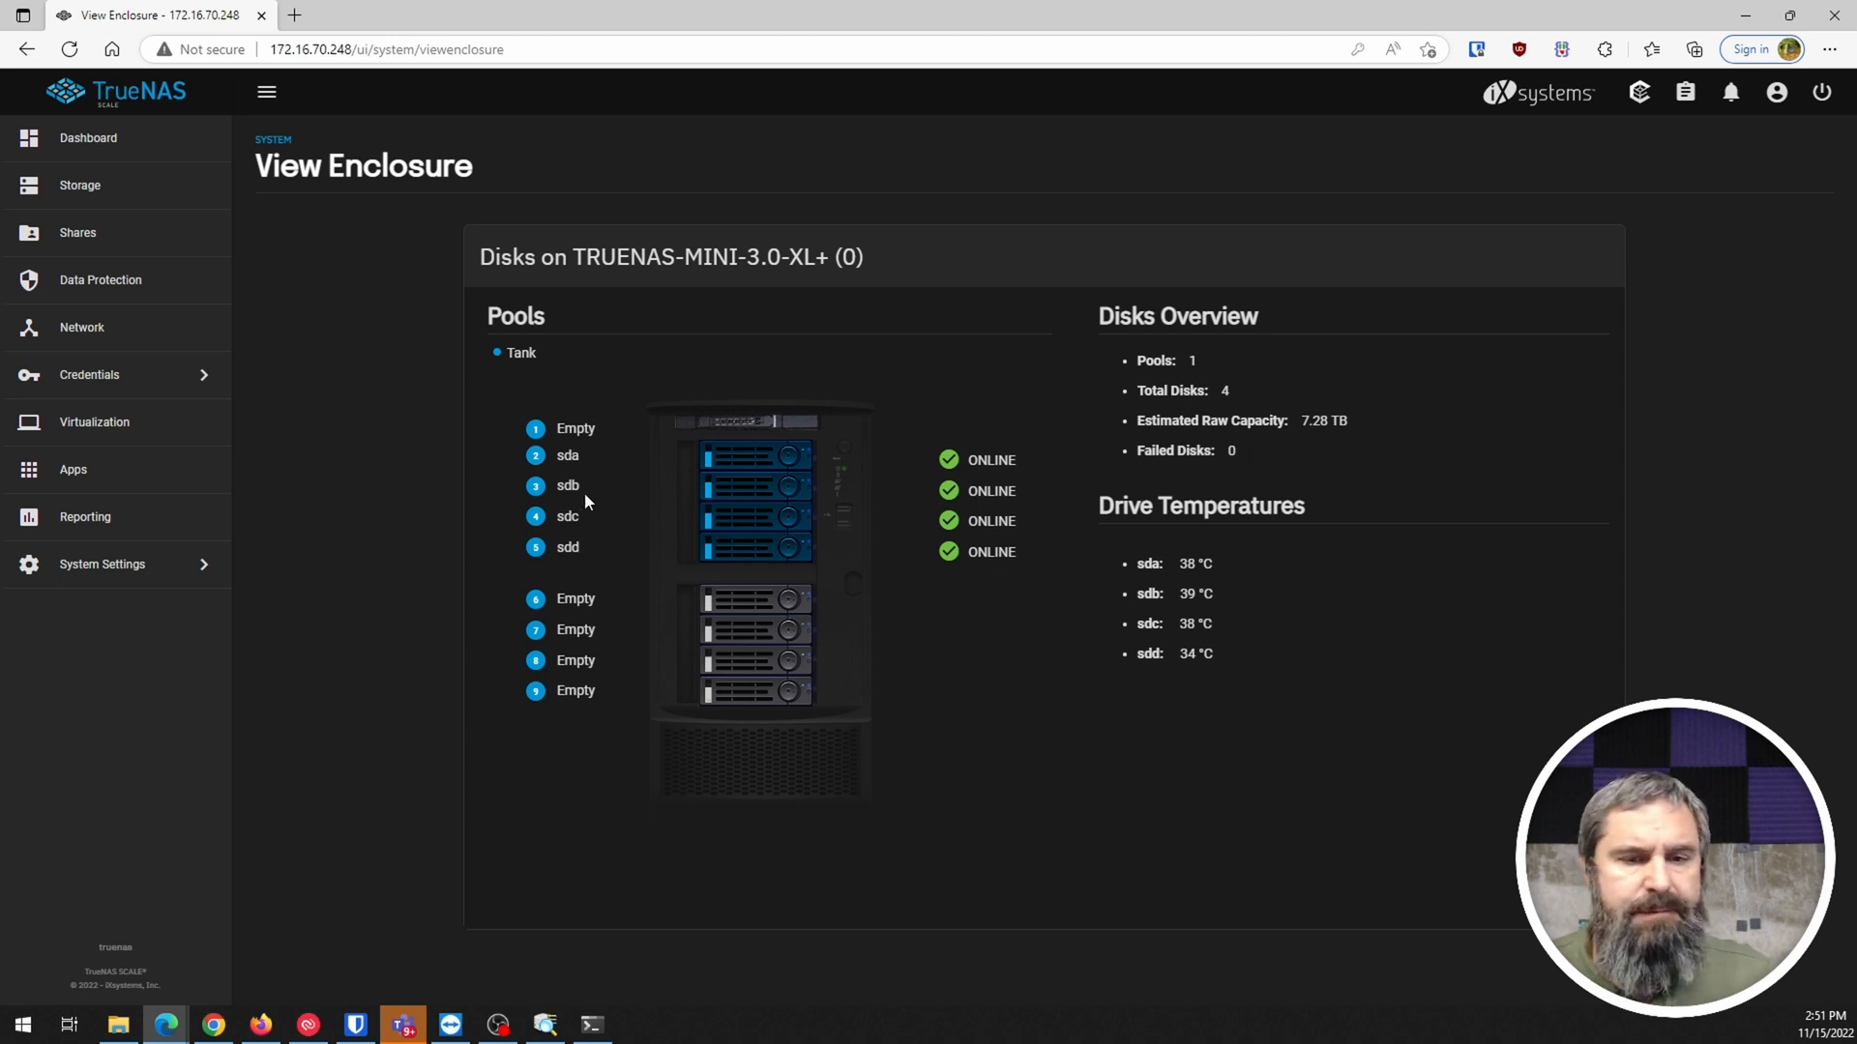
pyautogui.moveTo(949, 511)
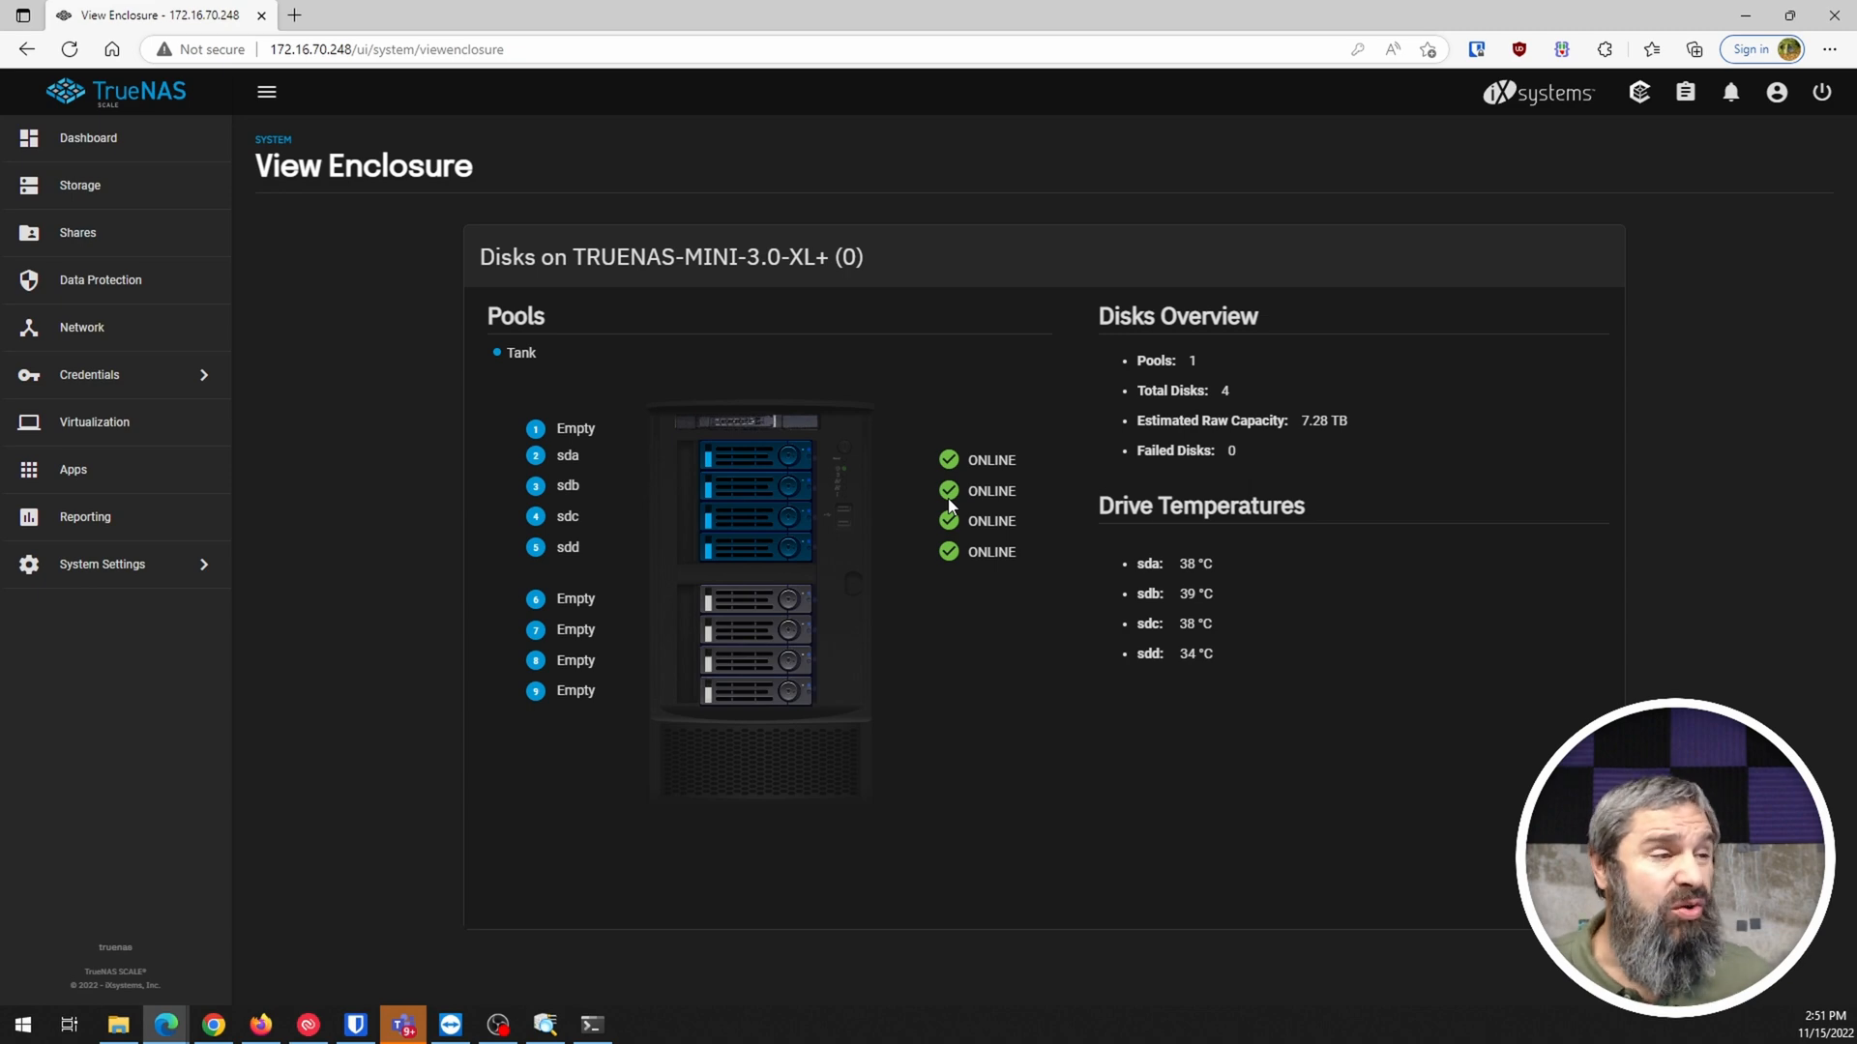
# Check pool Tank's RAIDZ1 status with all four disks online, then return to the Dashboard
pyautogui.click(87, 137)
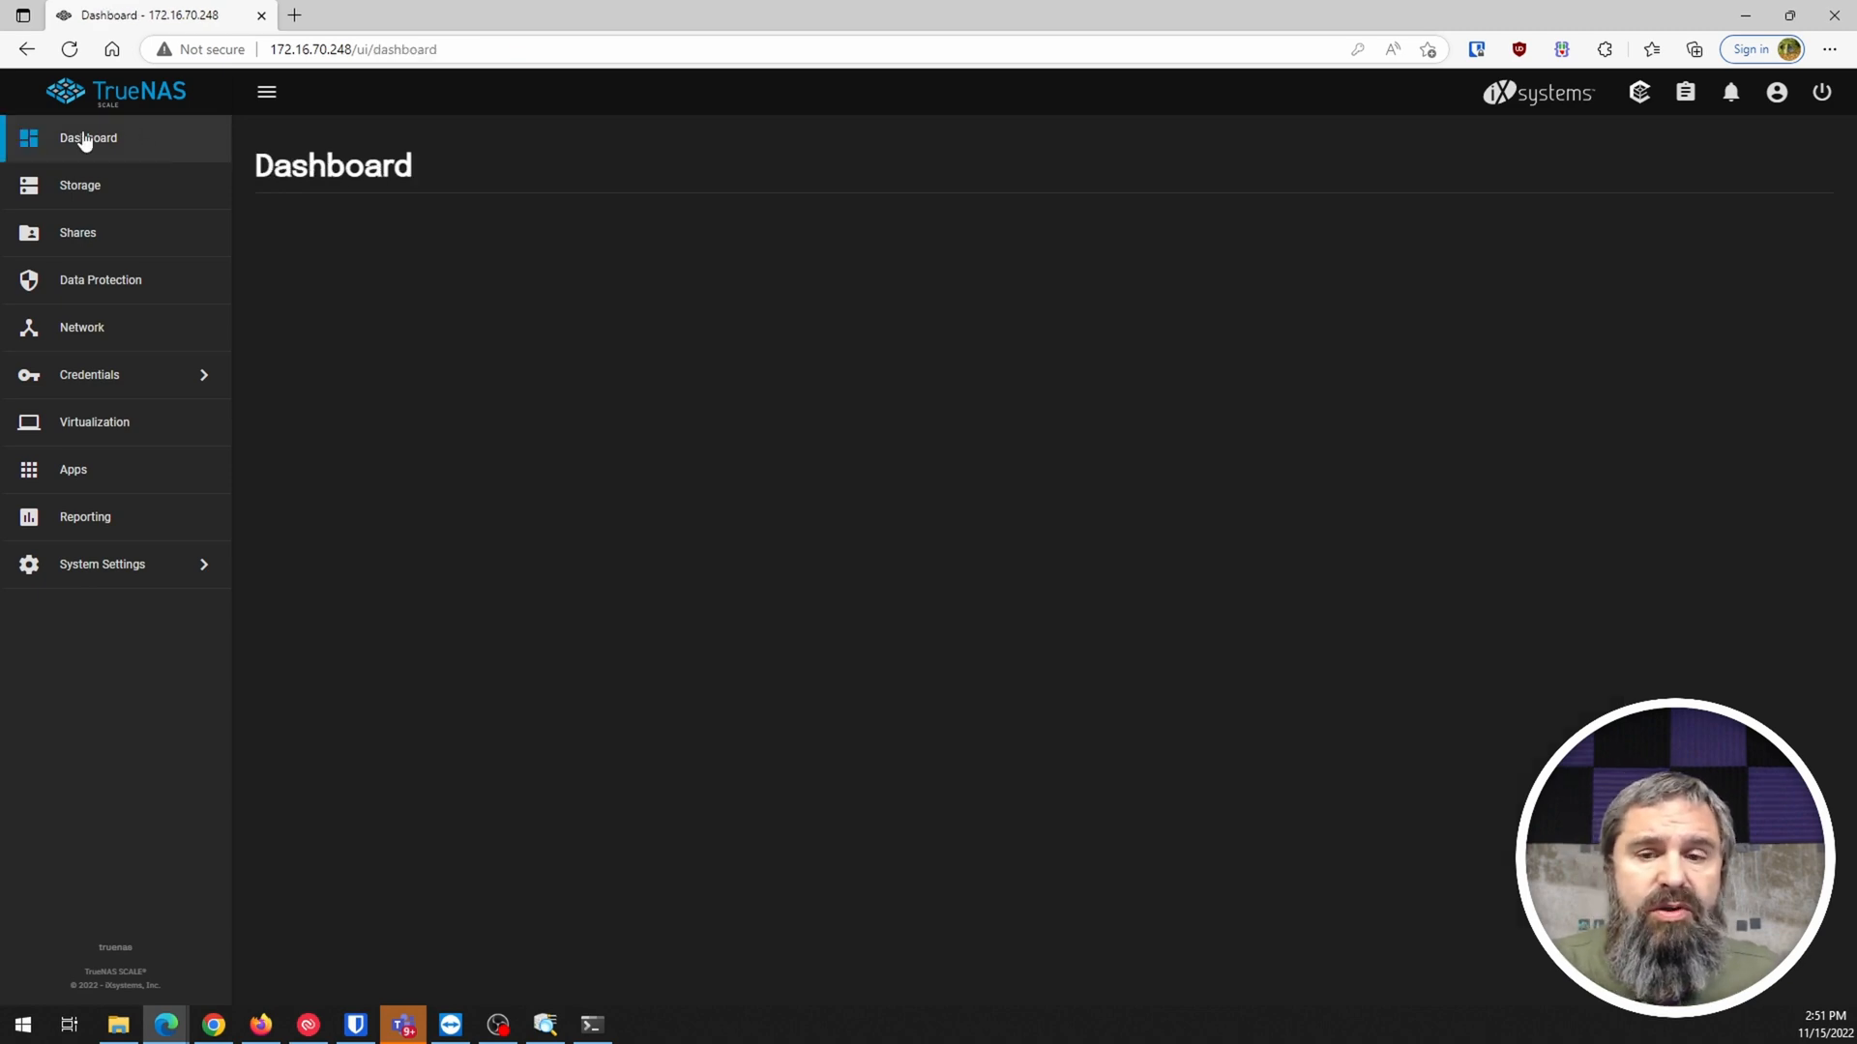
pyautogui.click(87, 138)
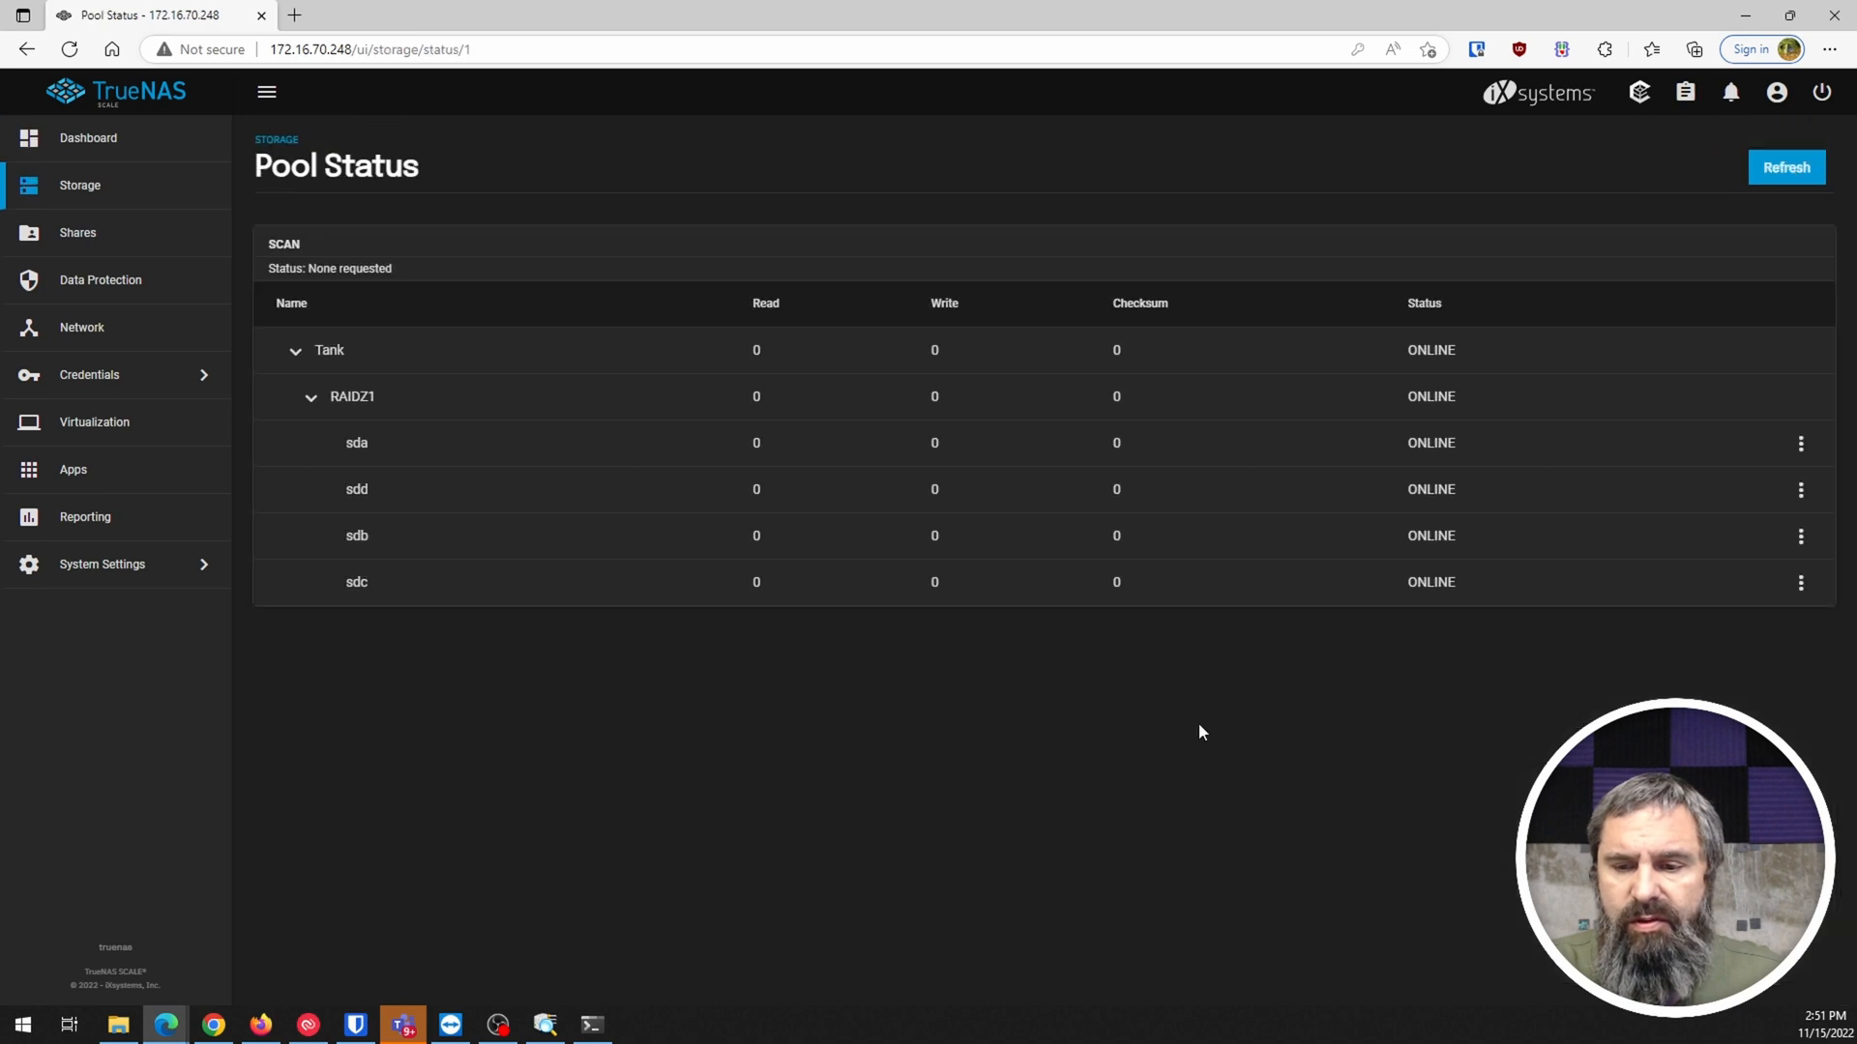
pyautogui.moveTo(371, 527)
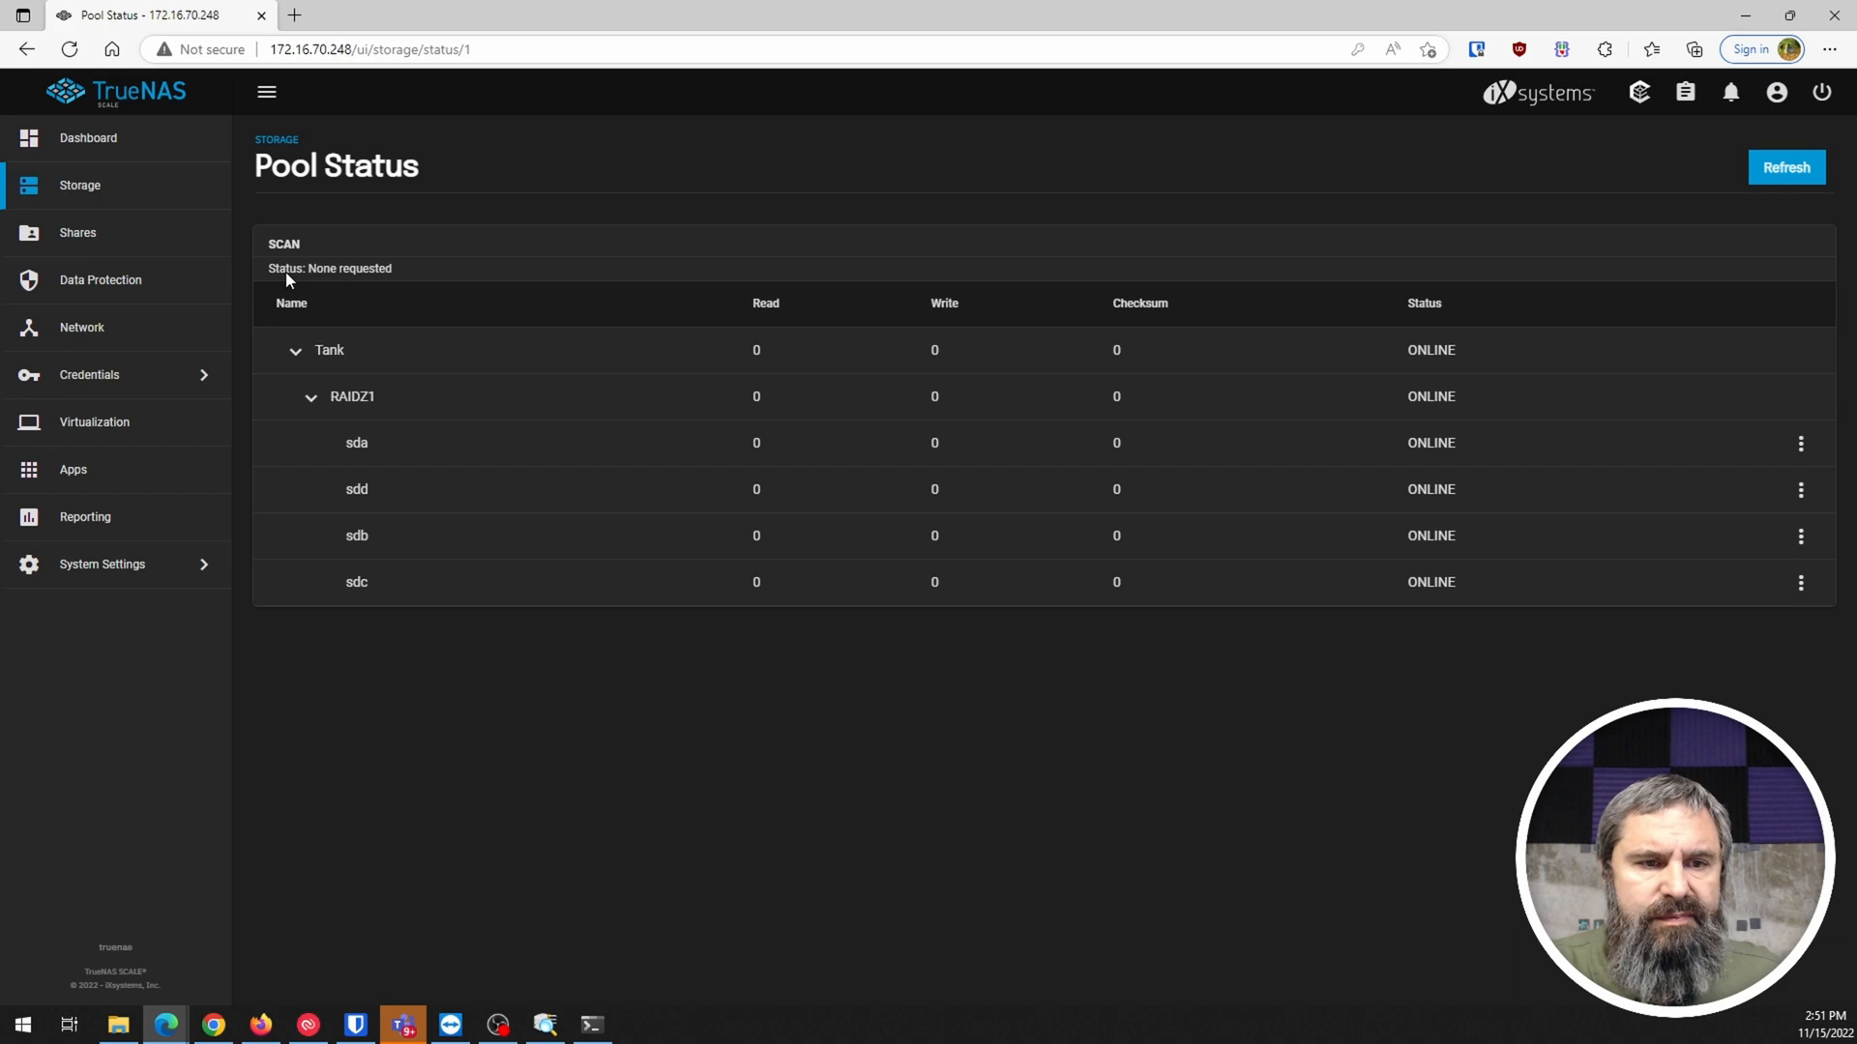
pyautogui.moveTo(77, 232)
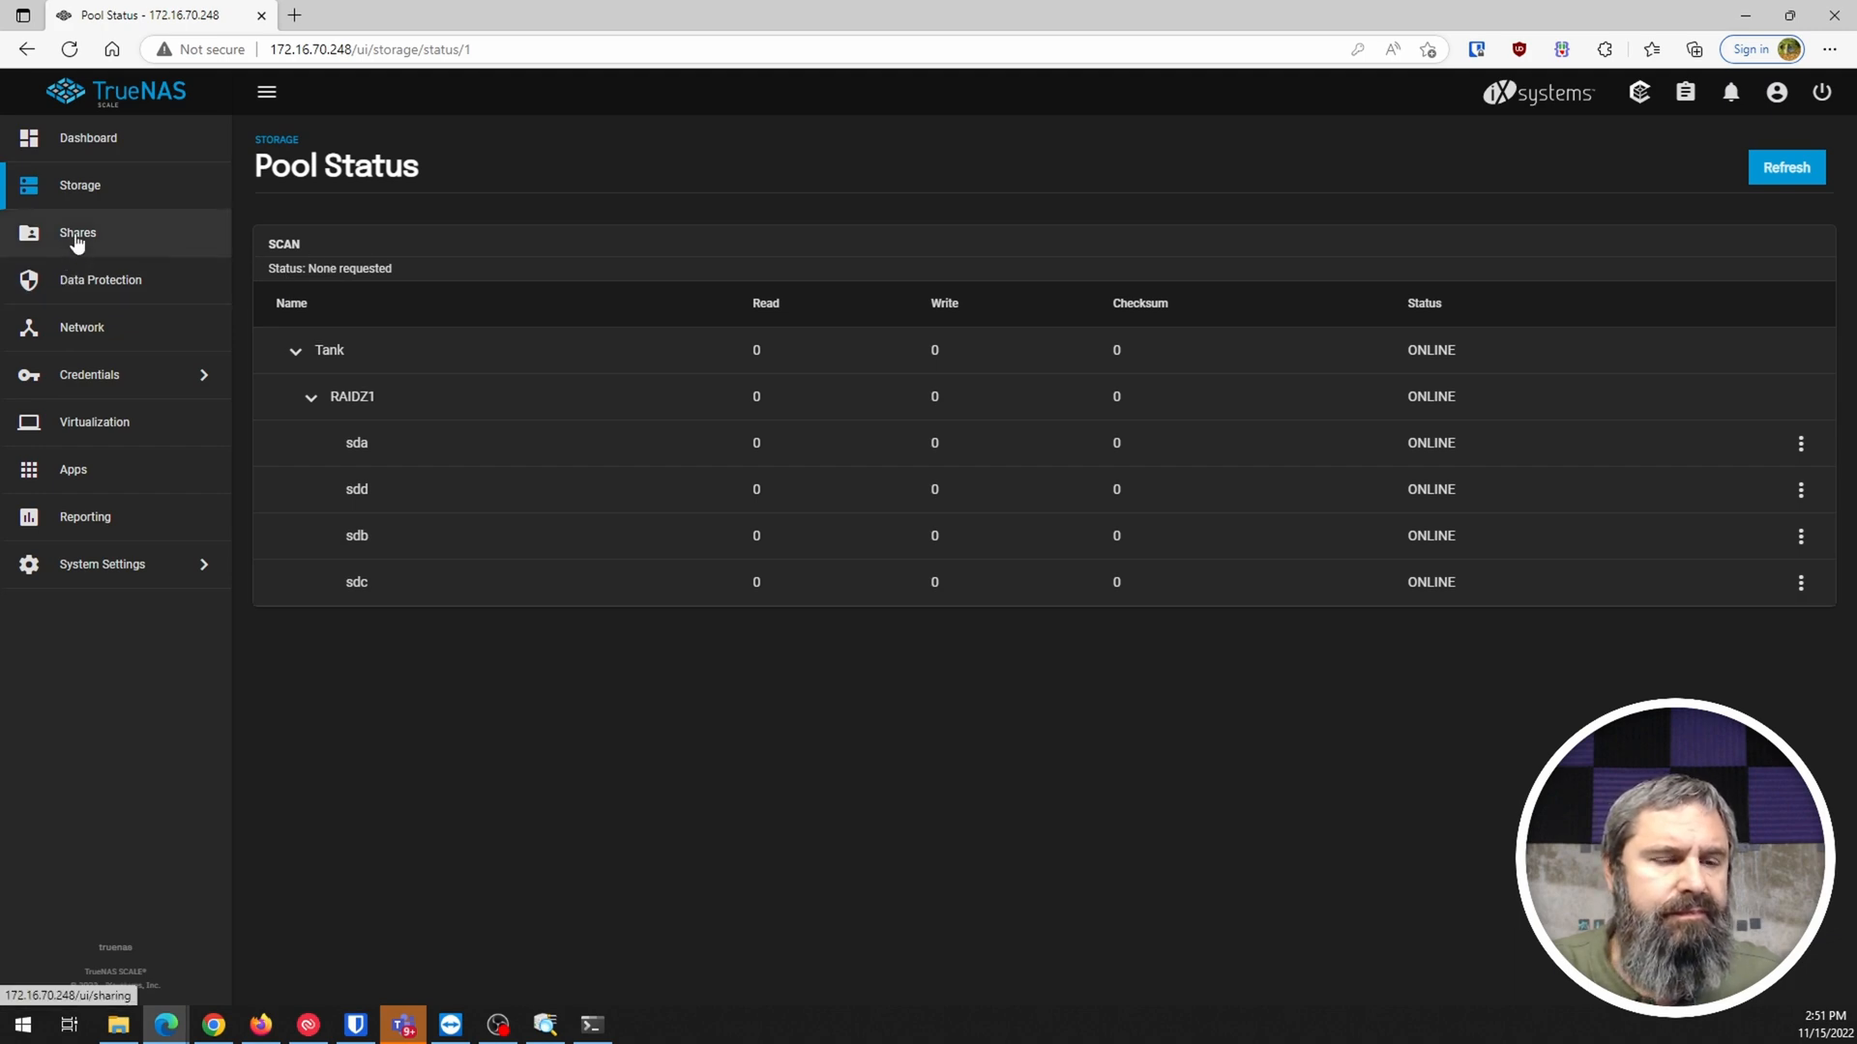
pyautogui.click(87, 137)
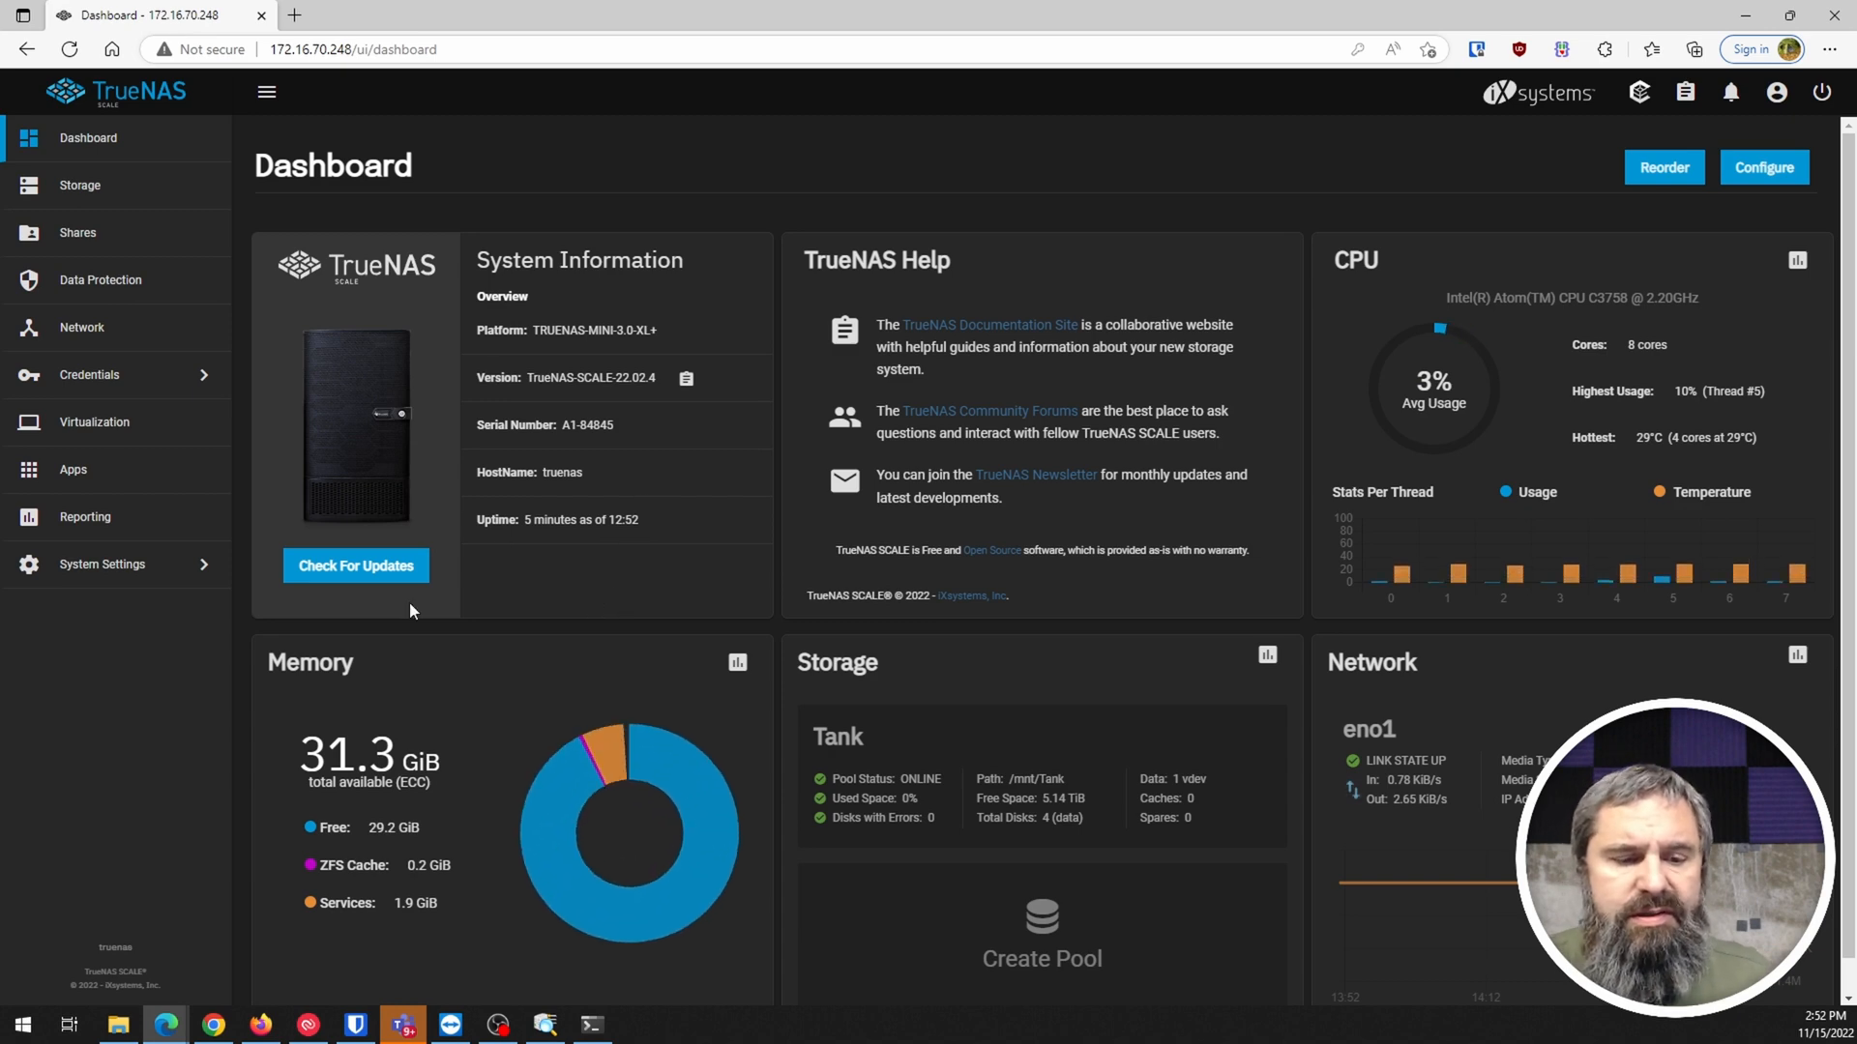
# Choose pool Tank as the Apps pool and dismiss the success message
pyautogui.scroll(-3)
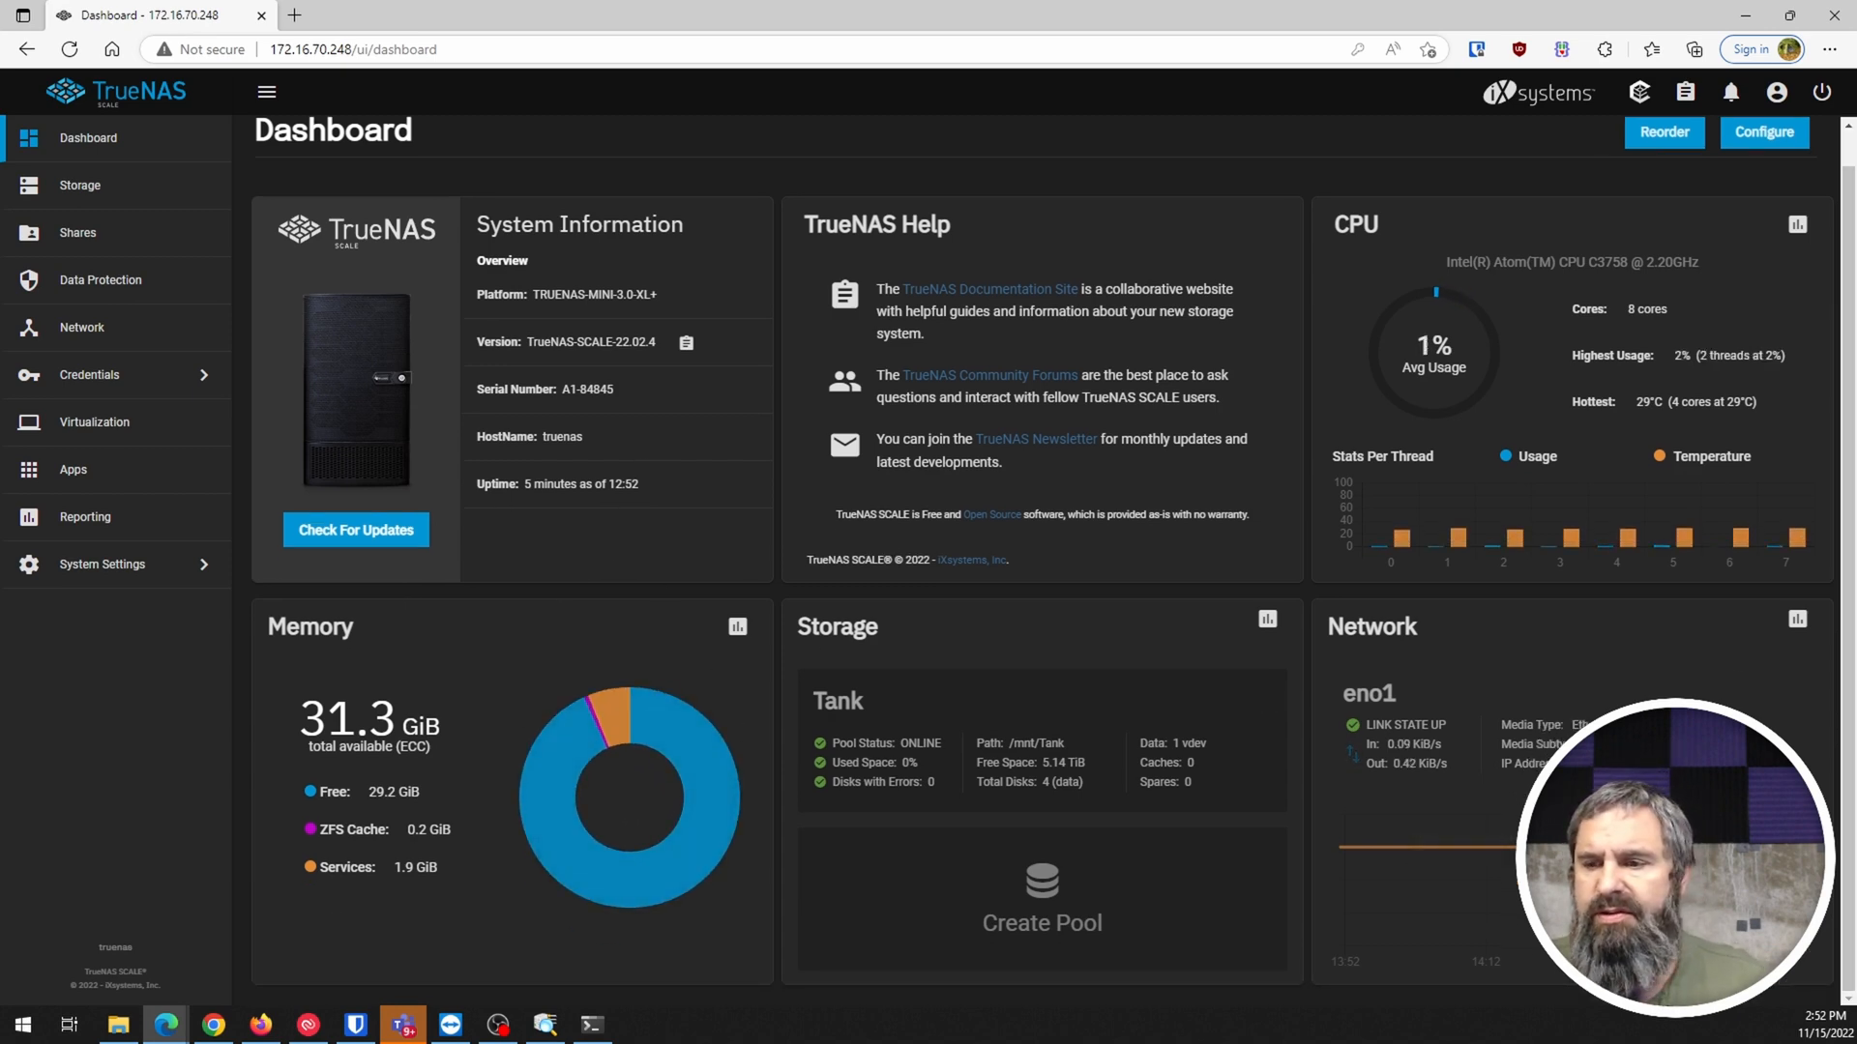
pyautogui.moveTo(184, 481)
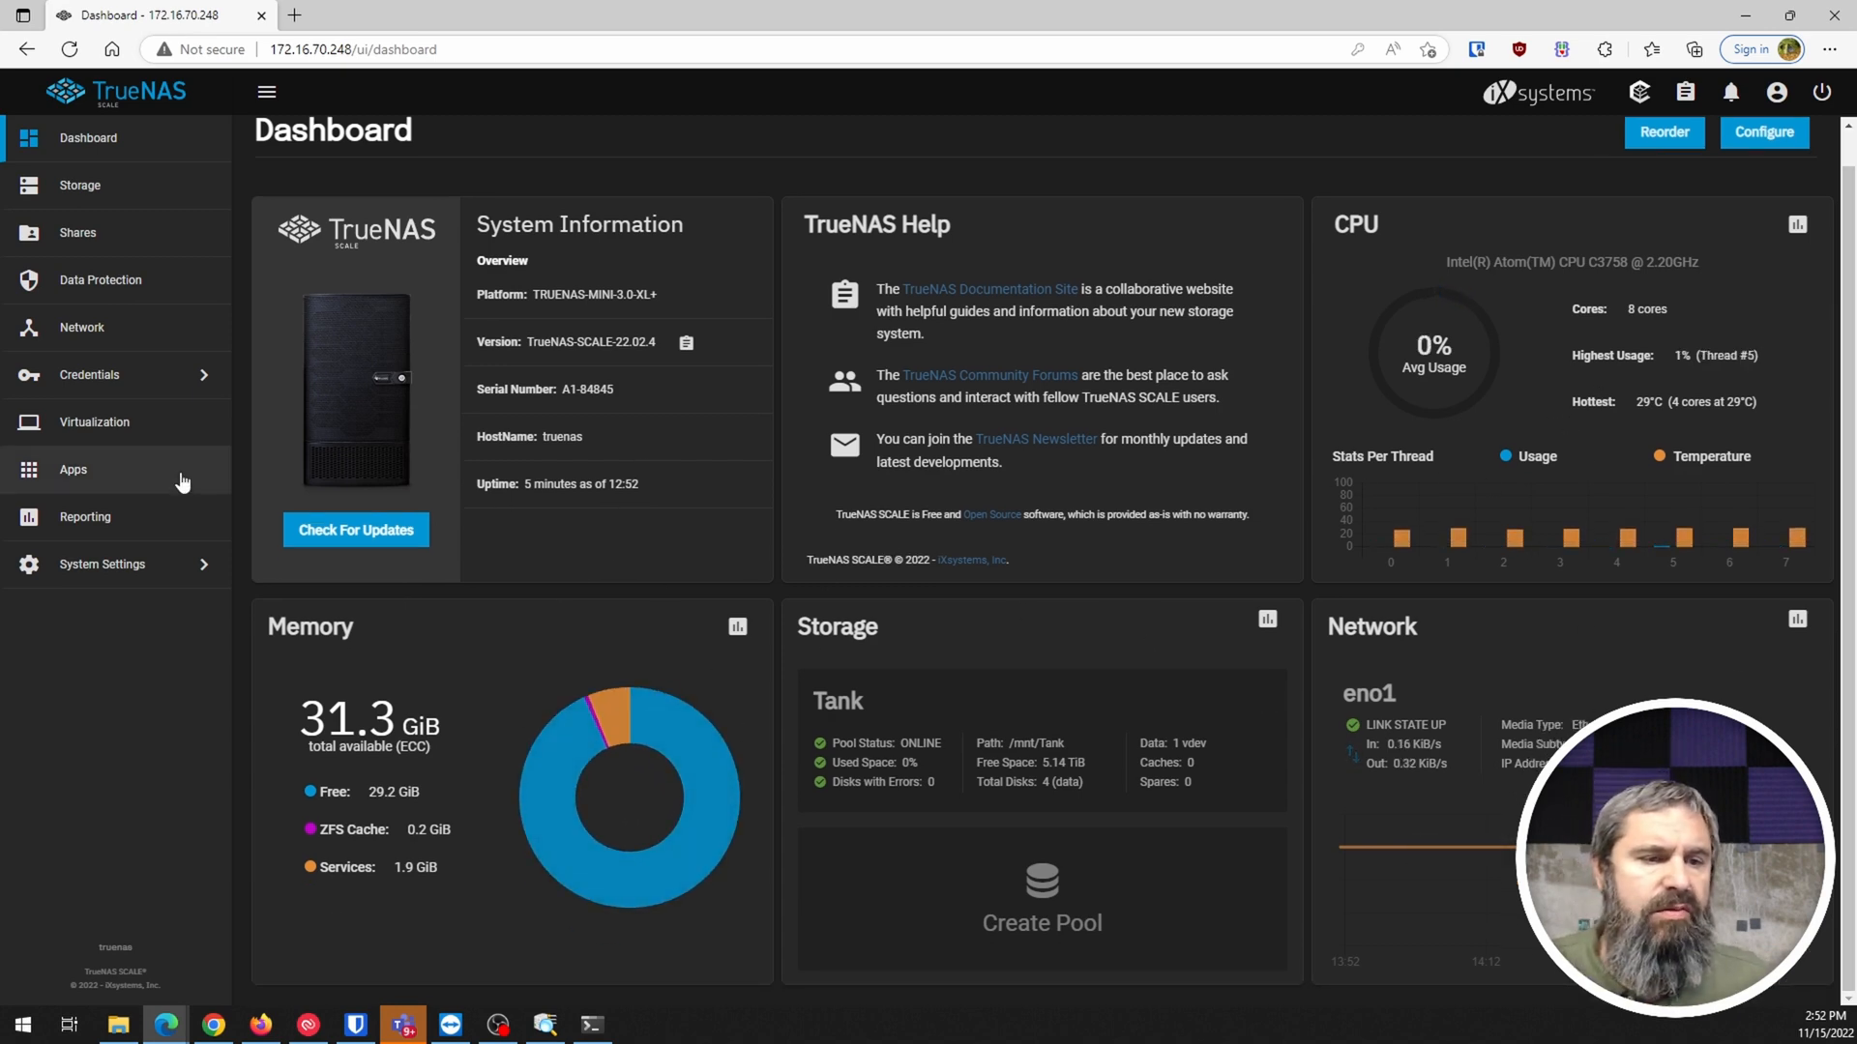
pyautogui.moveTo(72, 469)
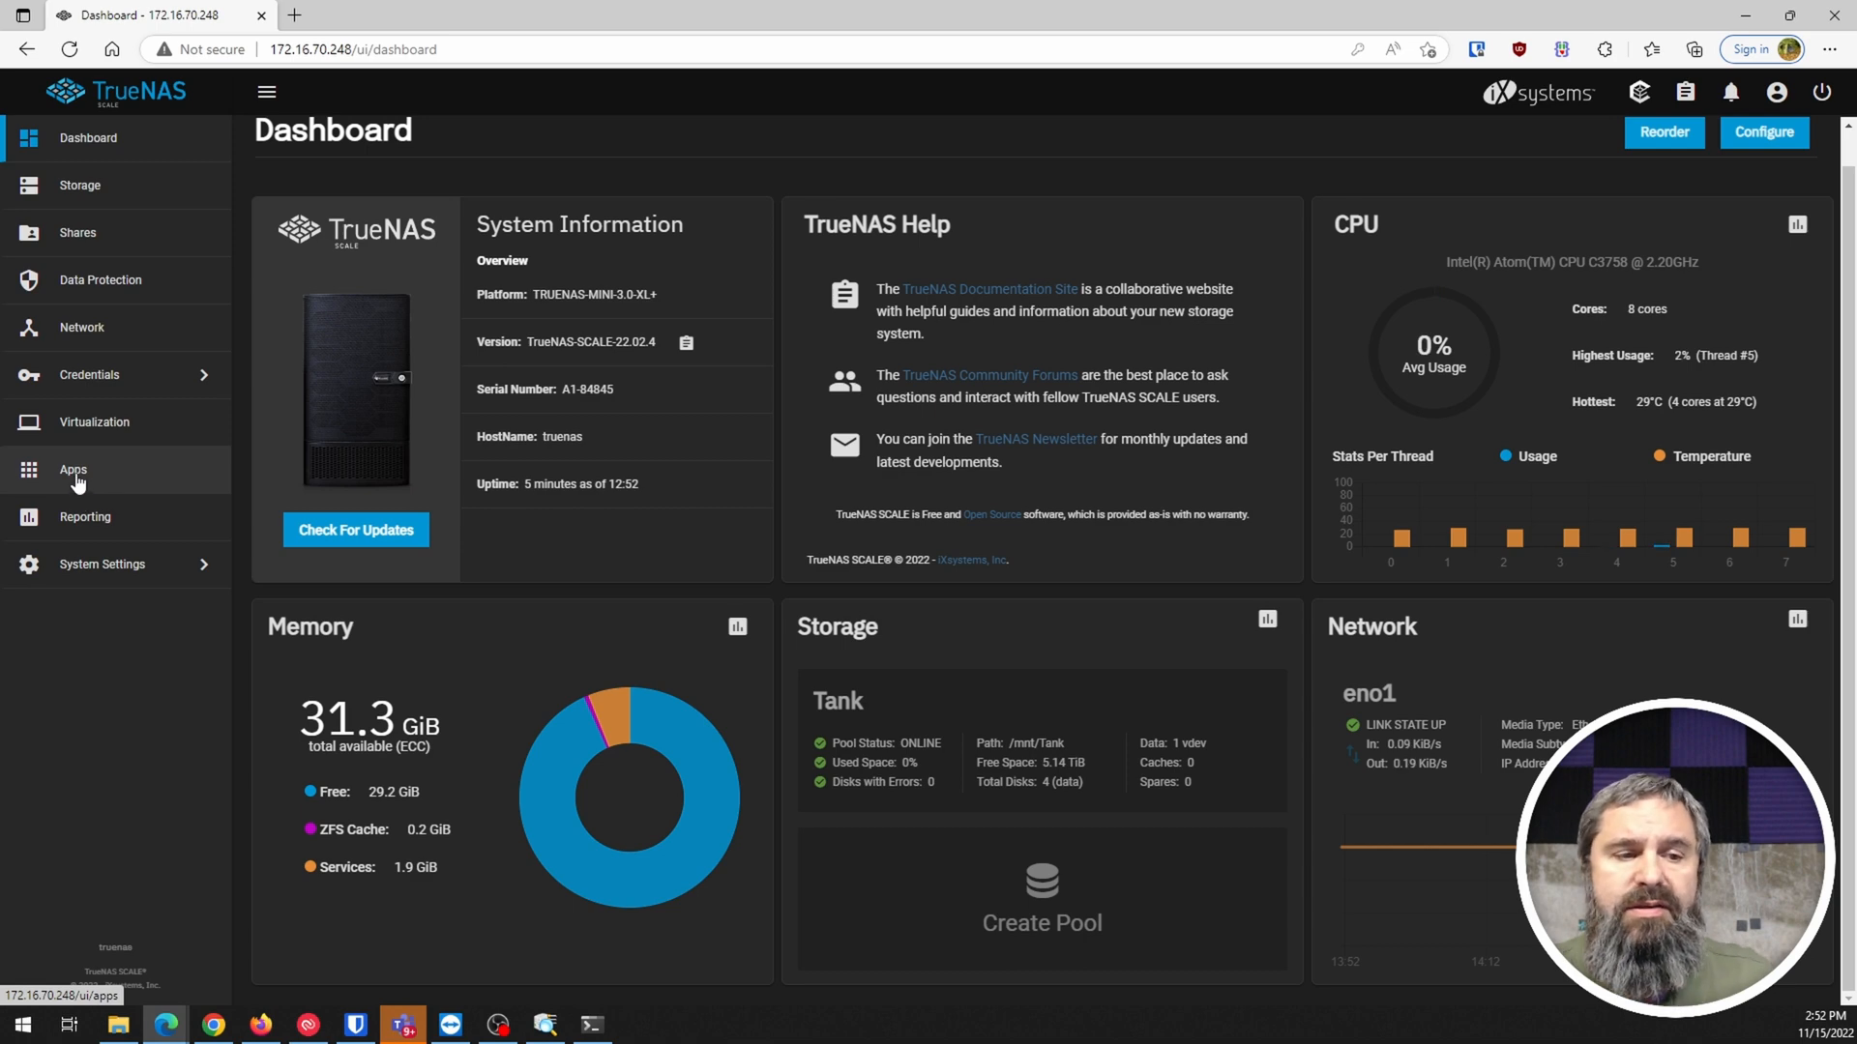
pyautogui.click(71, 468)
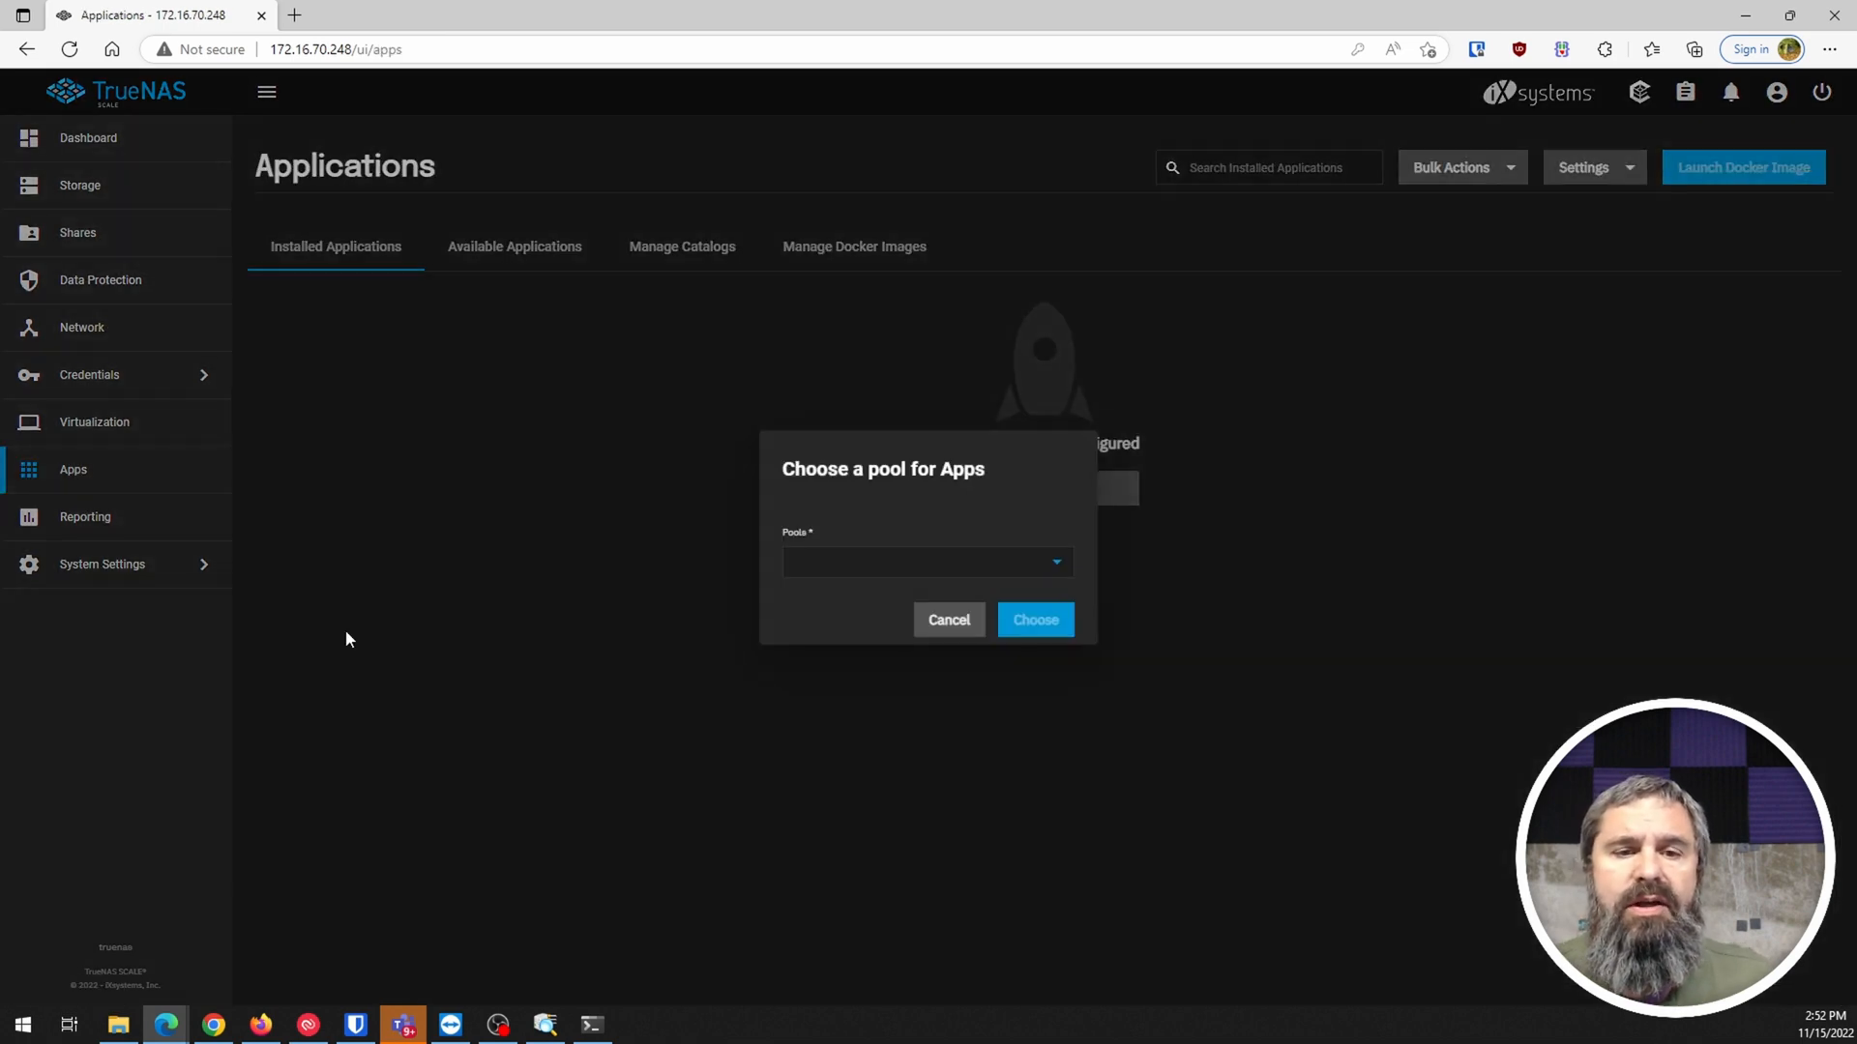
pyautogui.click(926, 561)
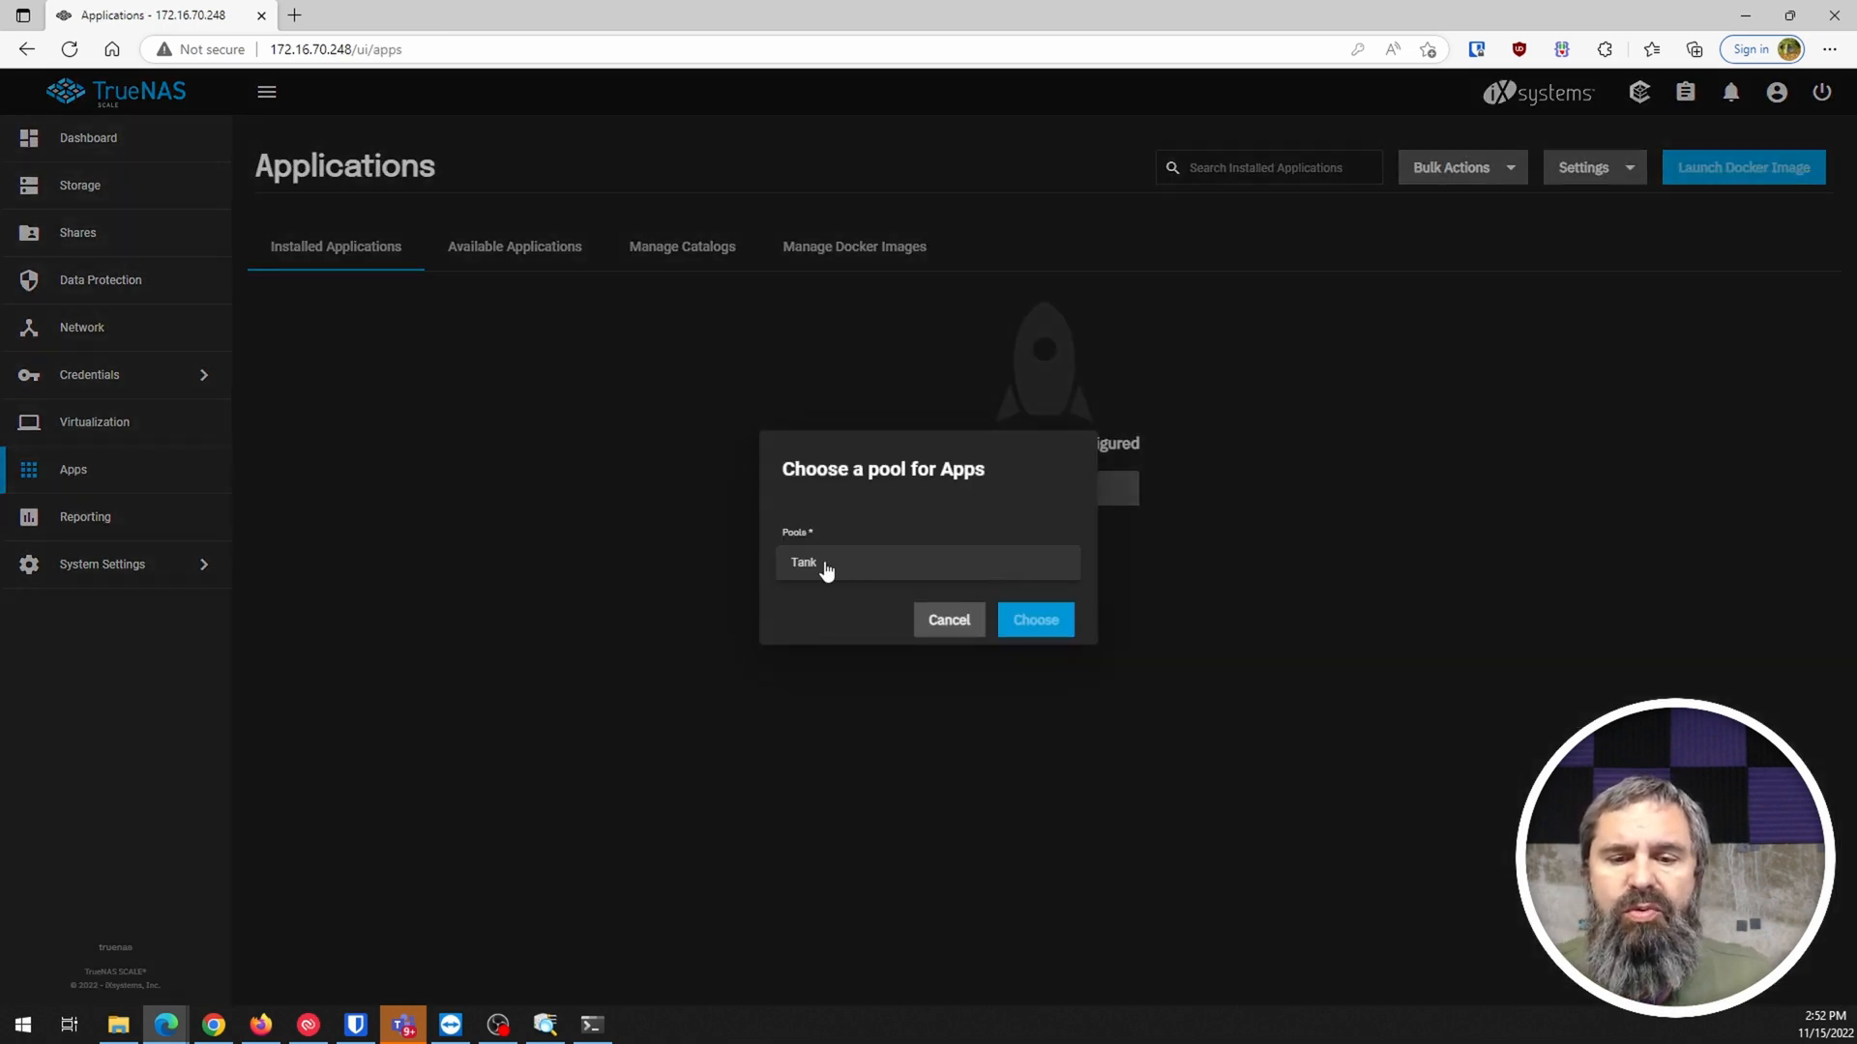
pyautogui.click(1033, 619)
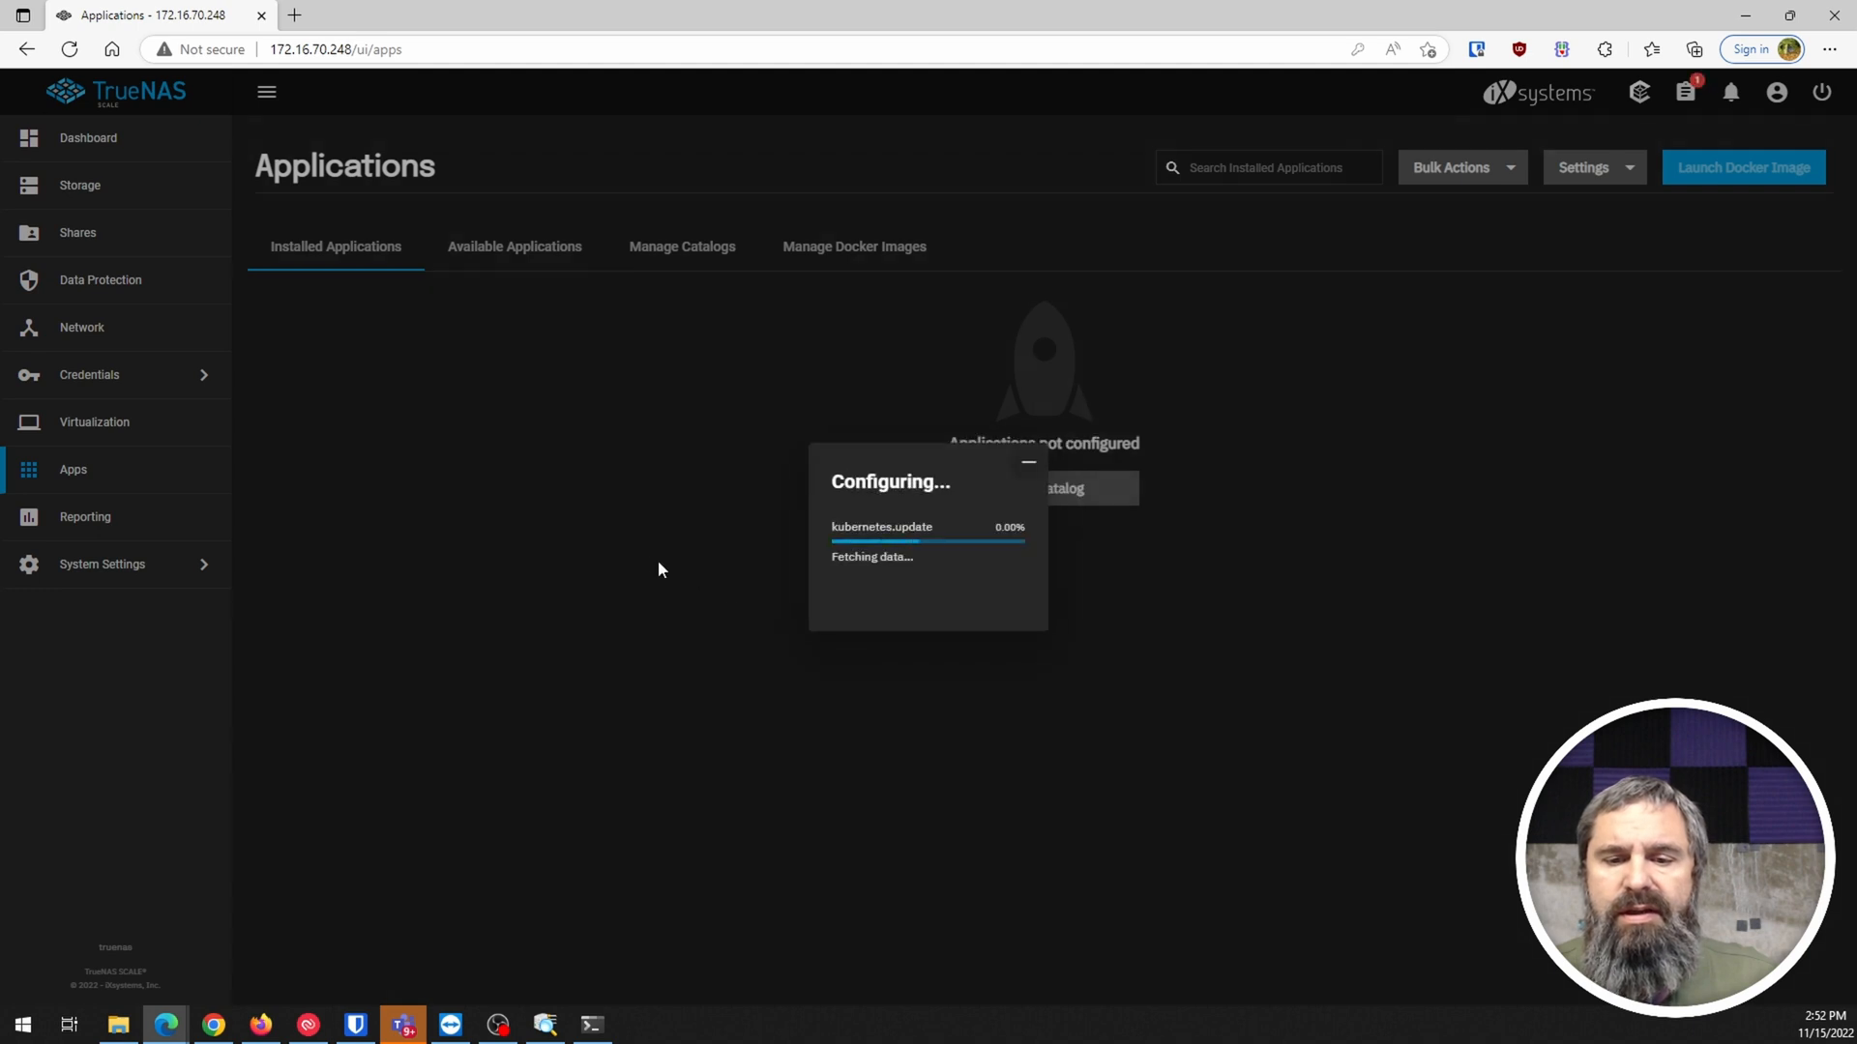
pyautogui.moveTo(647, 561)
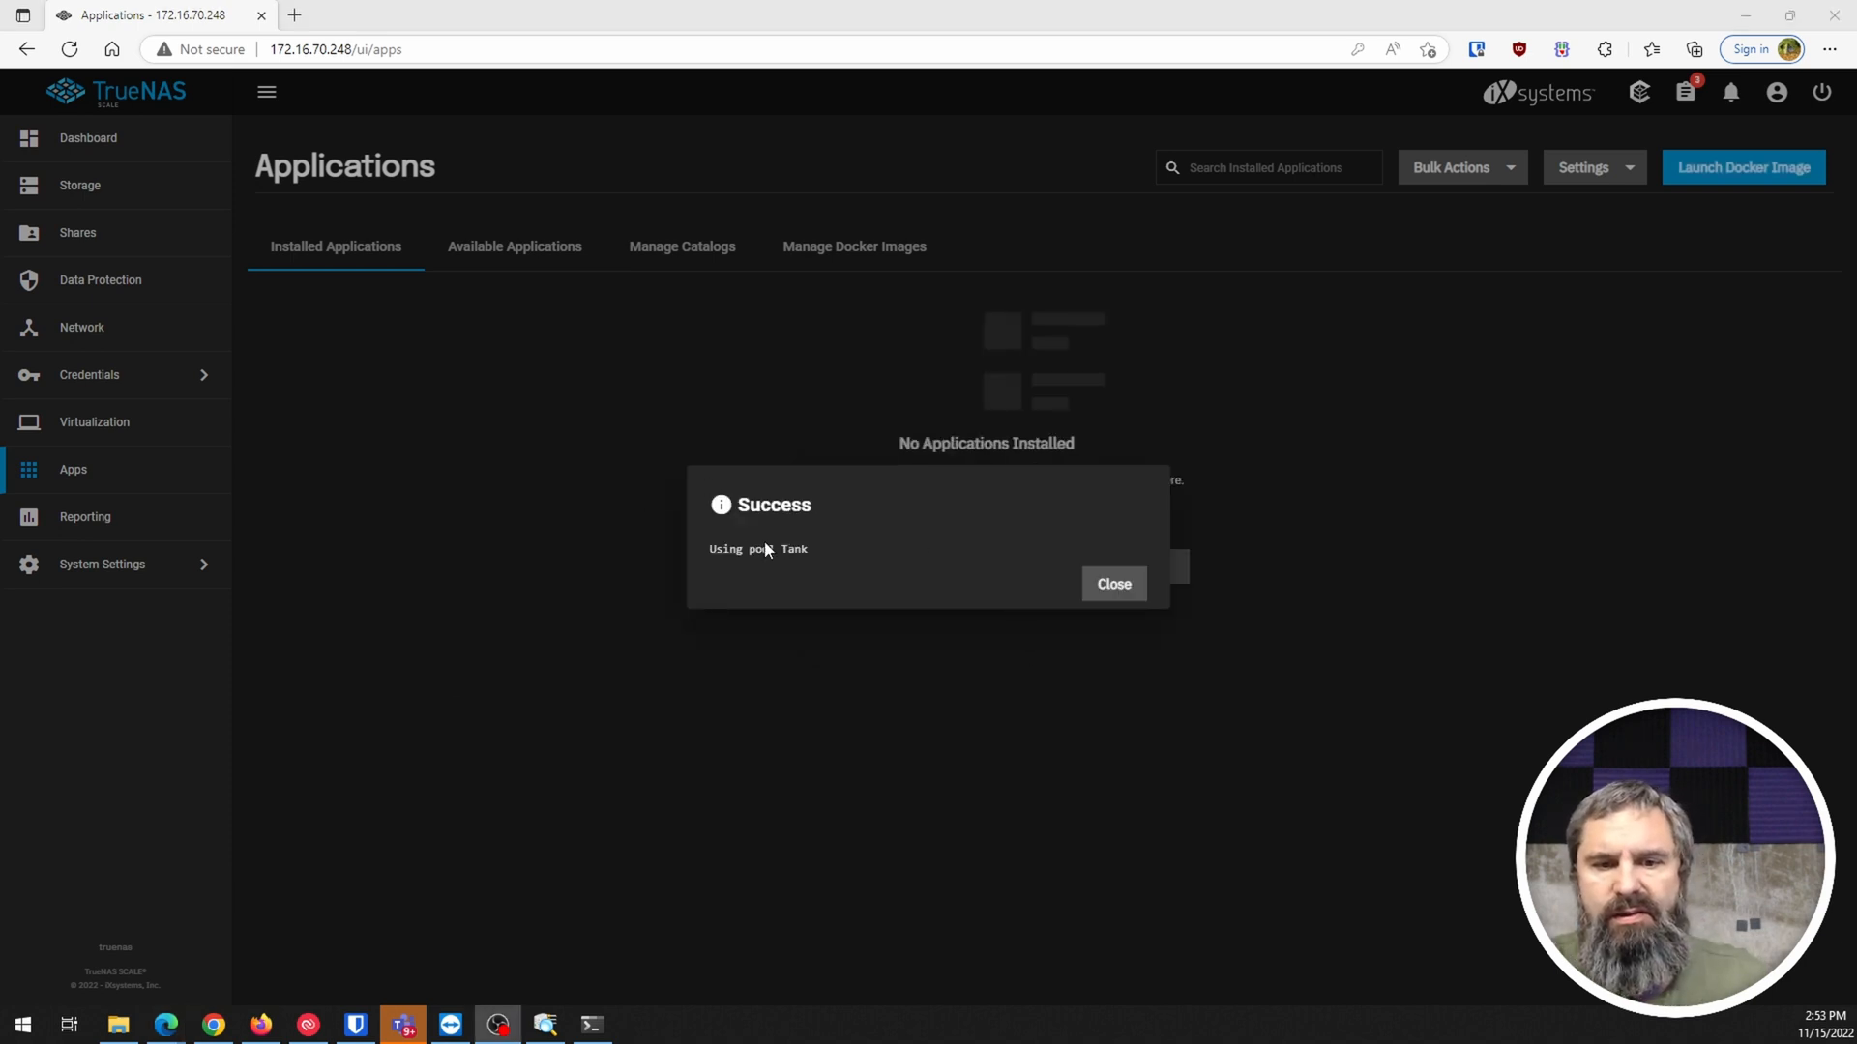
pyautogui.click(1112, 582)
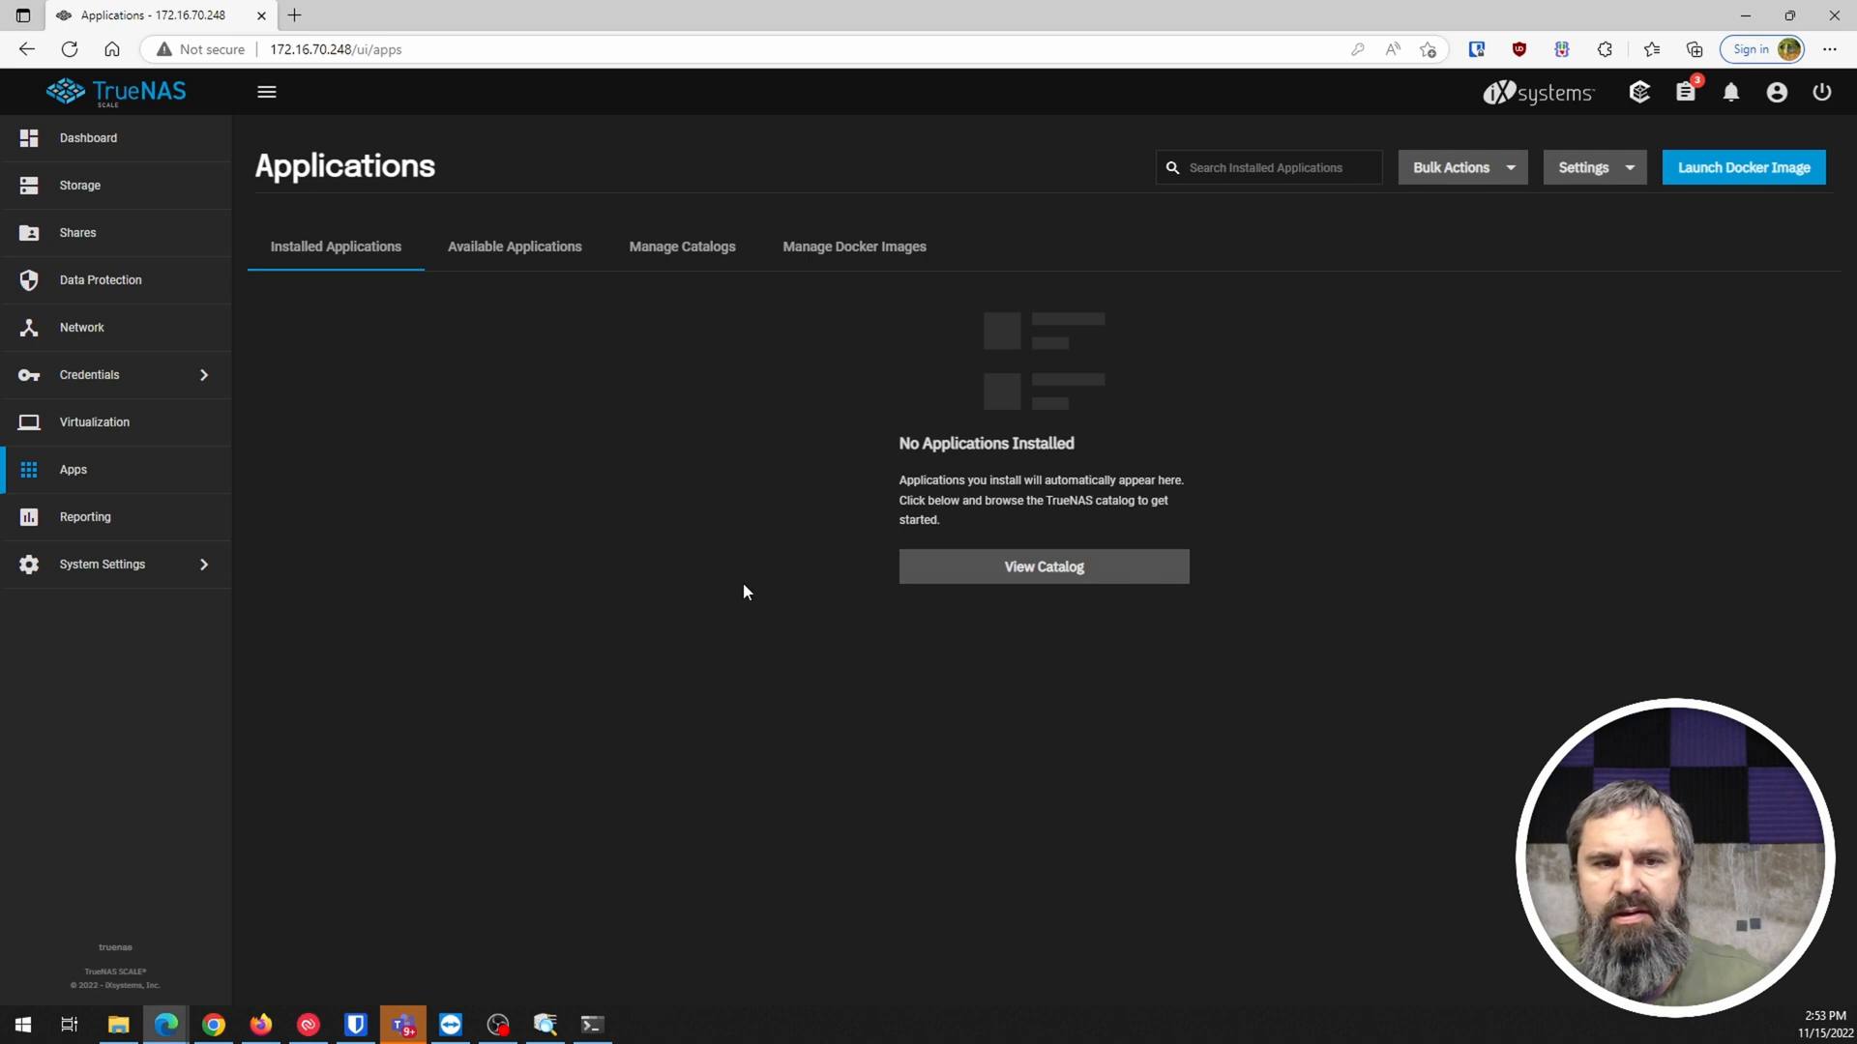
pyautogui.moveTo(536, 261)
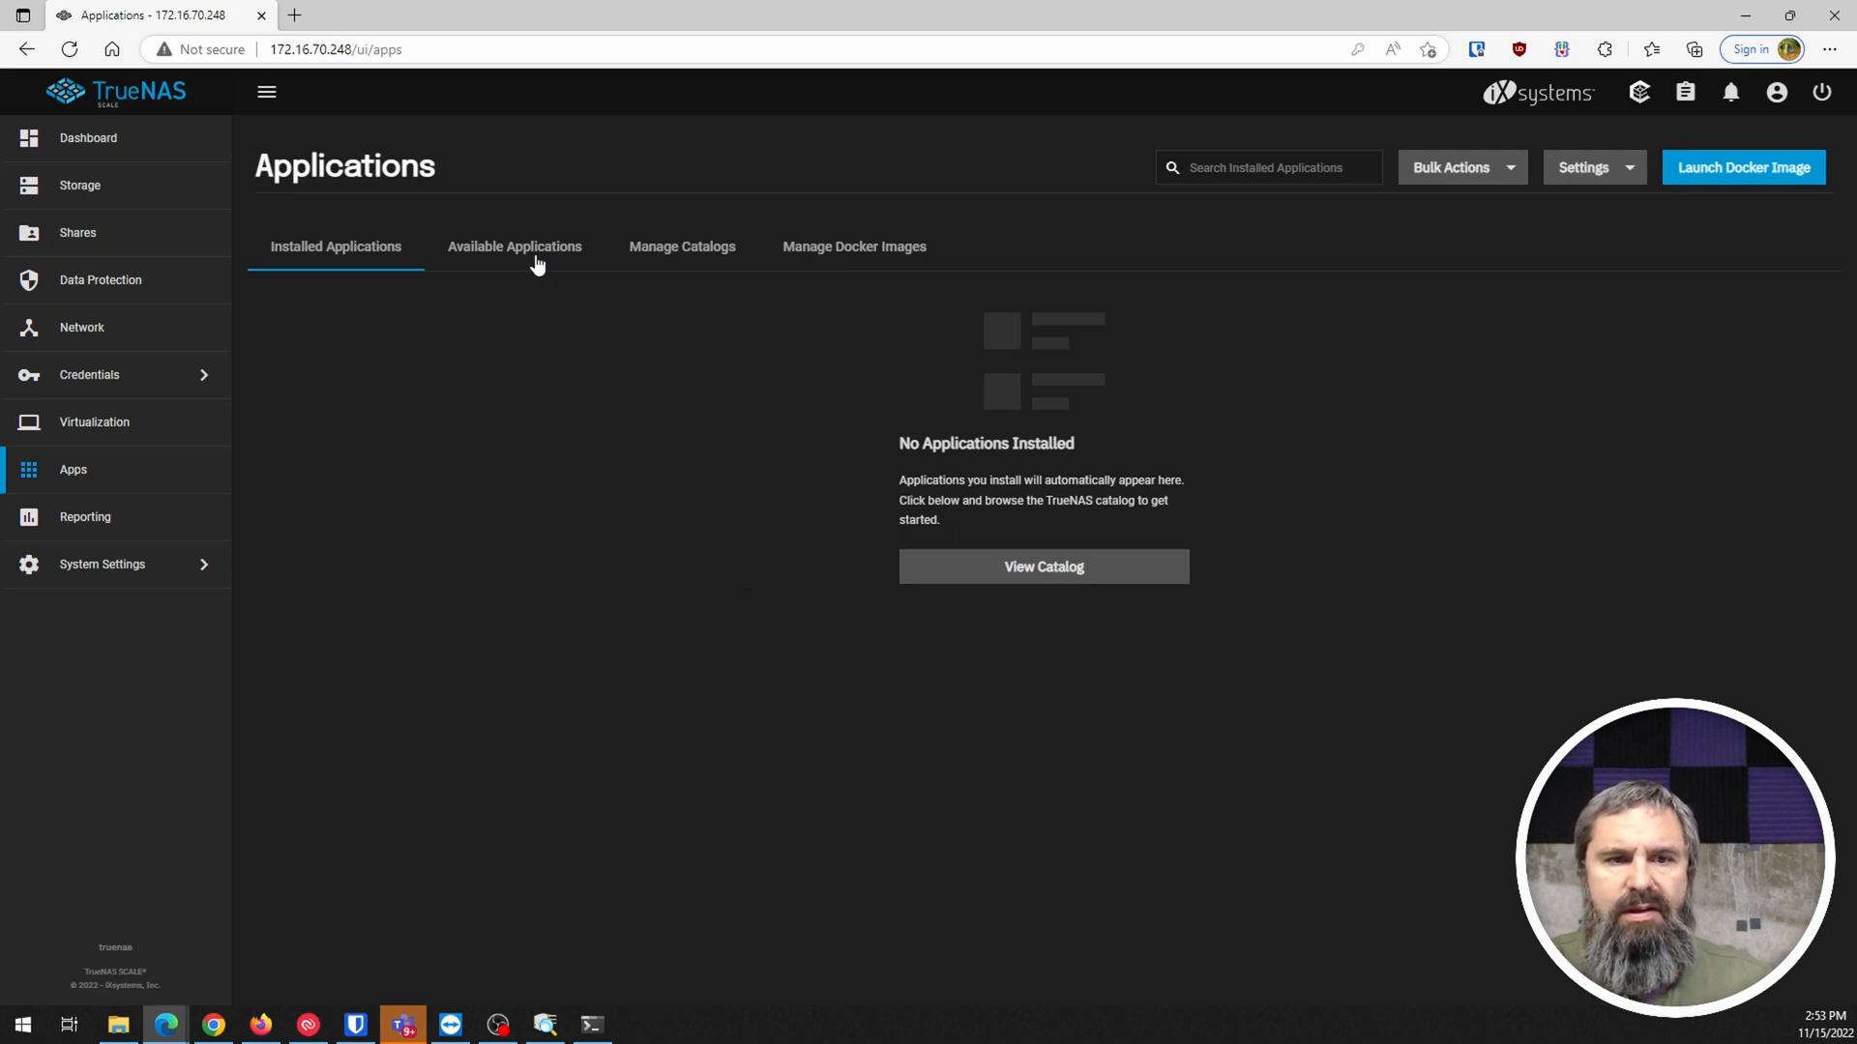
pyautogui.moveTo(548, 255)
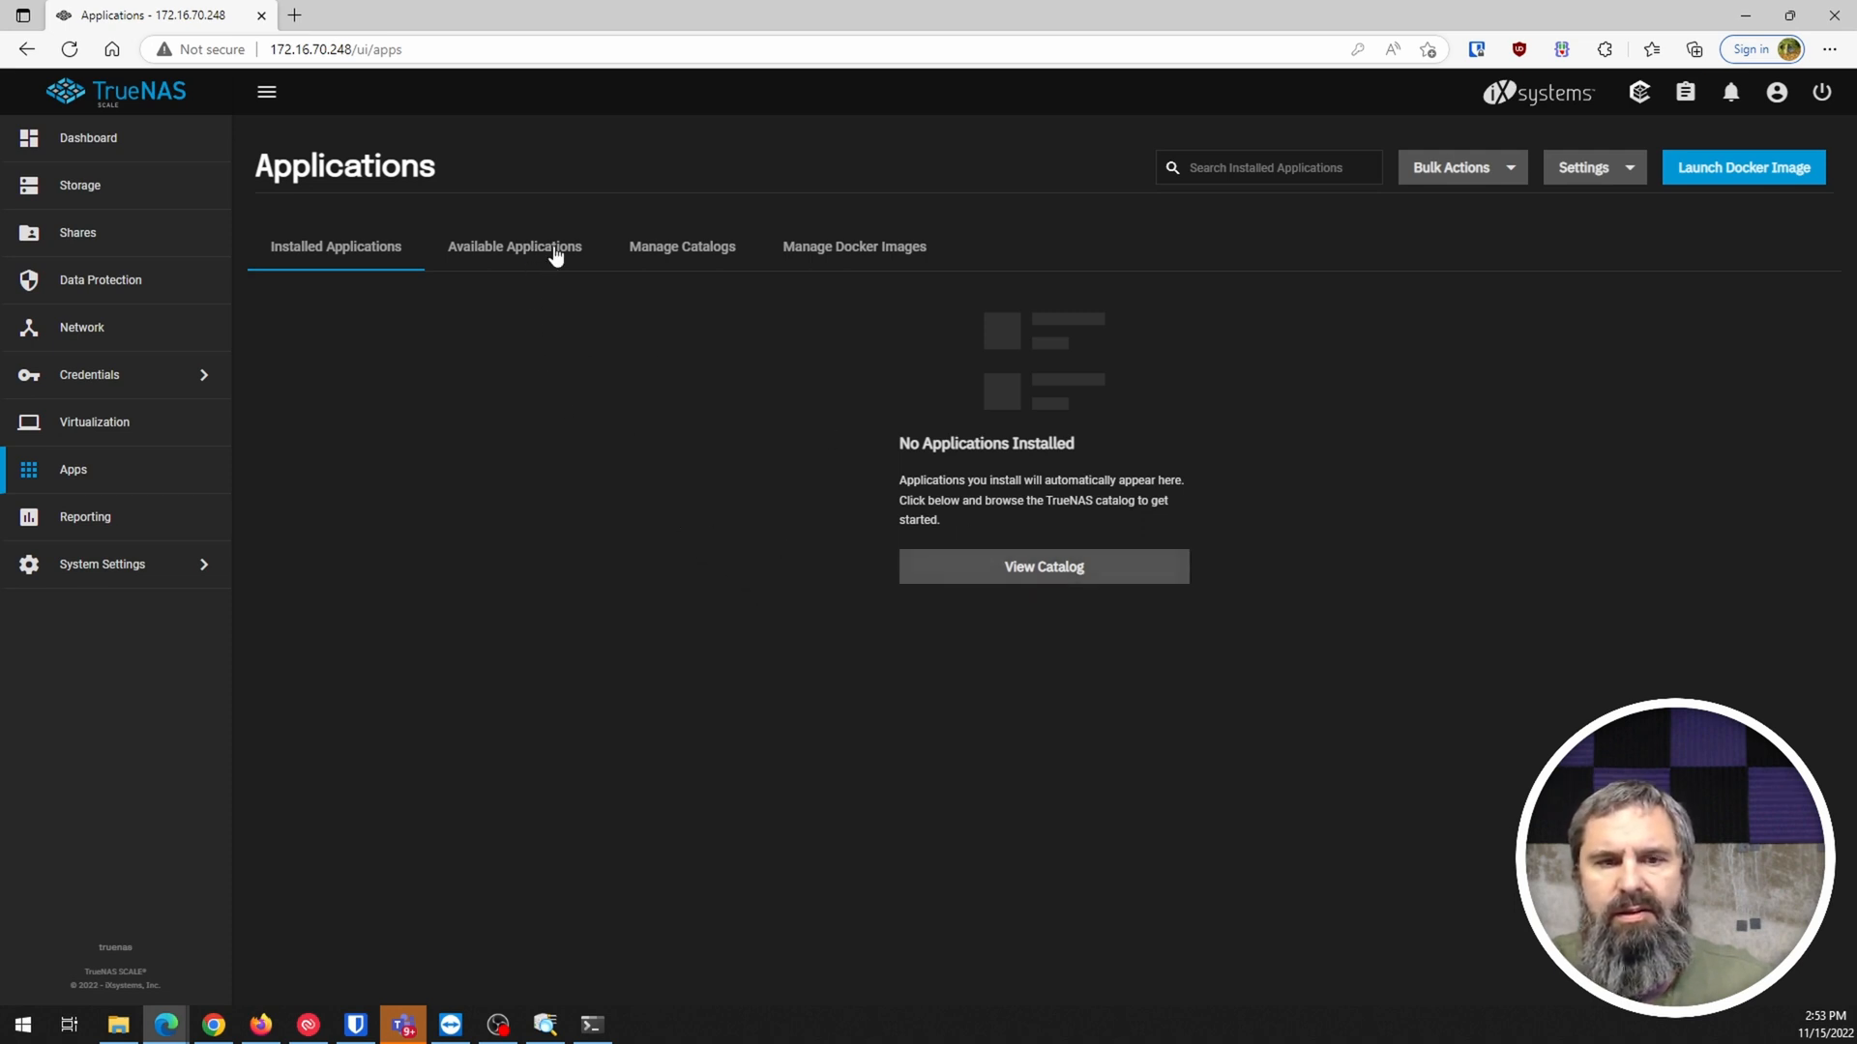
# Review Available Applications, the Official catalog entry and the three rancher Docker images
pyautogui.click(514, 245)
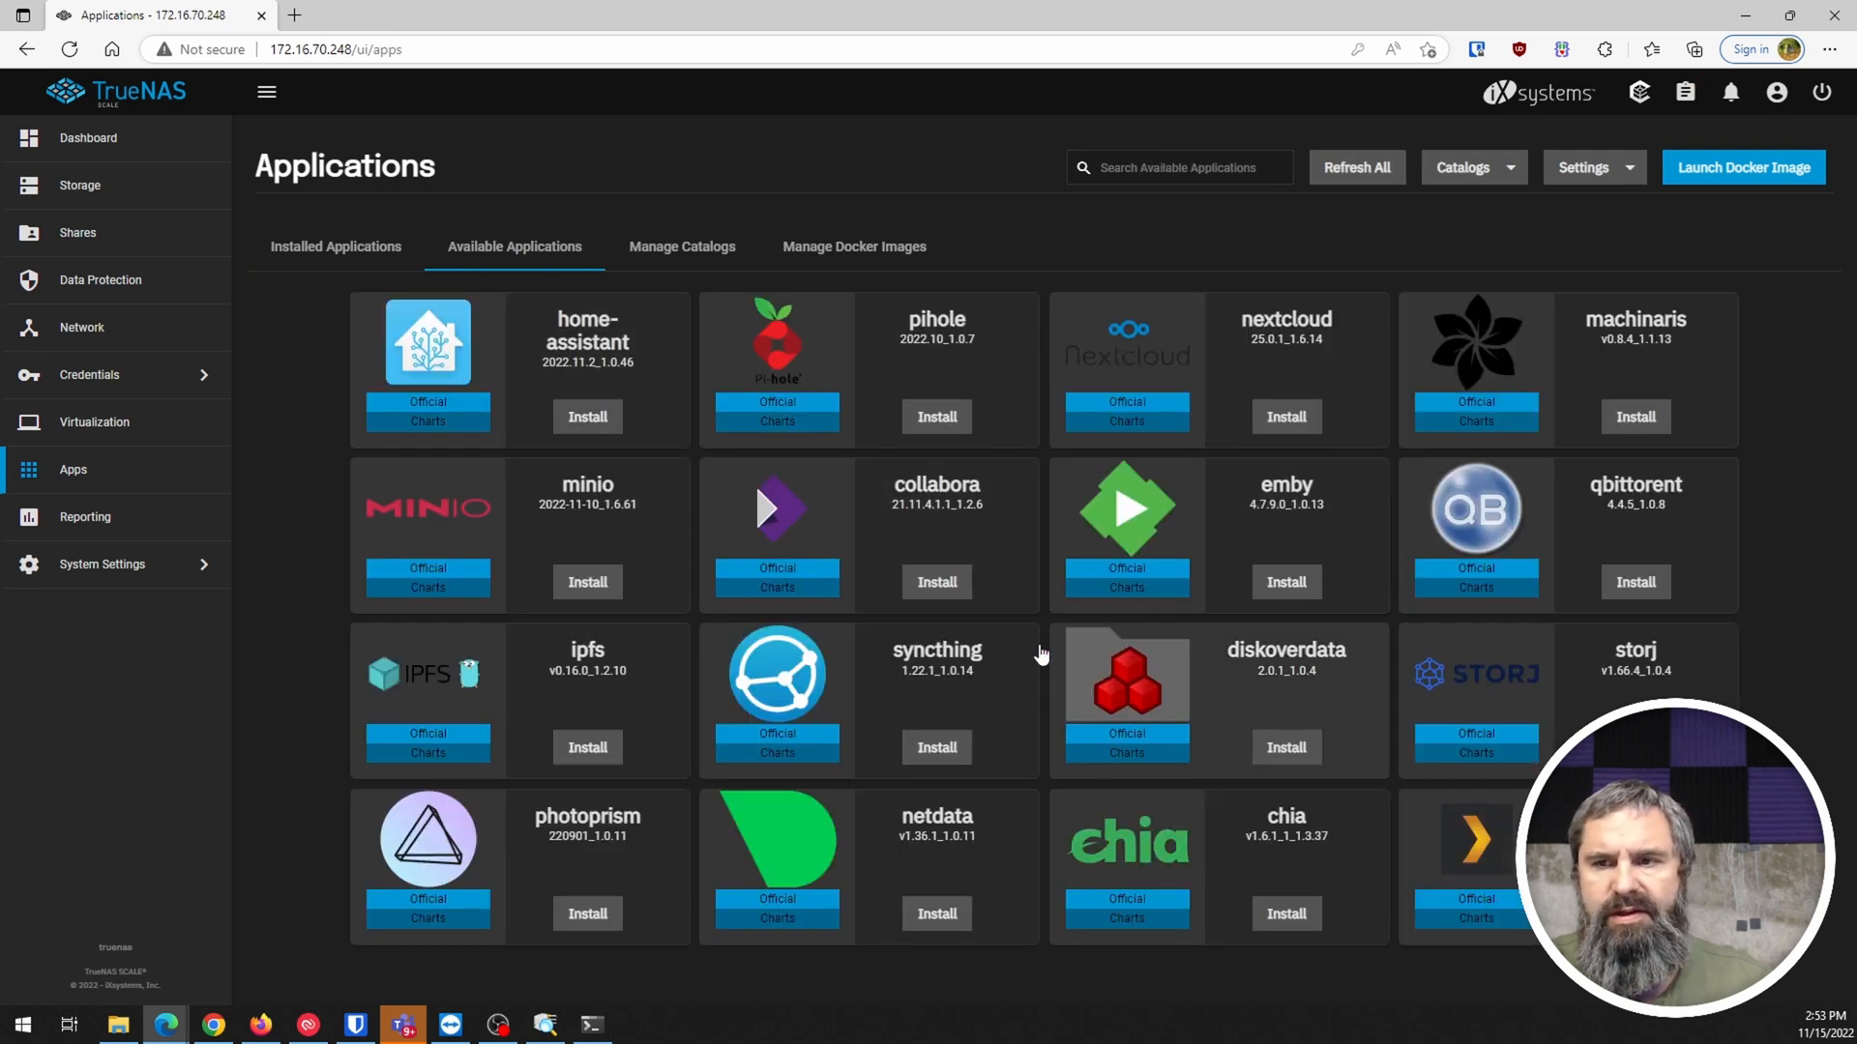
pyautogui.click(335, 246)
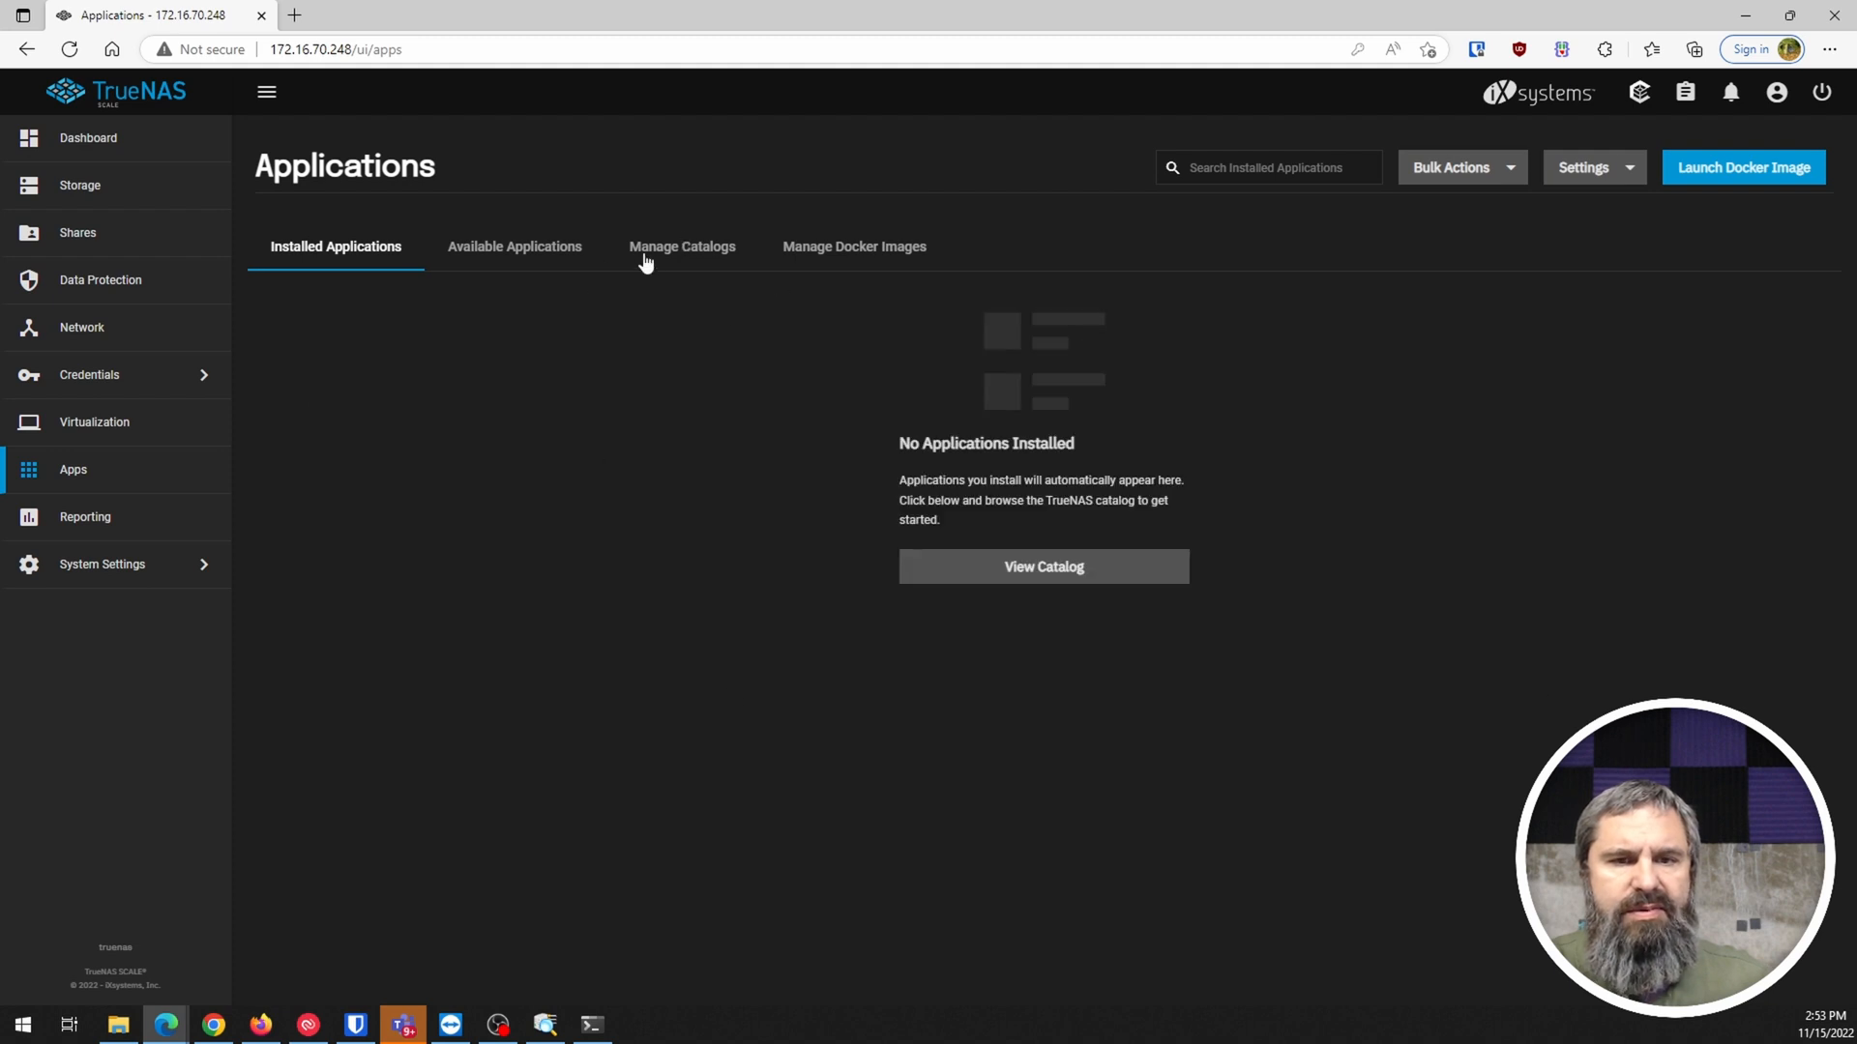
pyautogui.click(682, 246)
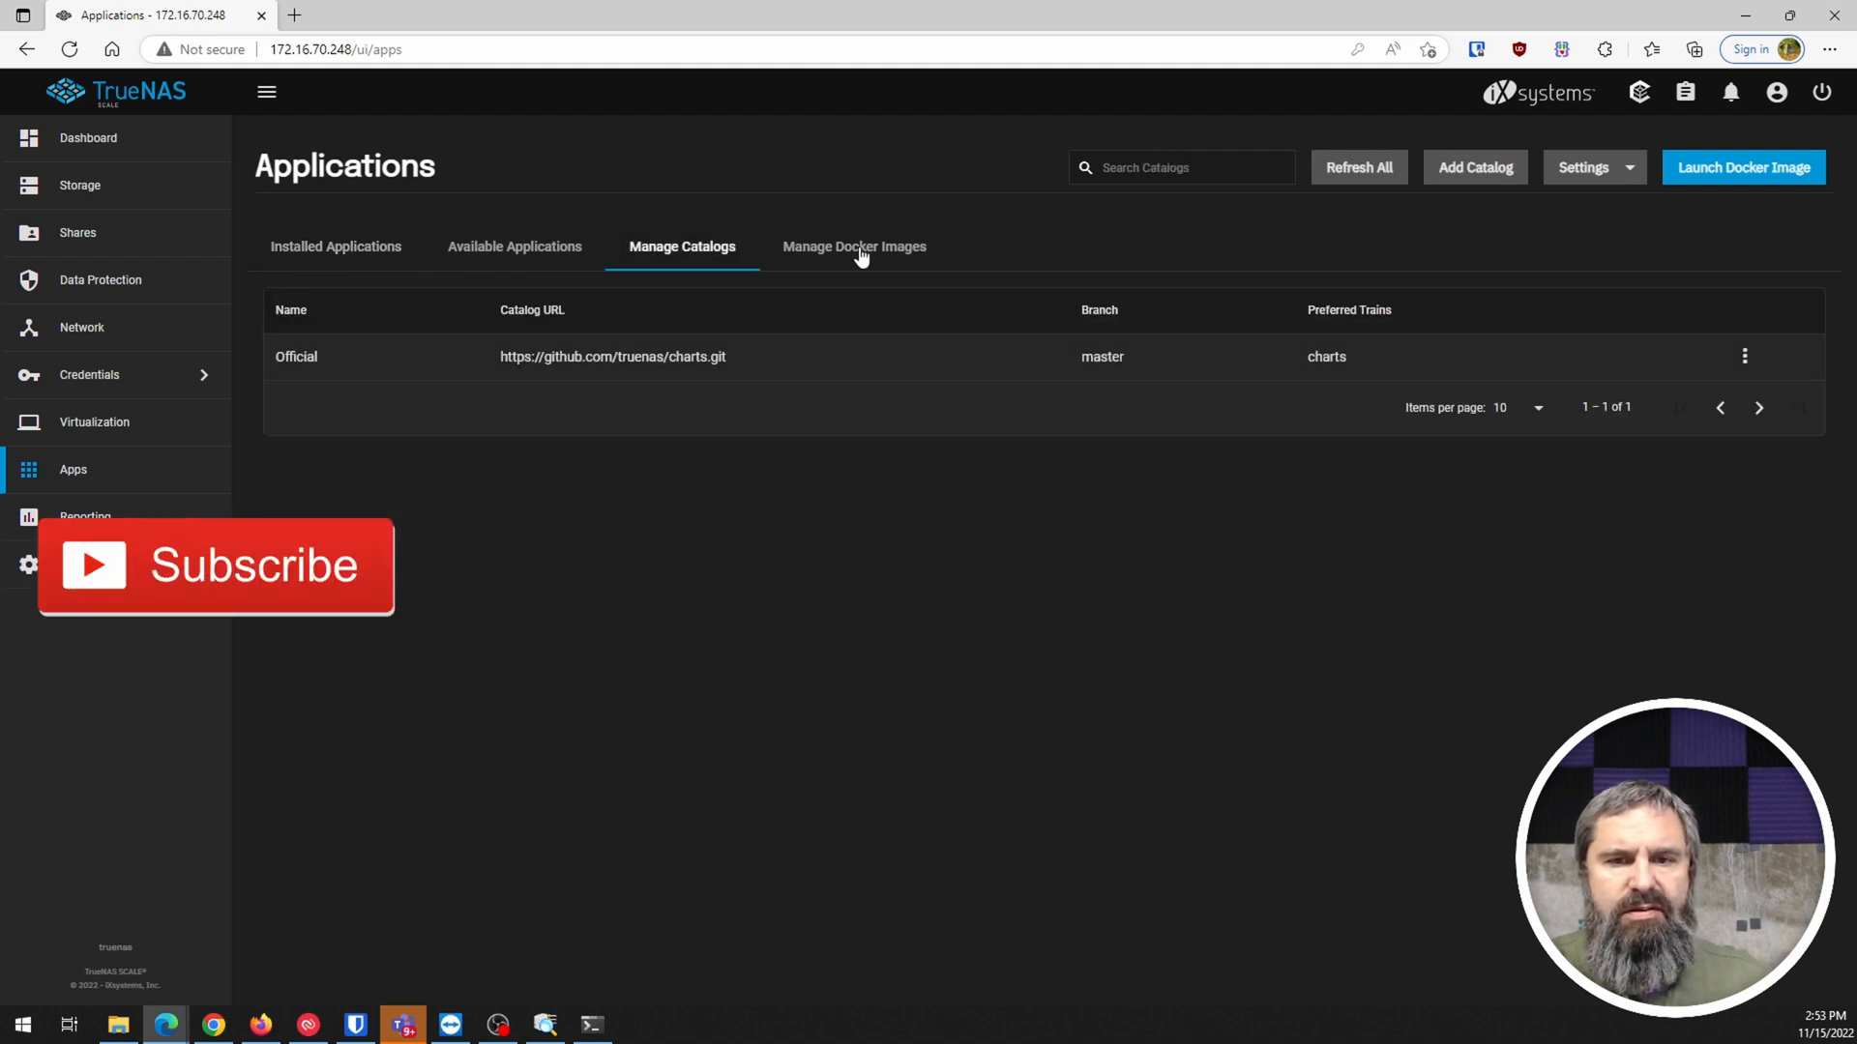
pyautogui.click(853, 245)
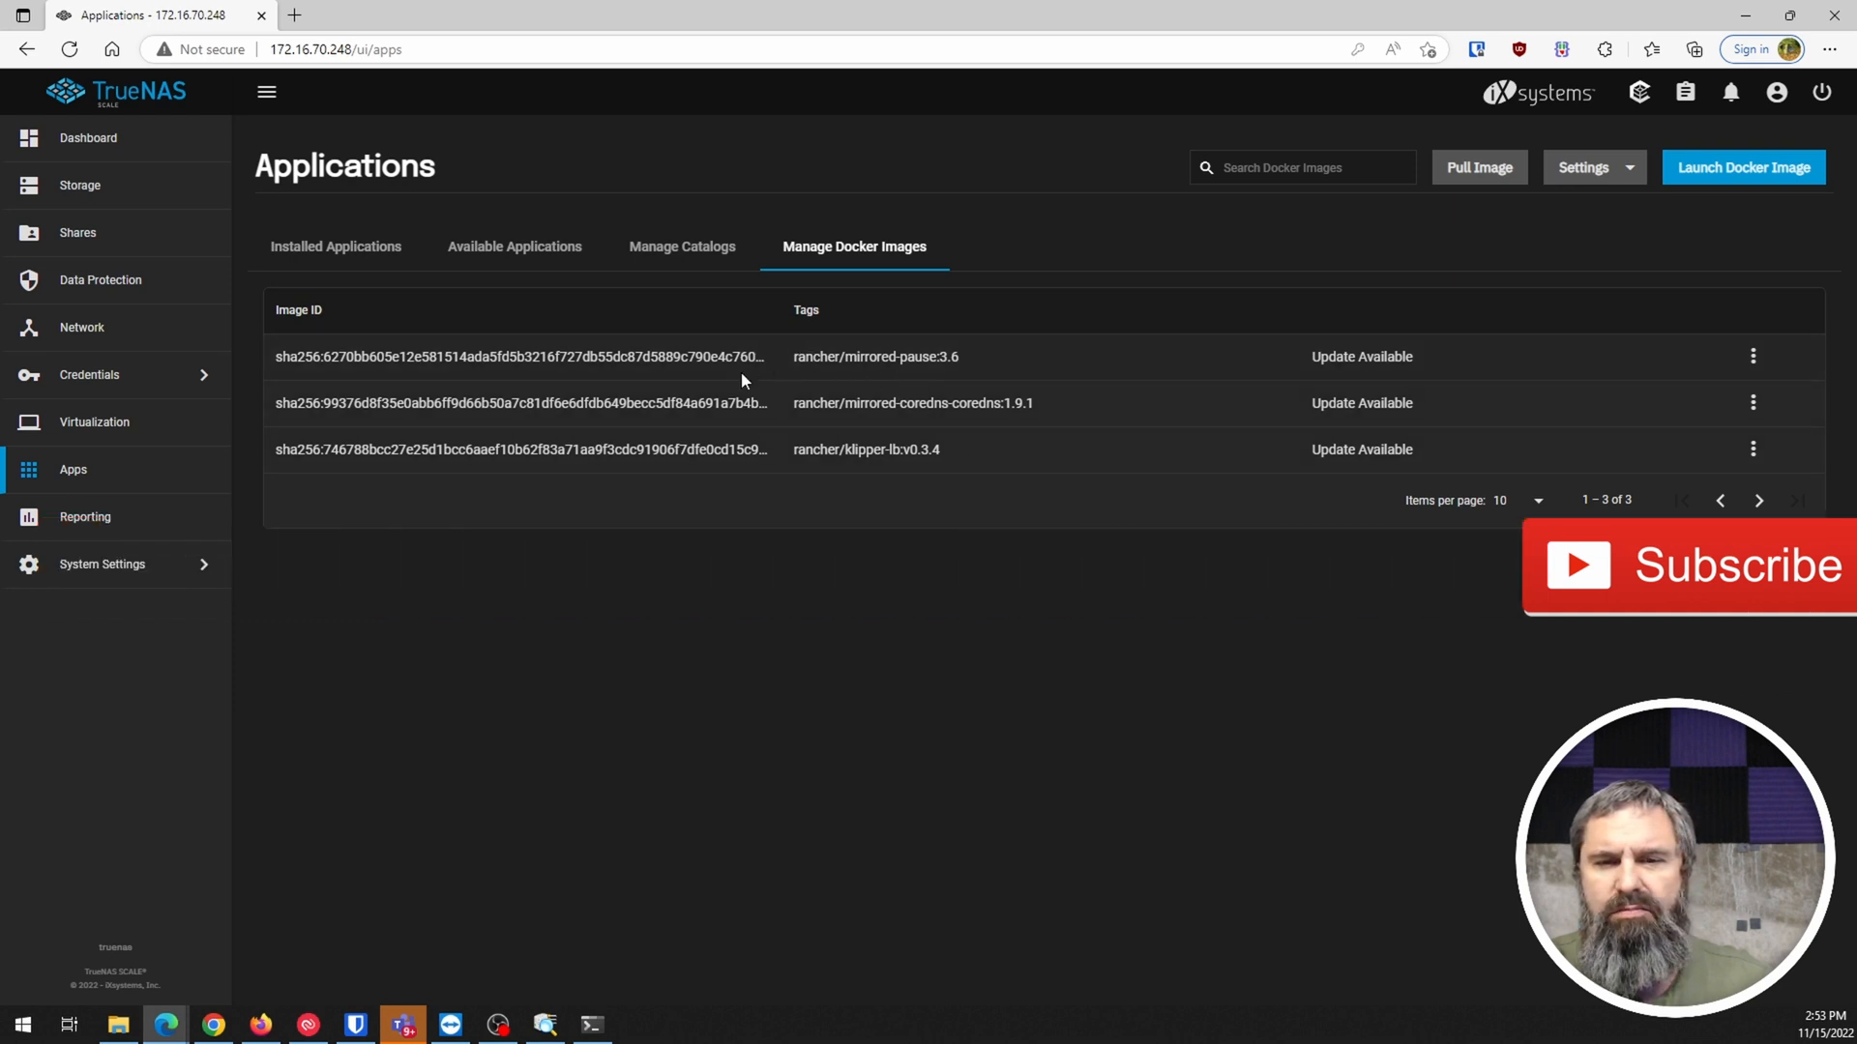
pyautogui.moveTo(630, 455)
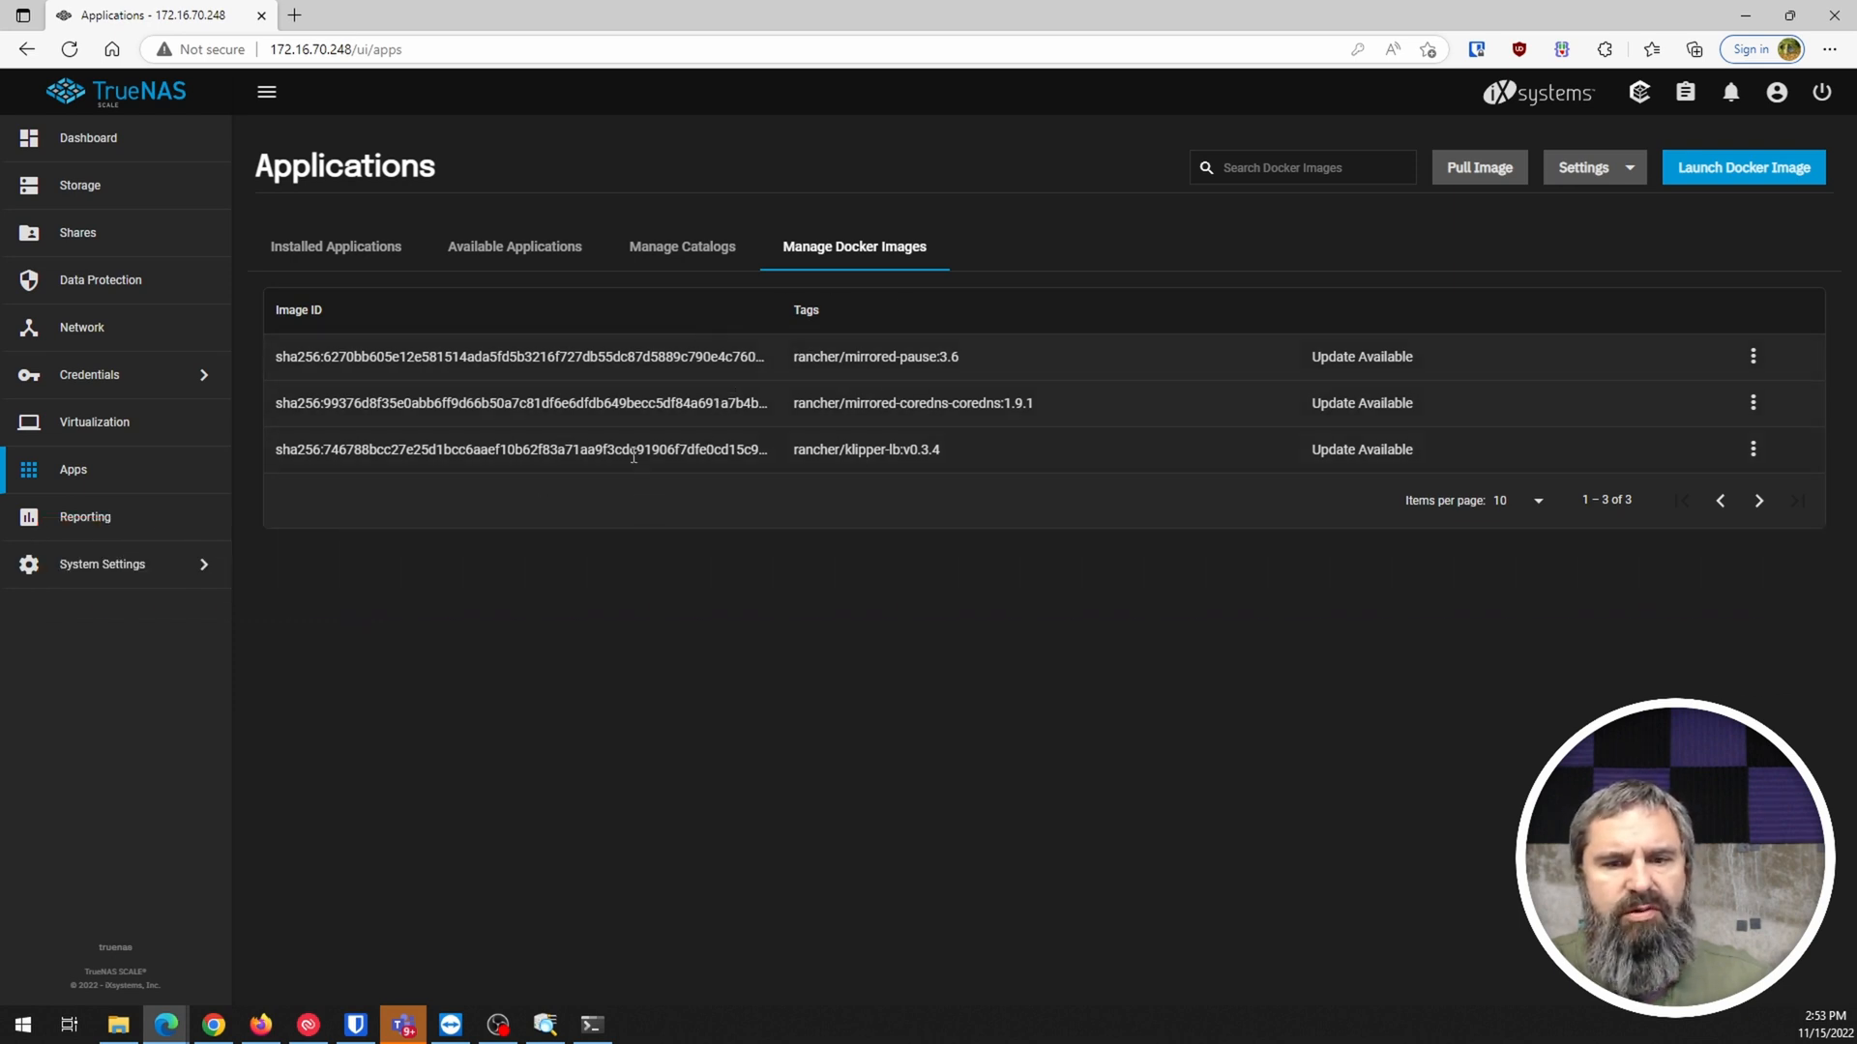
pyautogui.moveTo(515, 387)
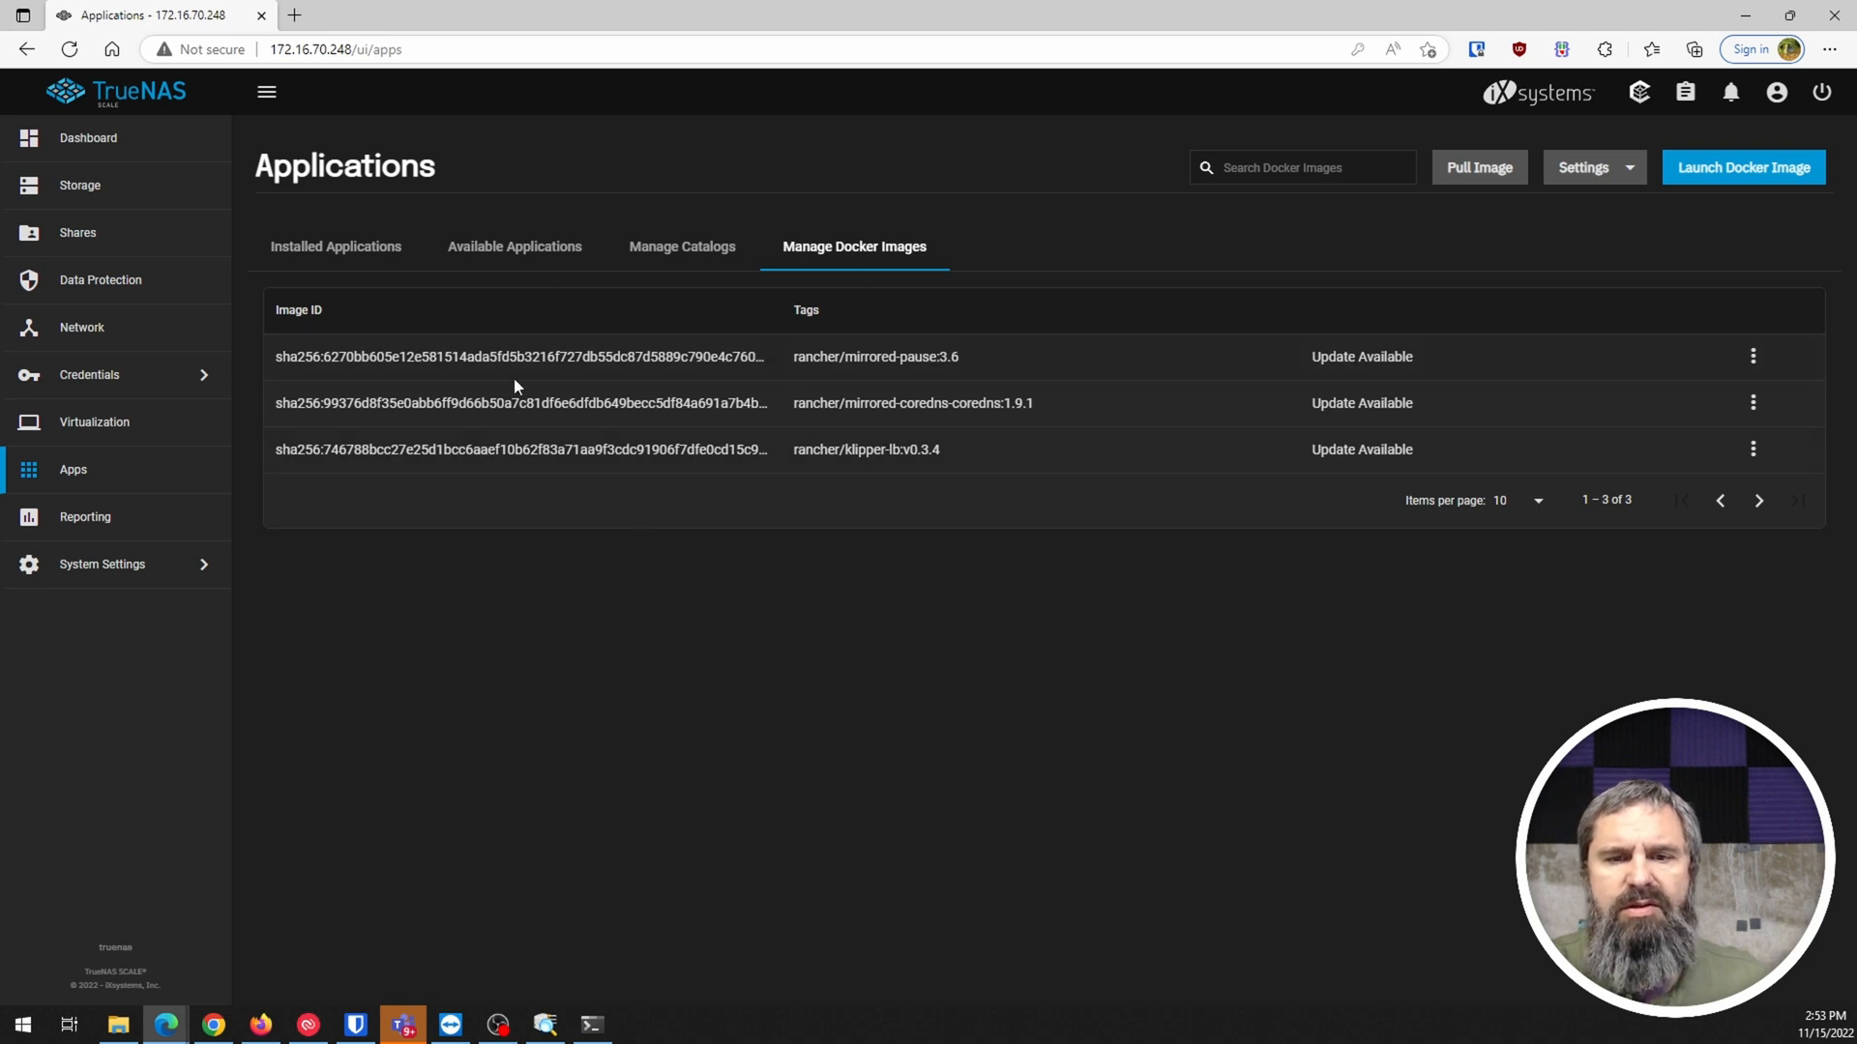
pyautogui.moveTo(87, 138)
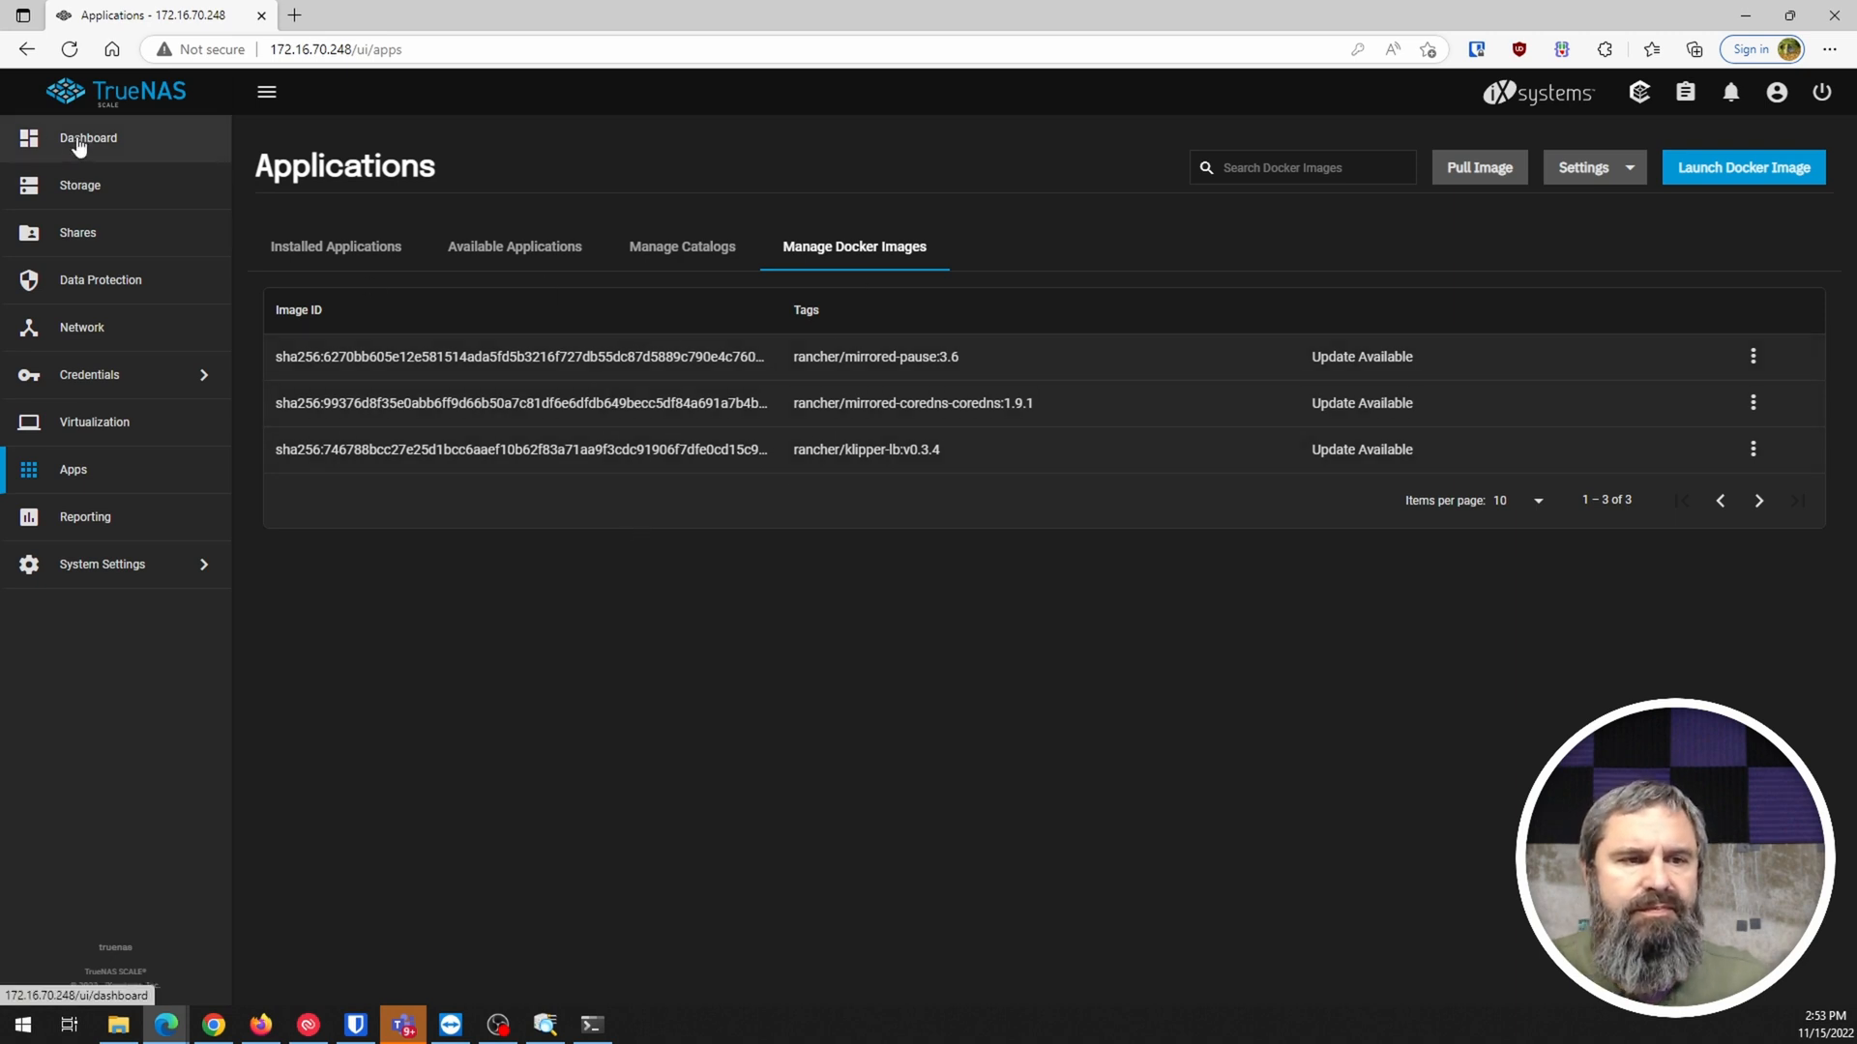
# Recheck the catalog and Docker images, now five including two CSI images, then return to the Dashboard
pyautogui.click(87, 137)
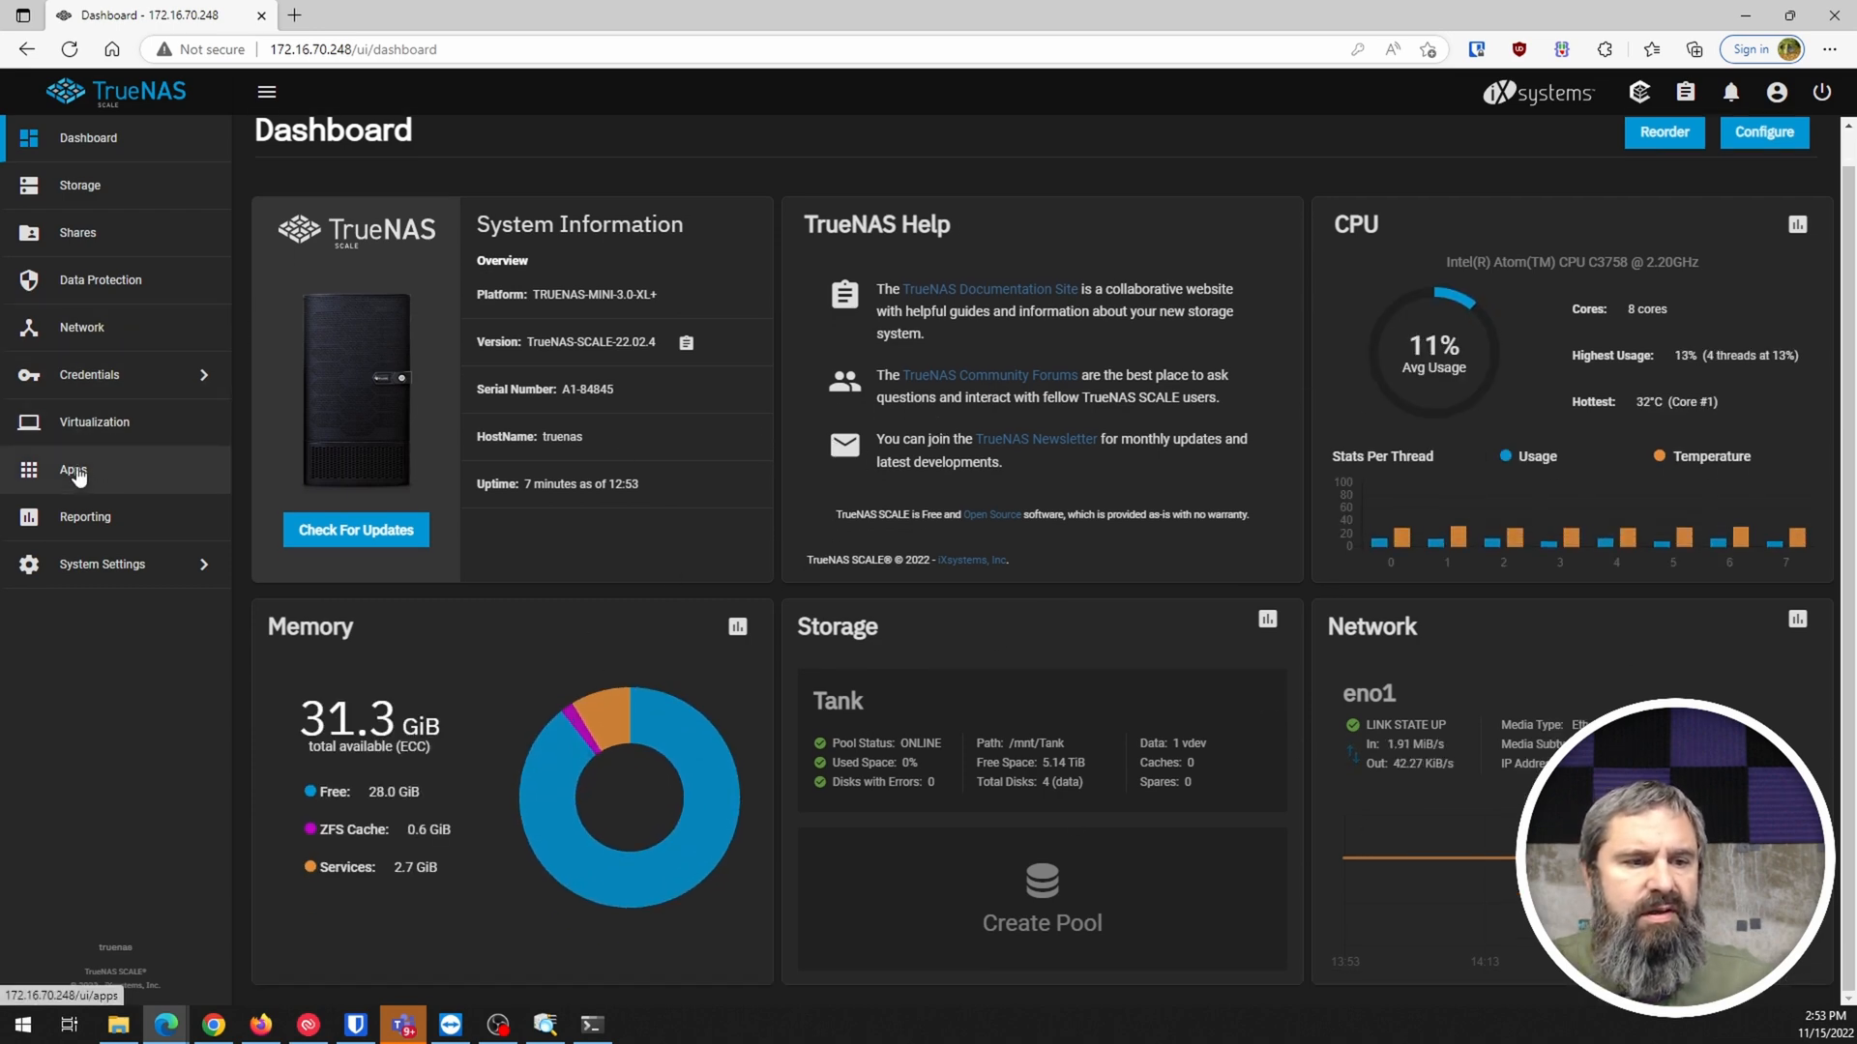
pyautogui.click(74, 468)
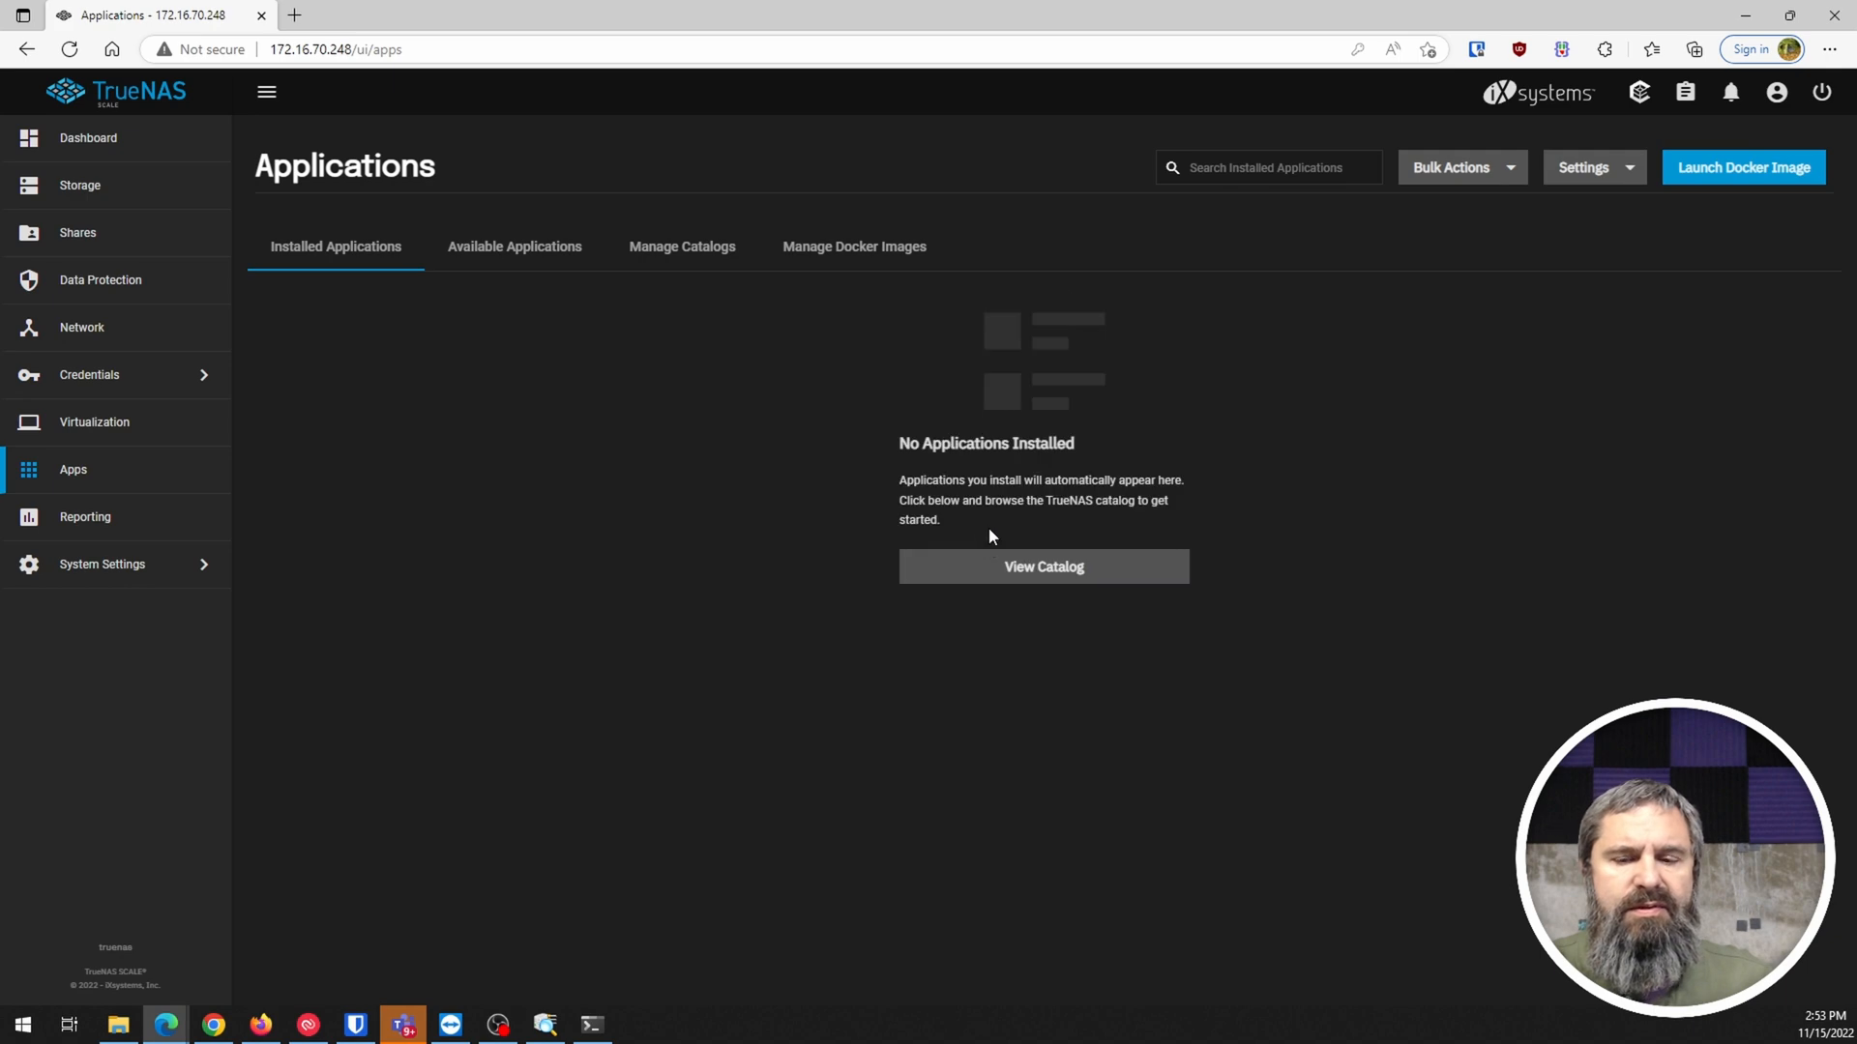
pyautogui.click(681, 246)
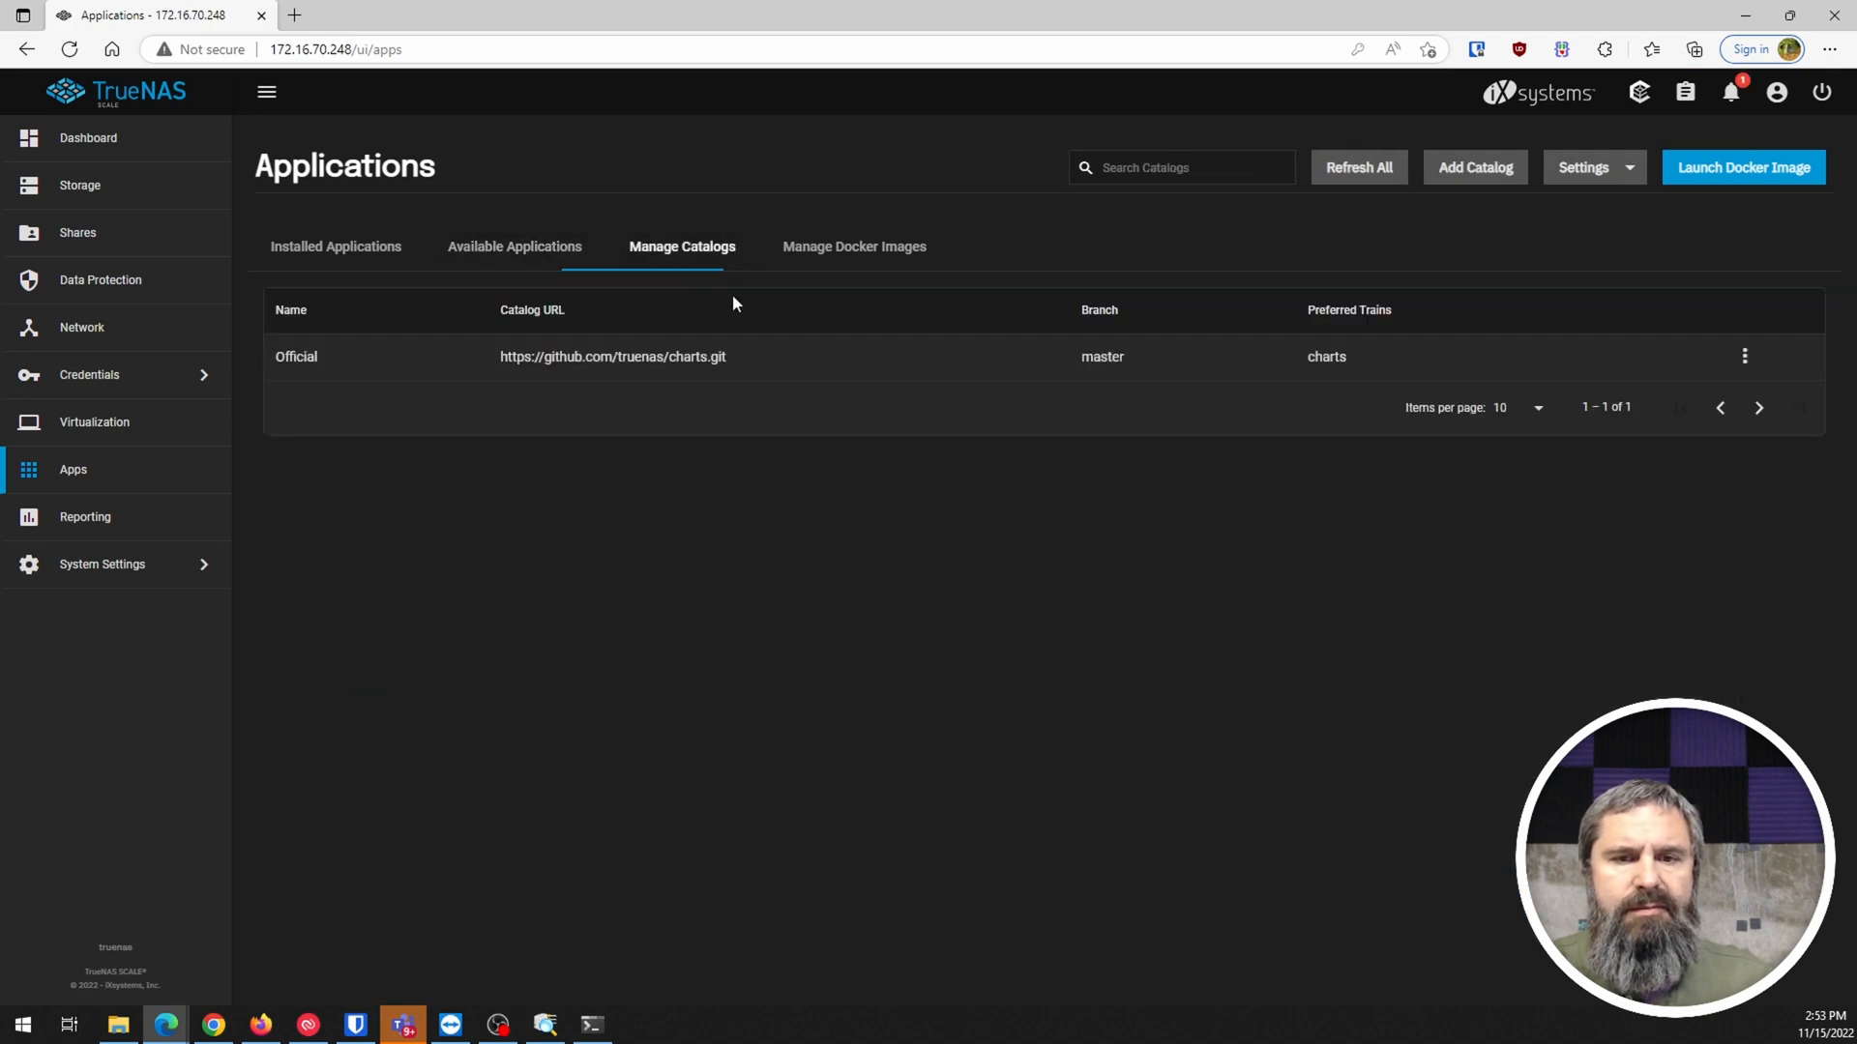
pyautogui.moveTo(673, 350)
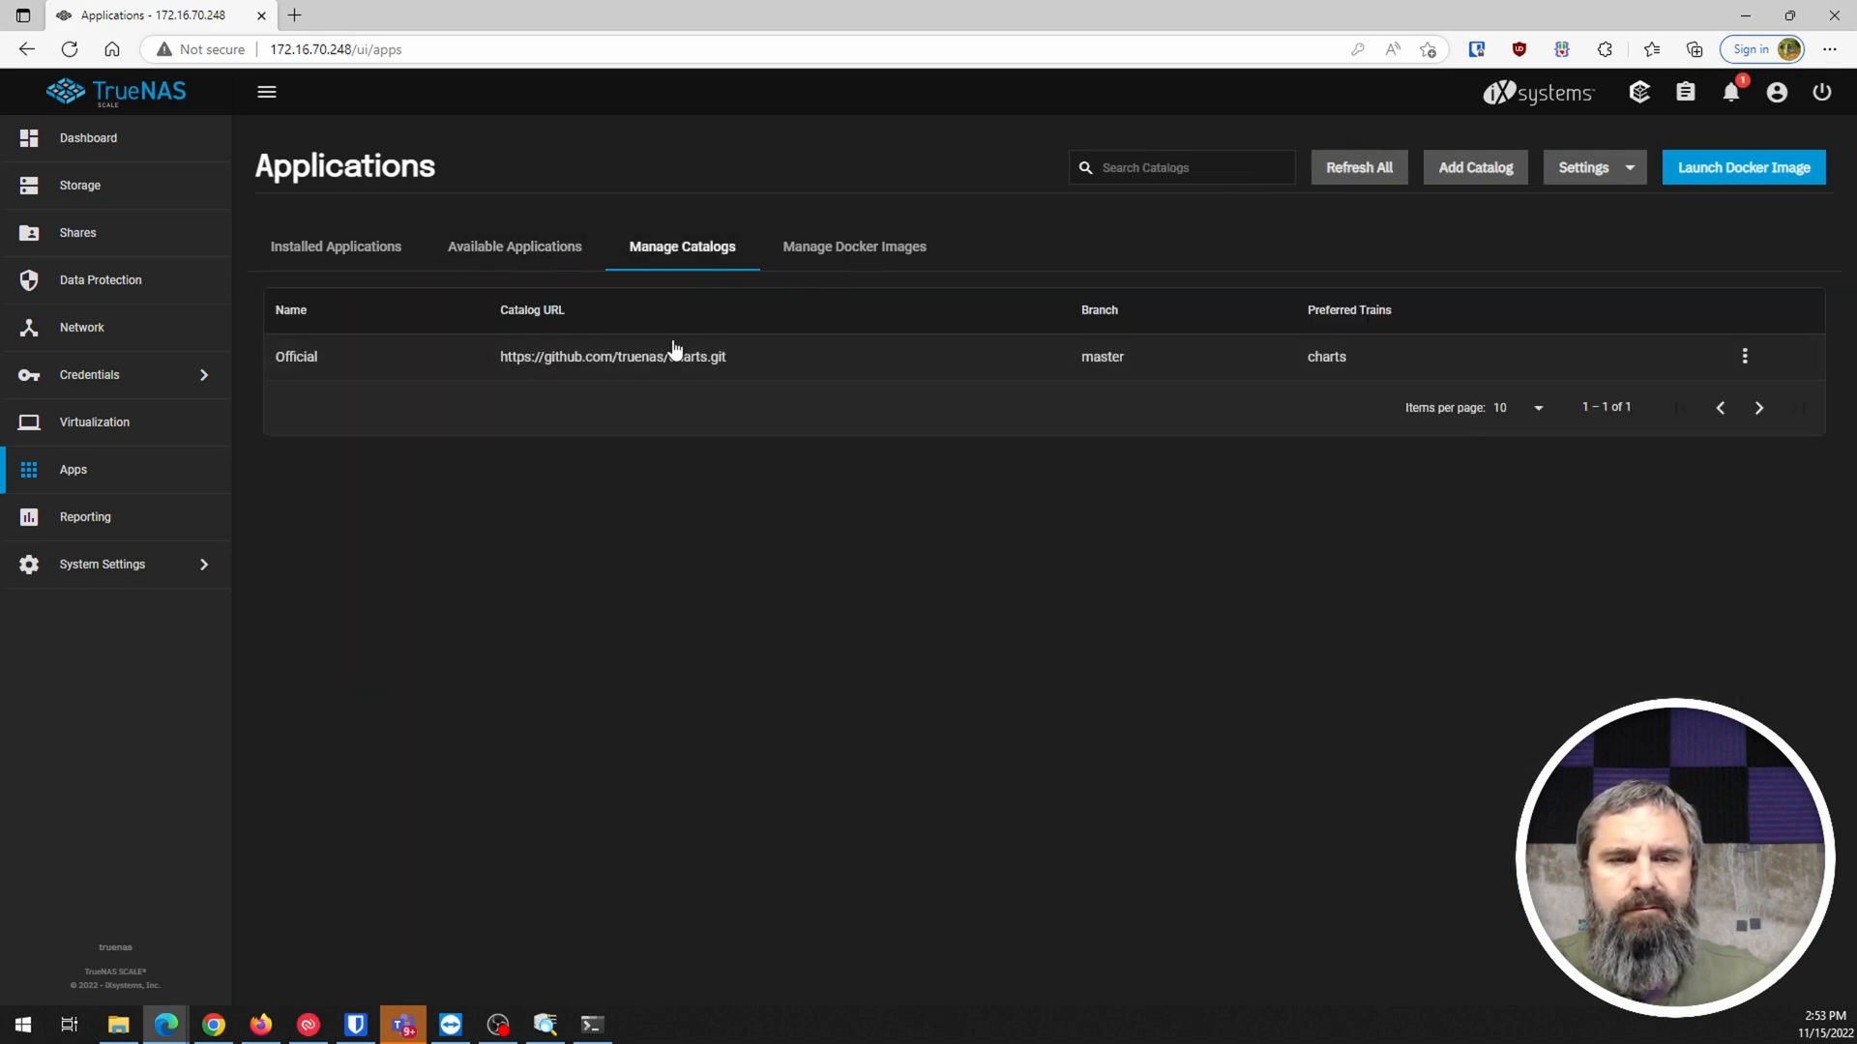
pyautogui.click(853, 246)
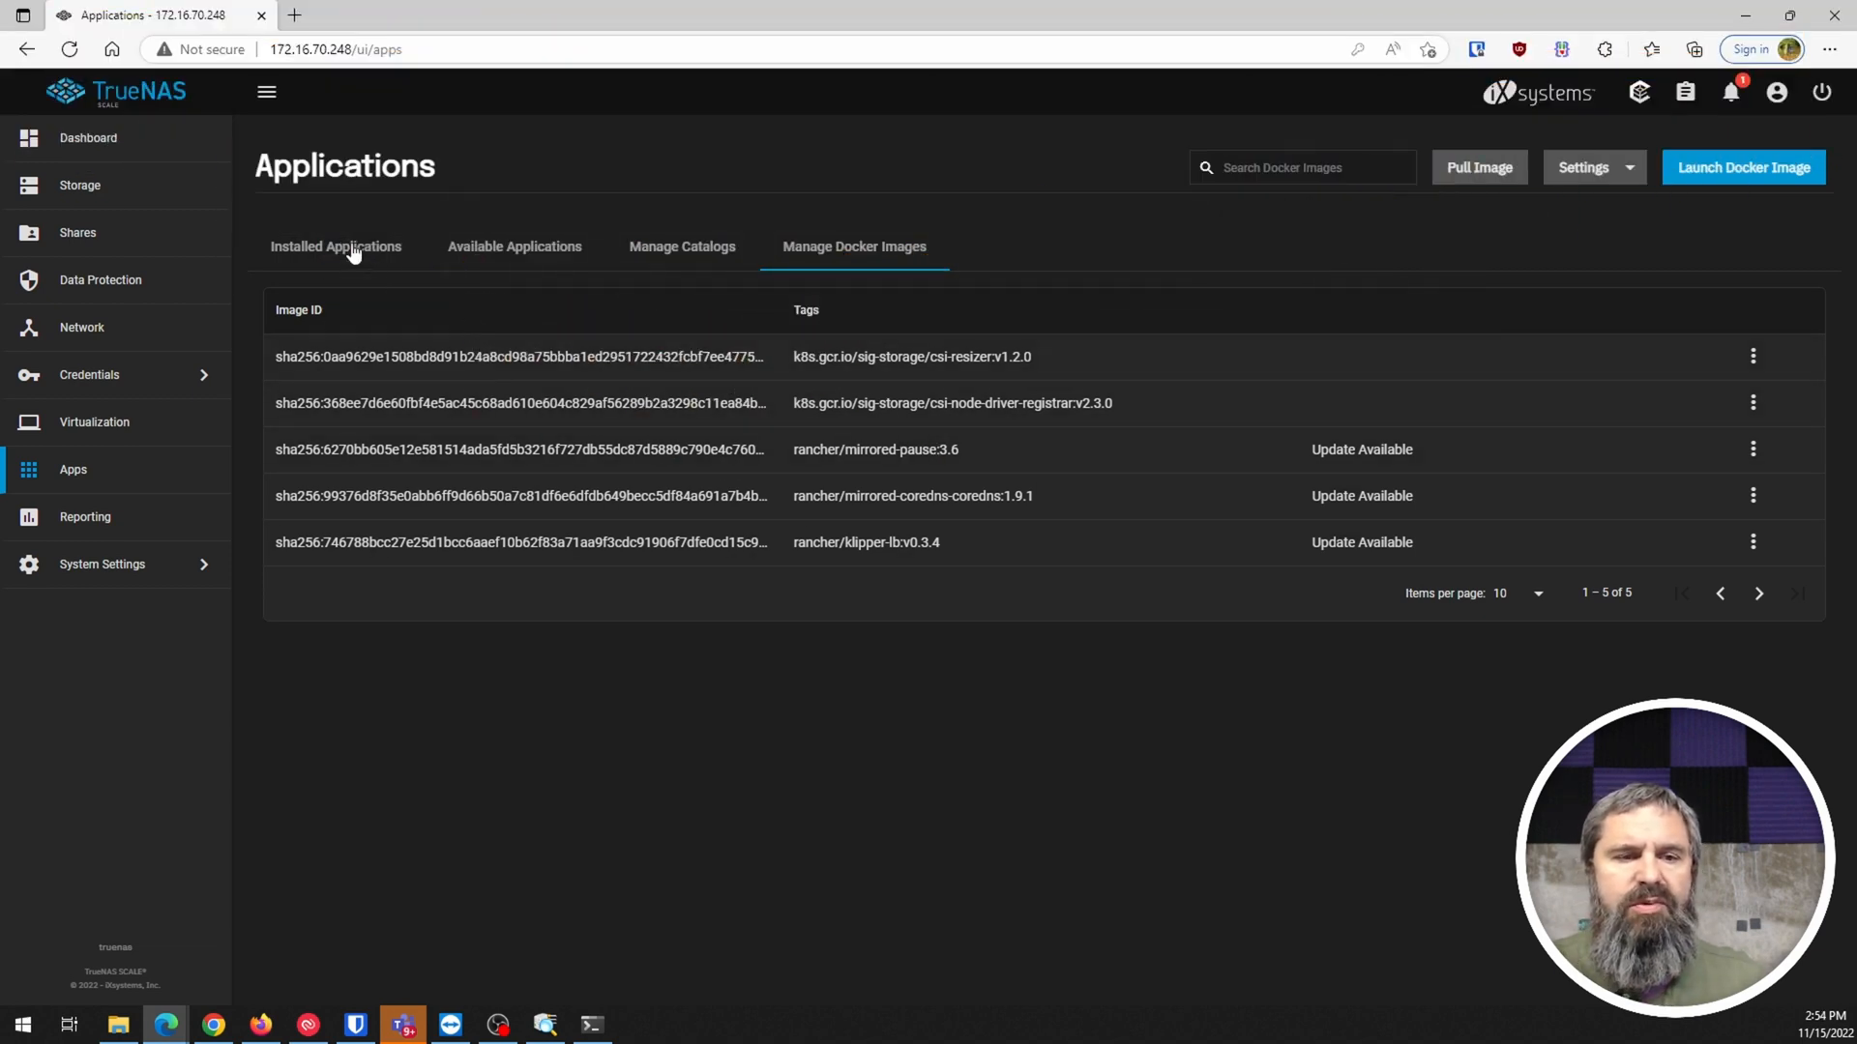
pyautogui.click(87, 137)
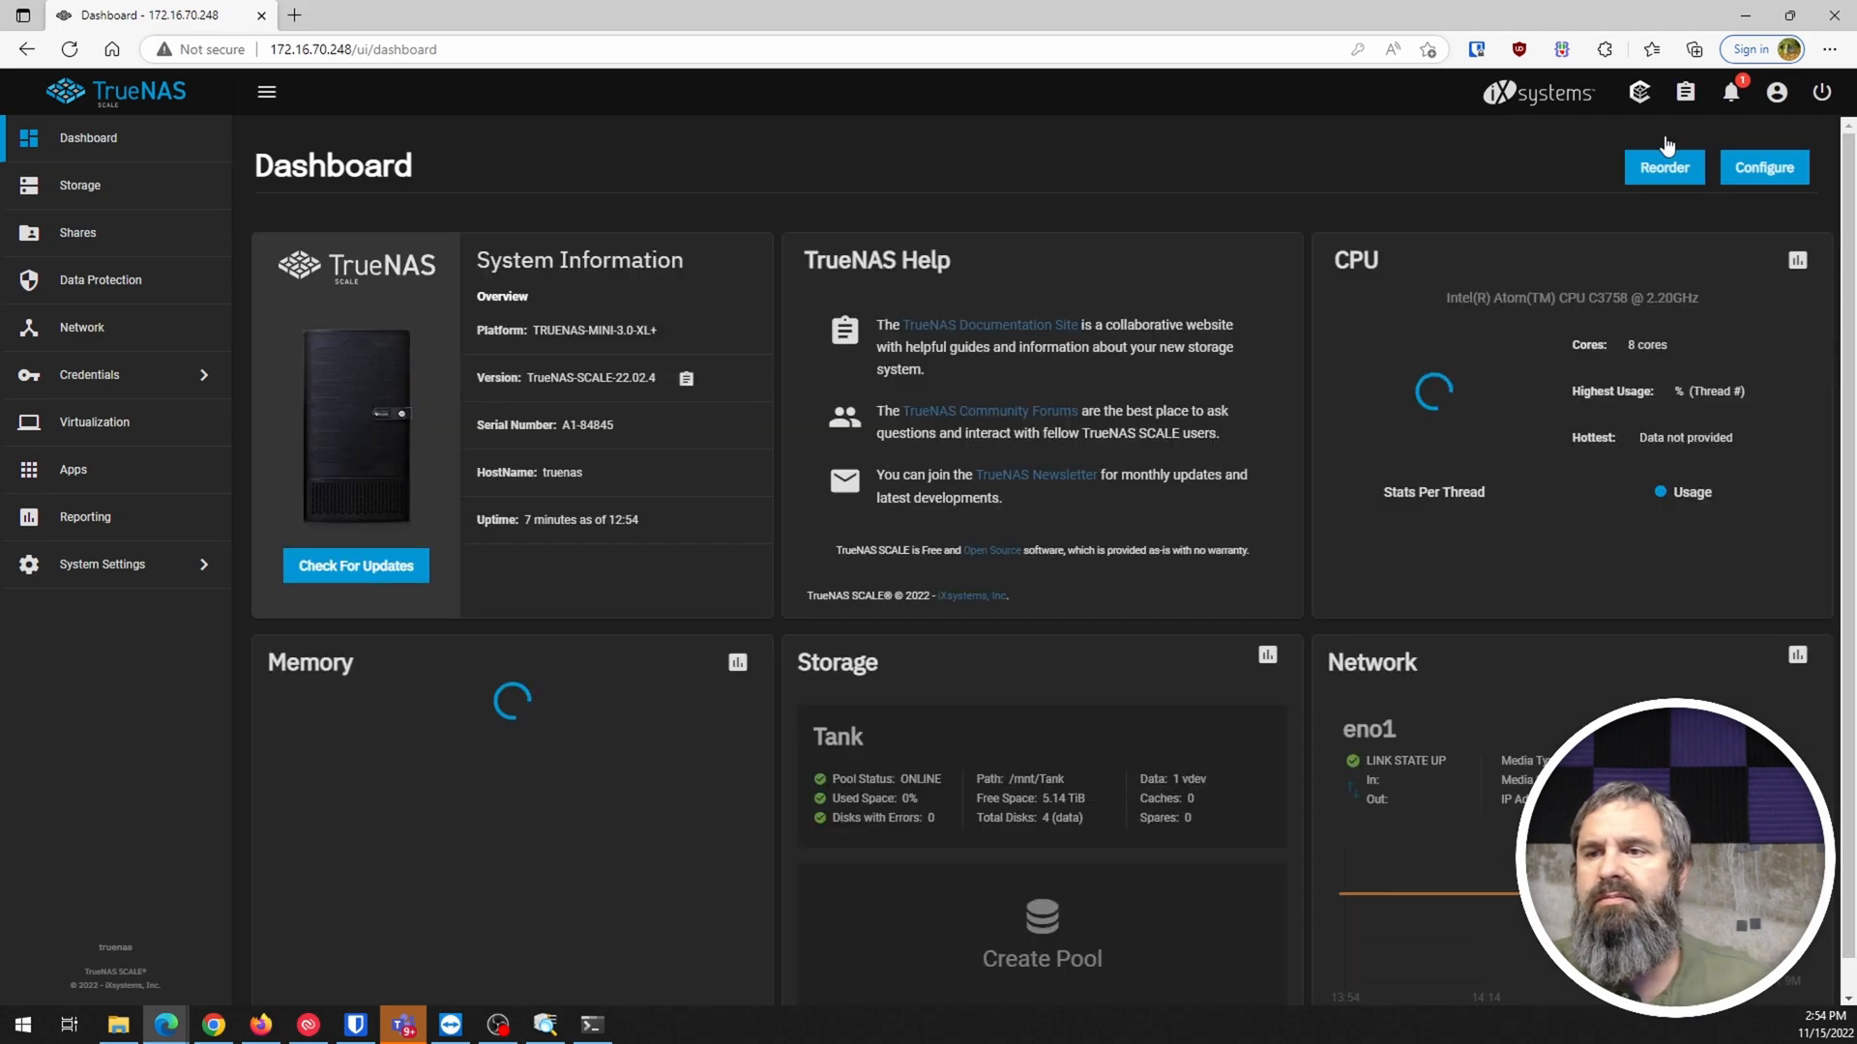
# Read the alert about new ZFS feature flags for pool Tank and go to Storage
pyautogui.click(1729, 91)
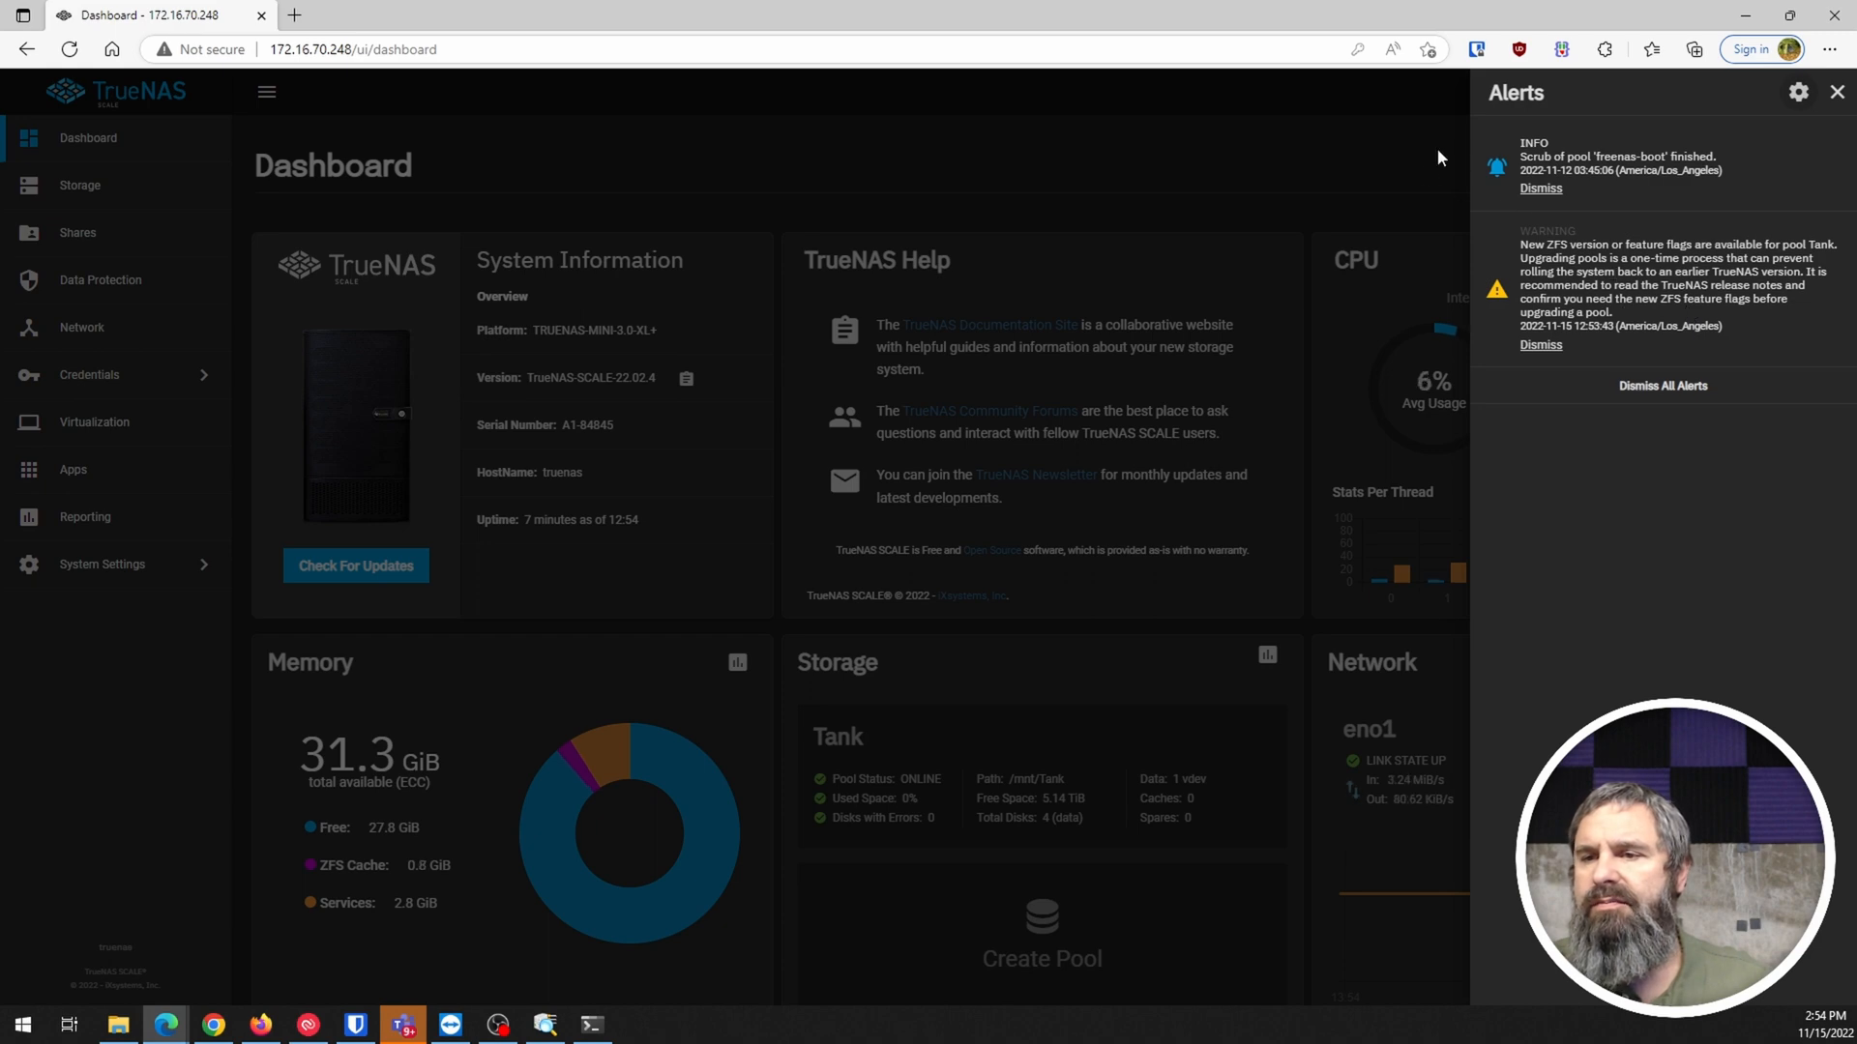
pyautogui.click(79, 185)
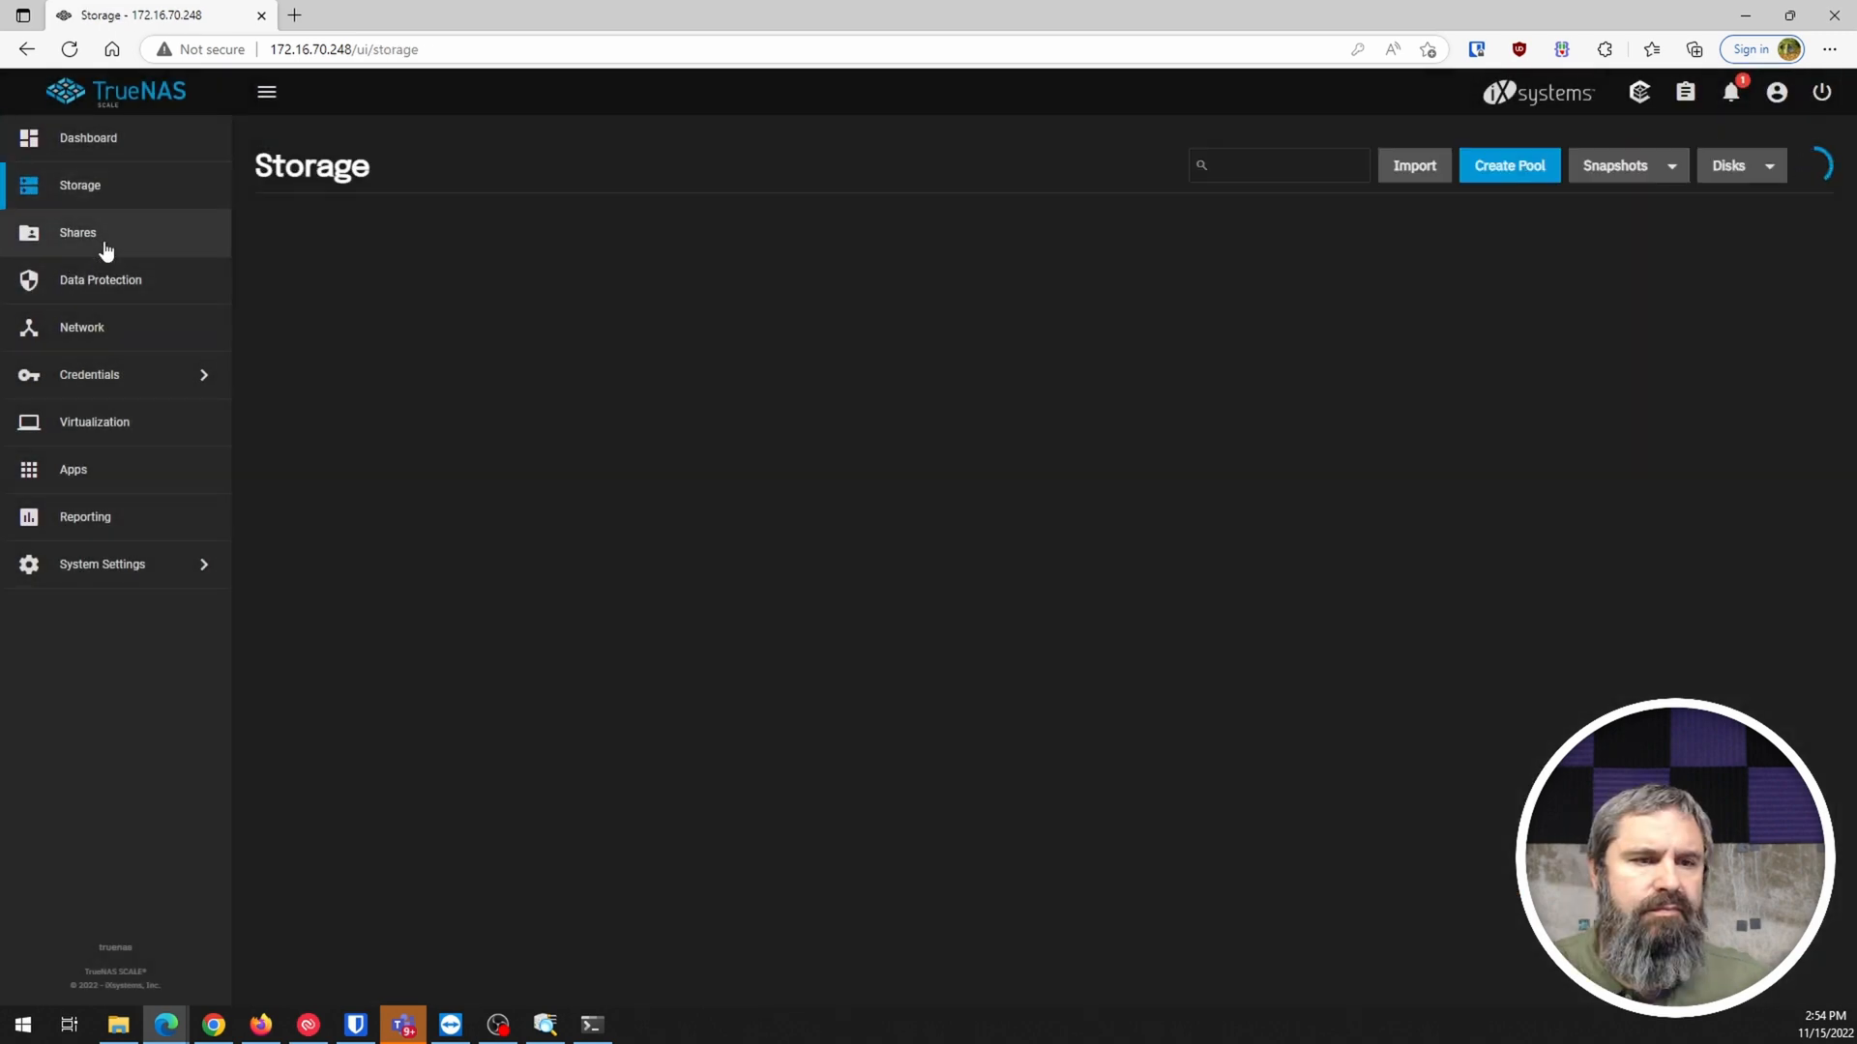
# Upgrade pool Tank to the new ZFS feature flags with Confirm ticked, leaving it online
pyautogui.click(1783, 254)
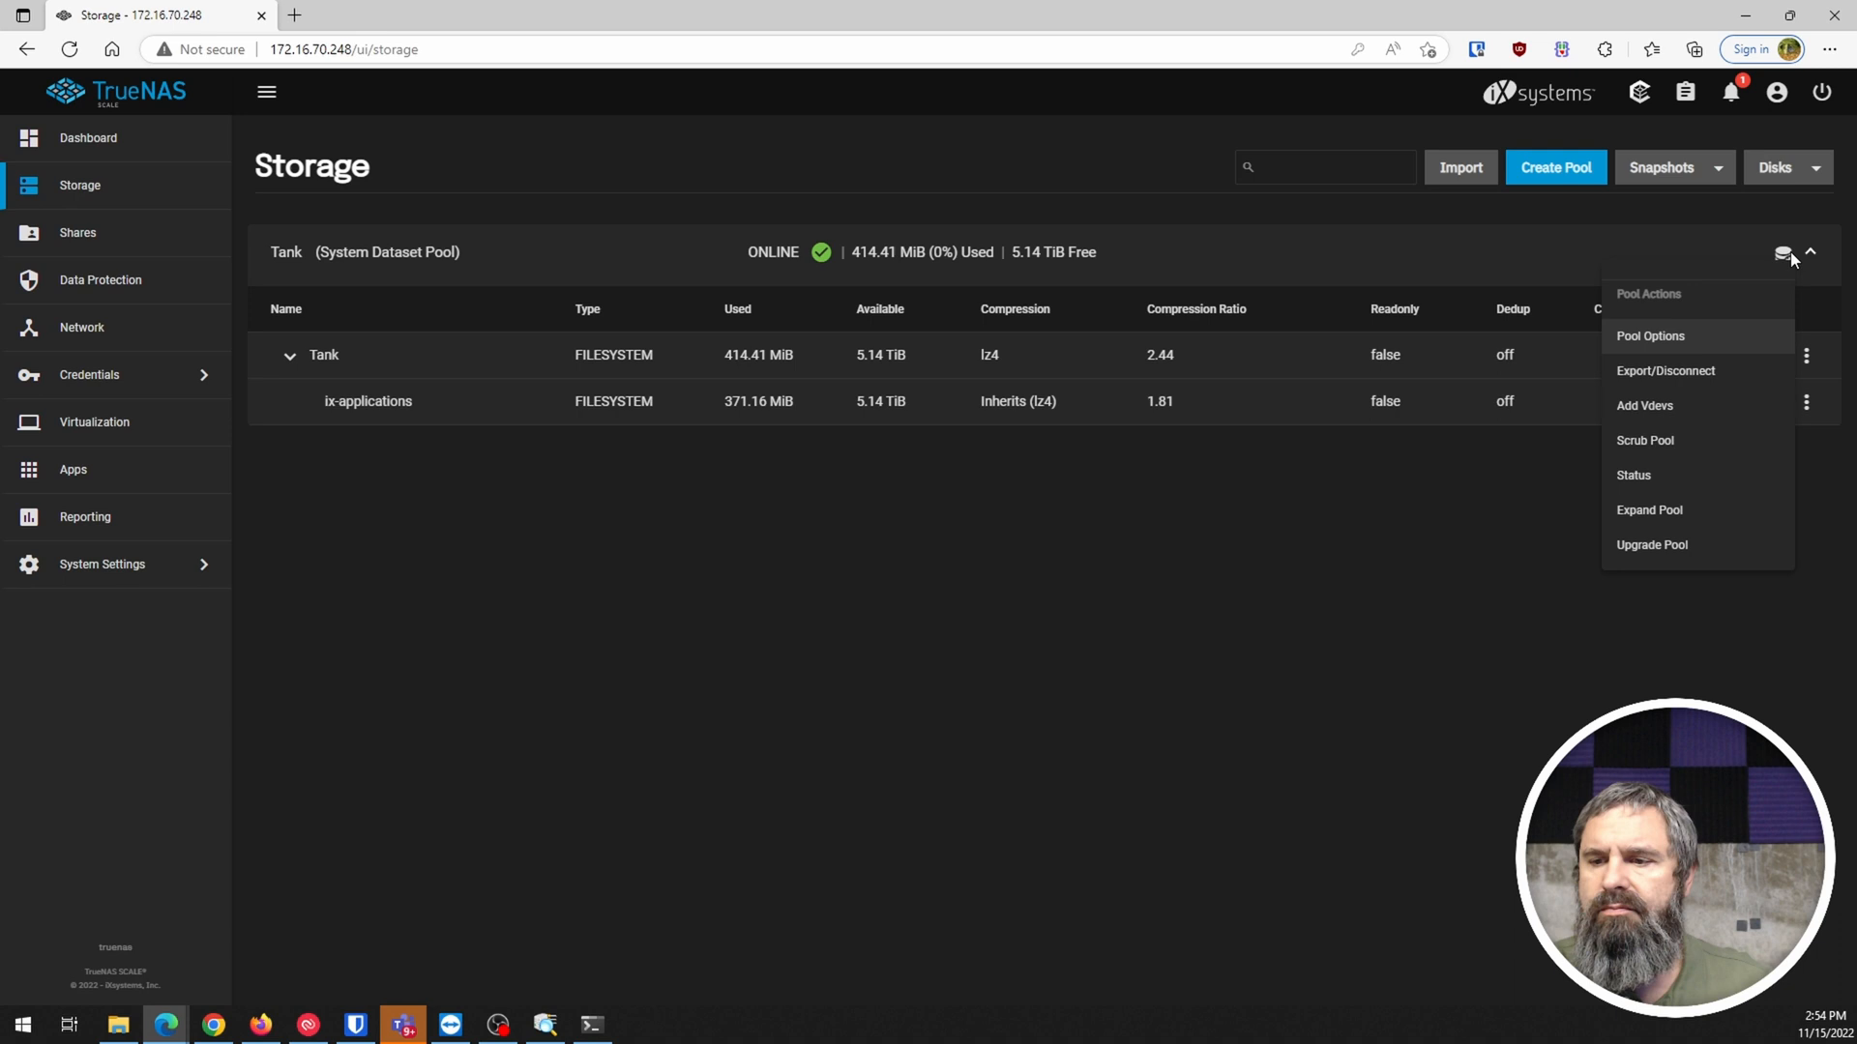
pyautogui.moveTo(1664, 551)
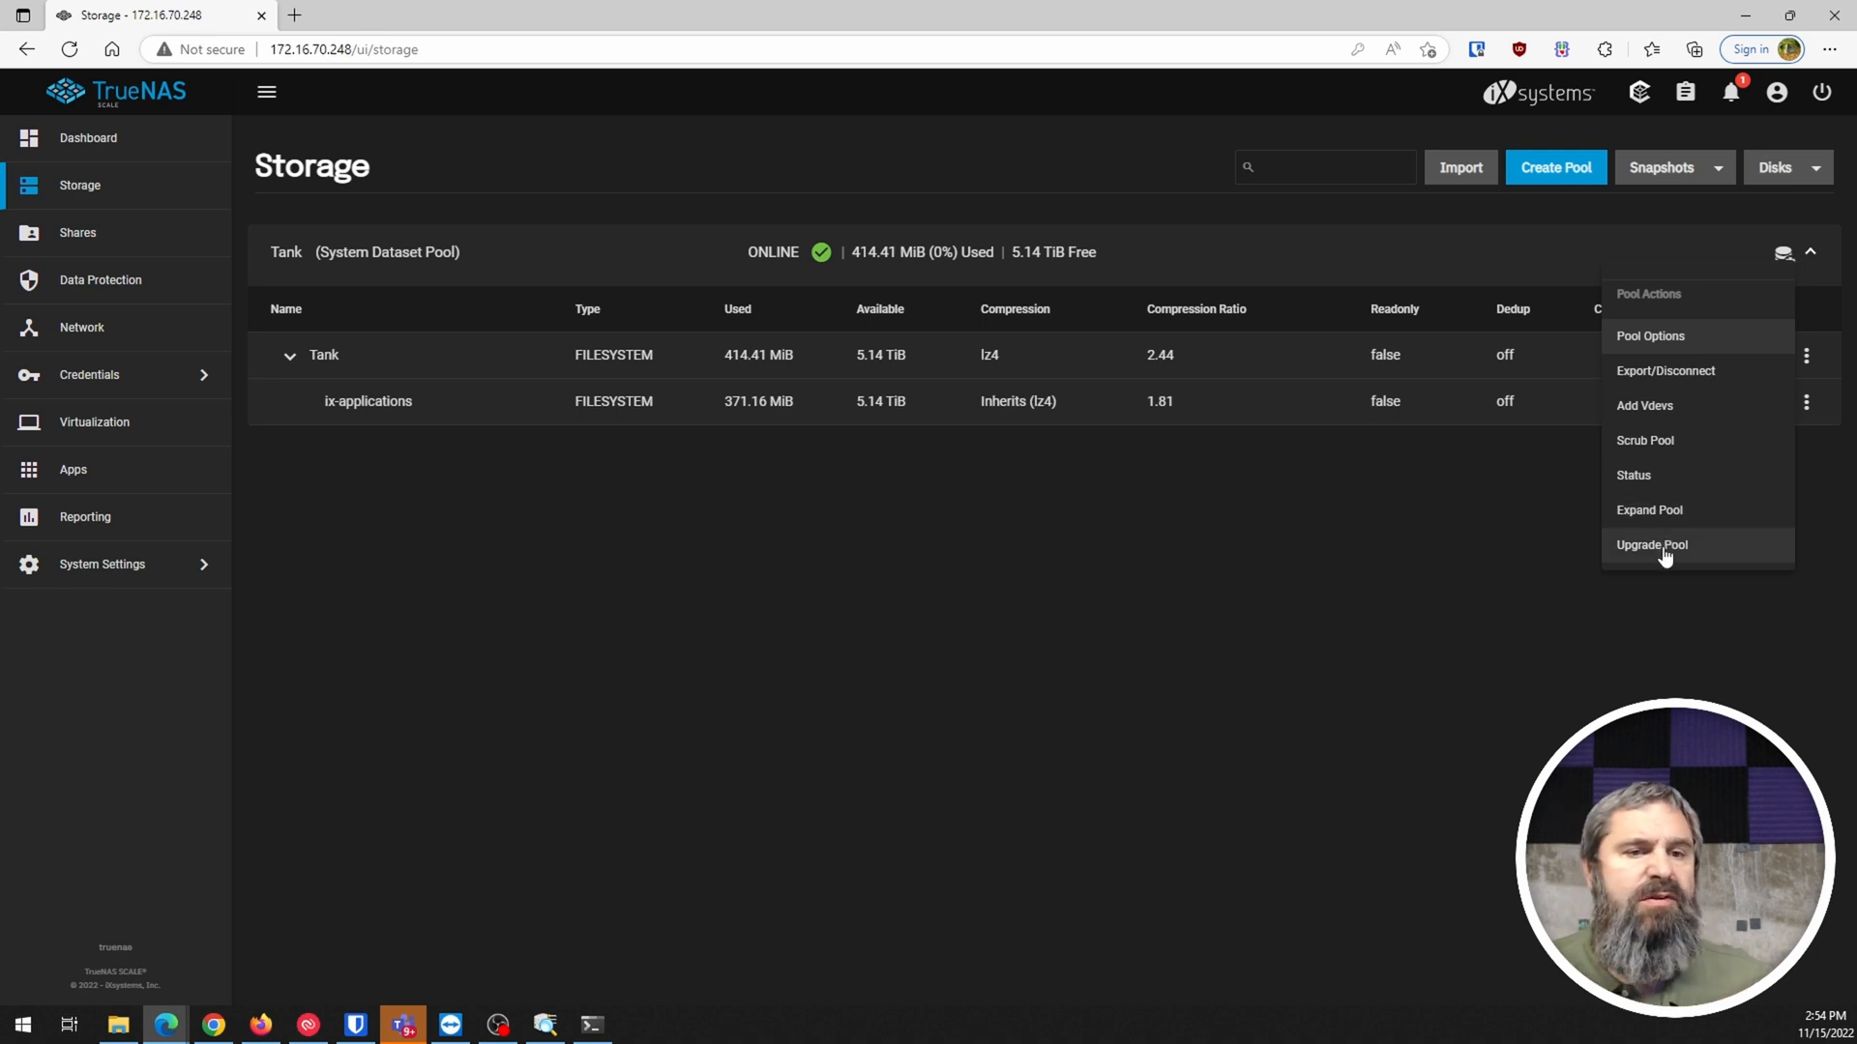
pyautogui.click(1649, 546)
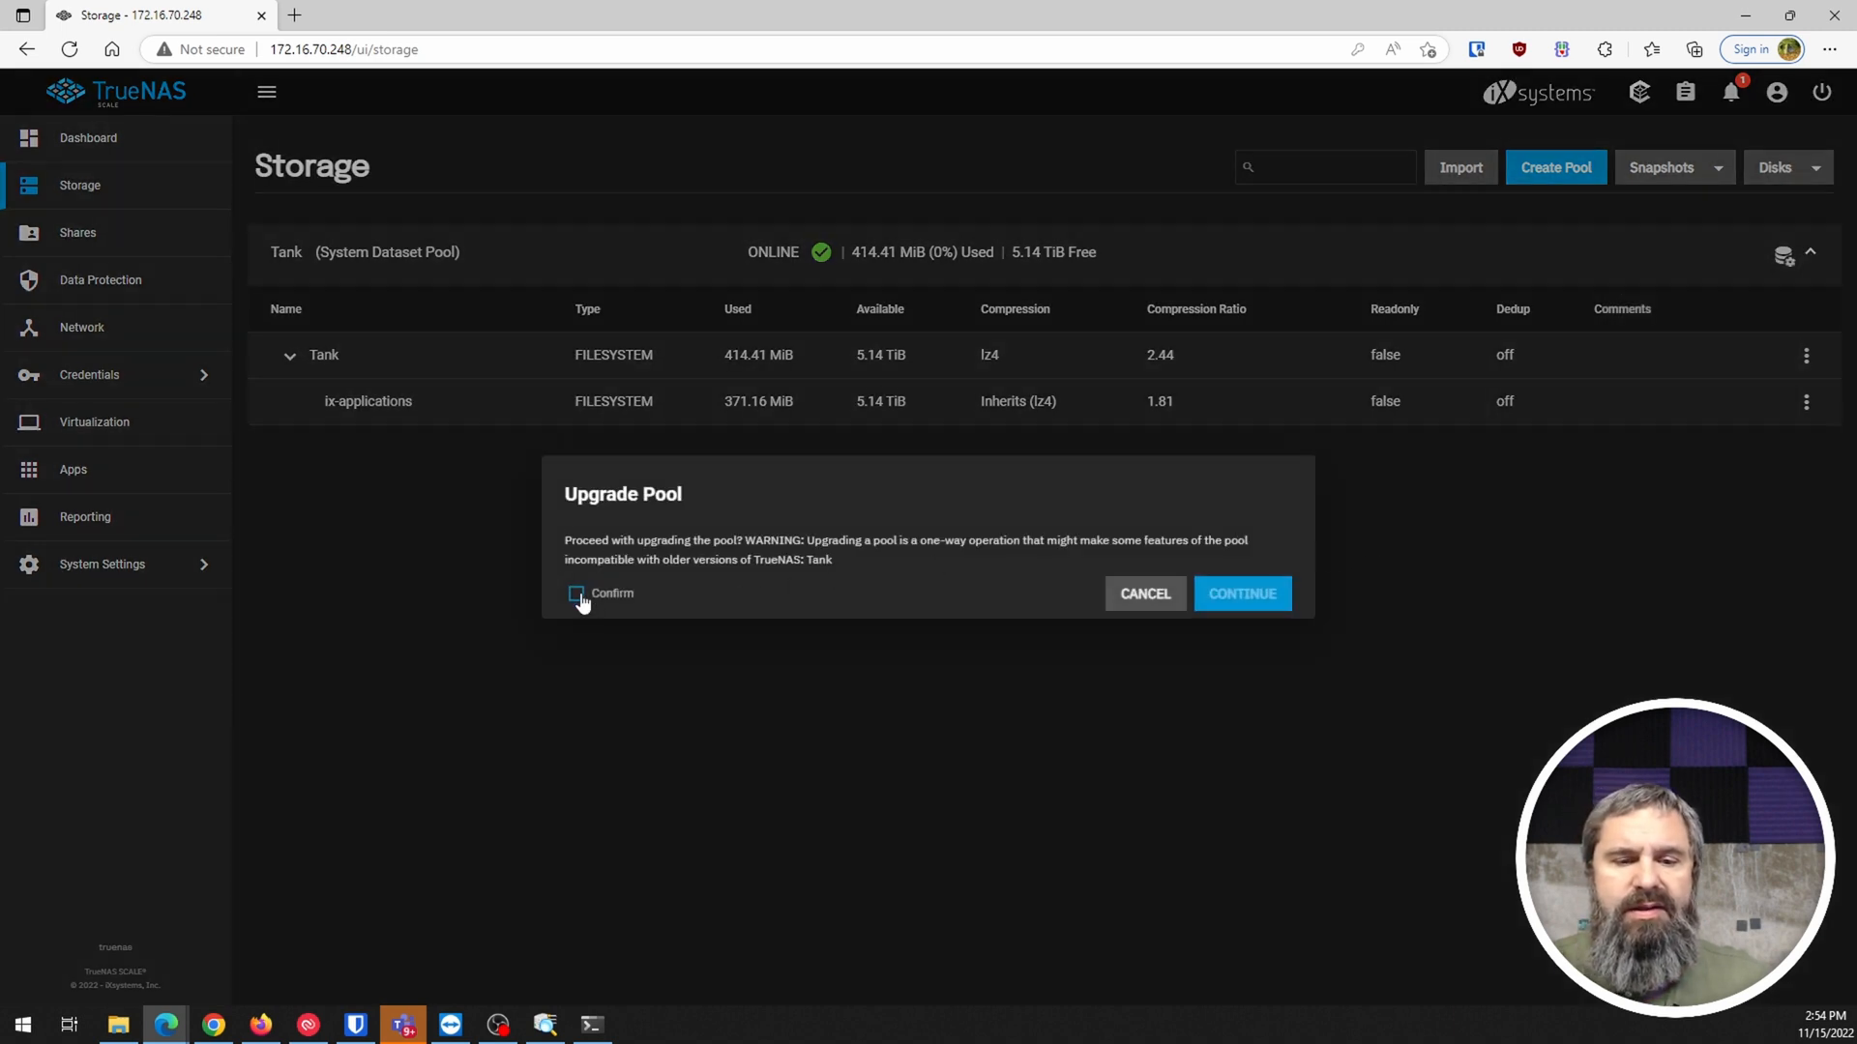
pyautogui.click(1241, 594)
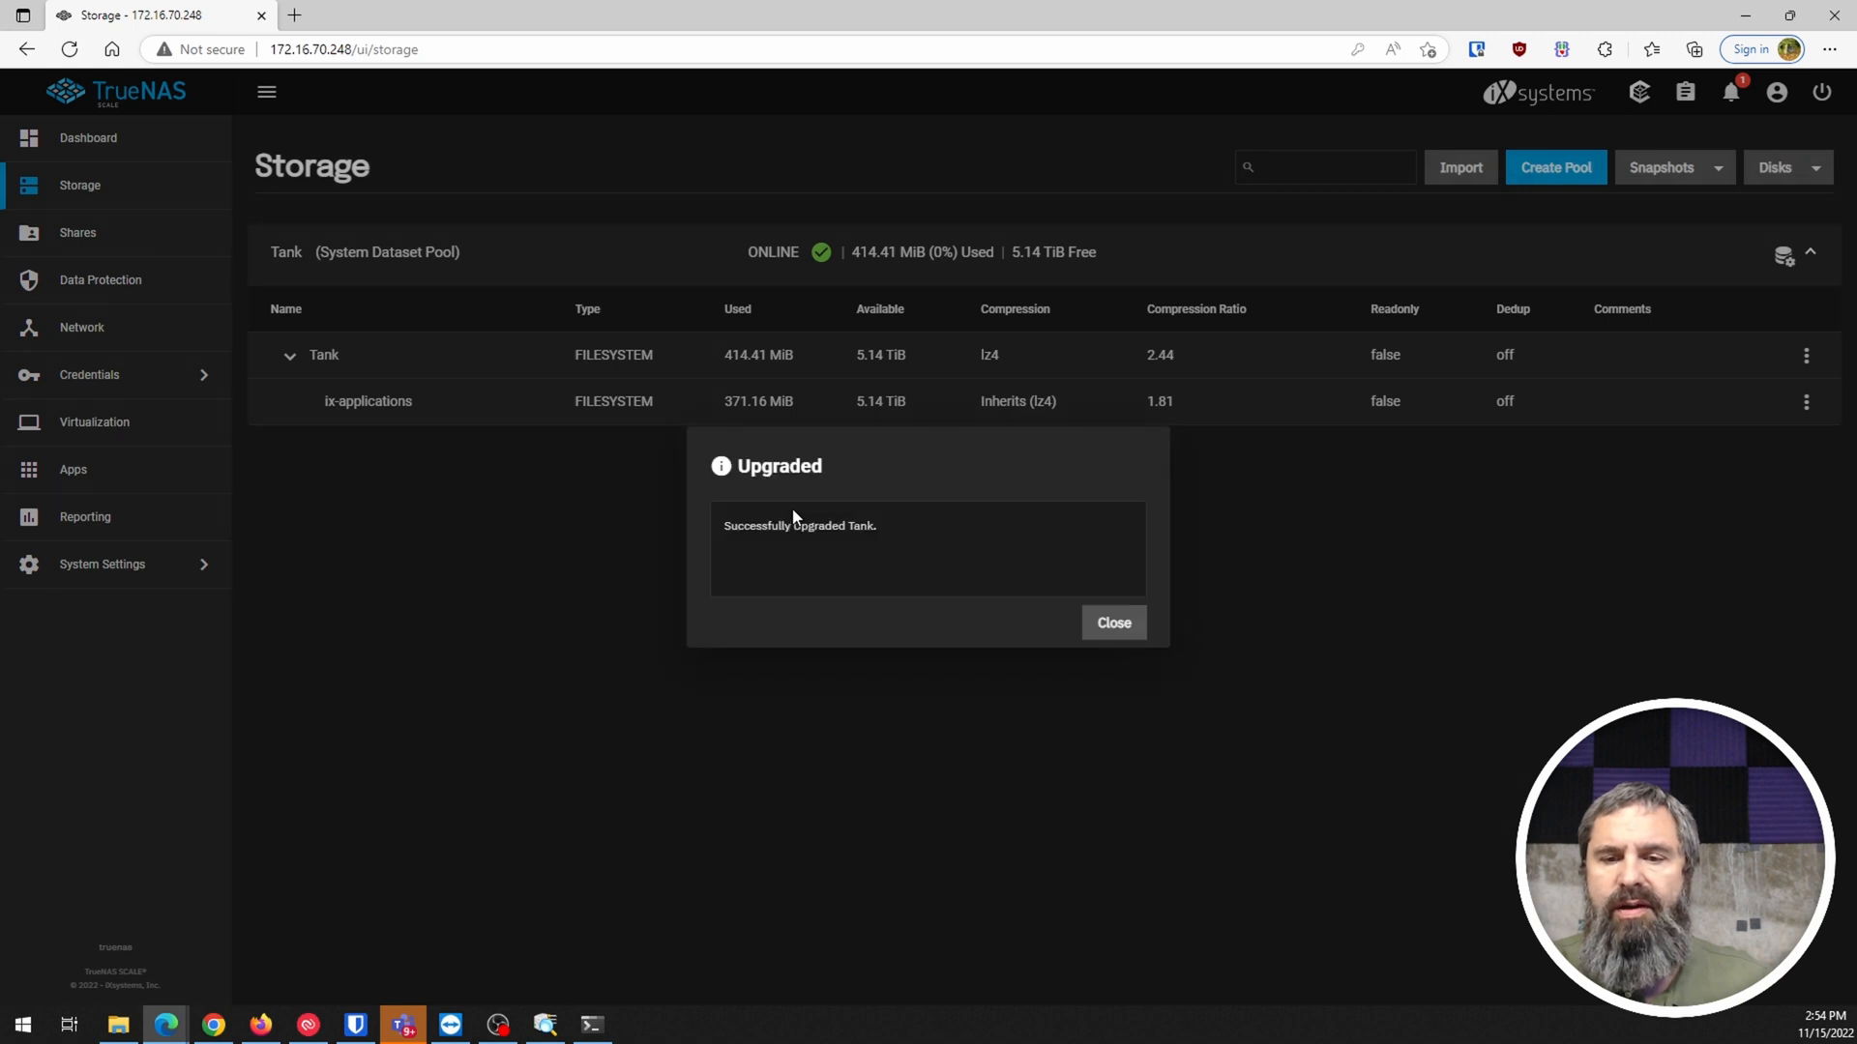
pyautogui.click(1110, 621)
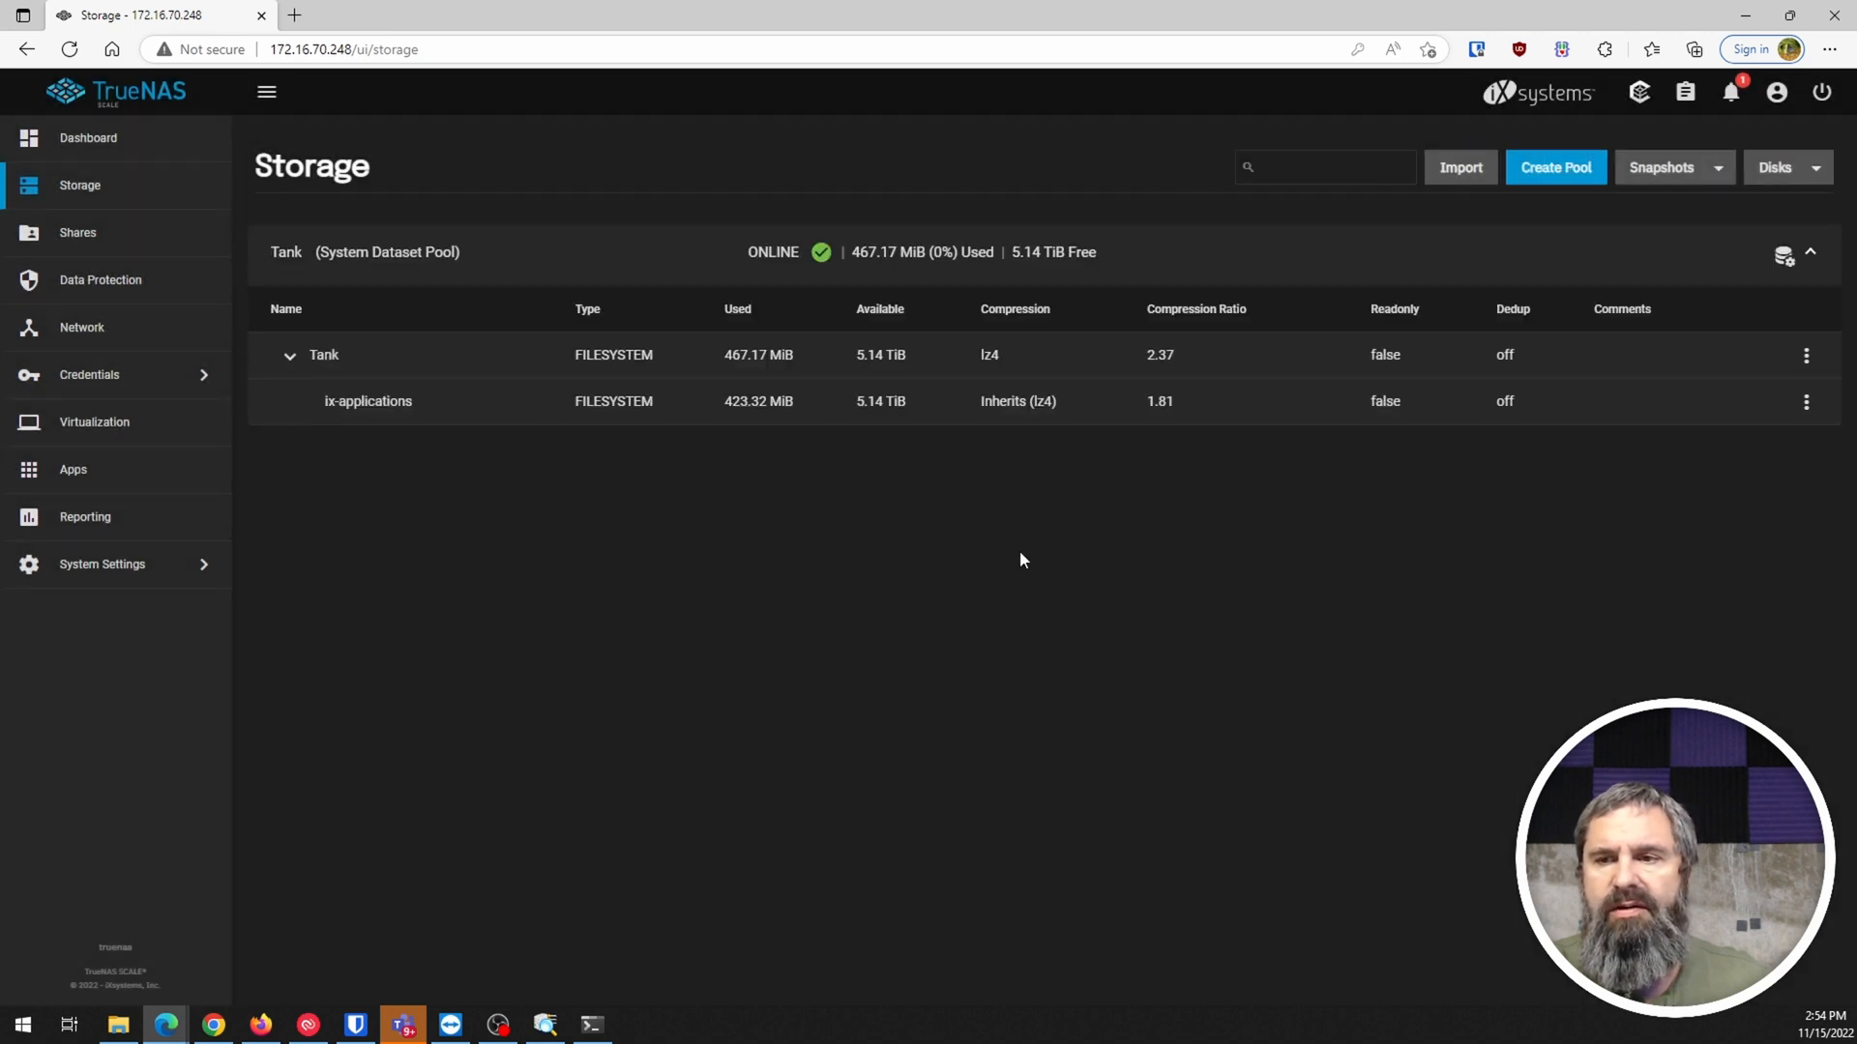
pyautogui.click(1783, 255)
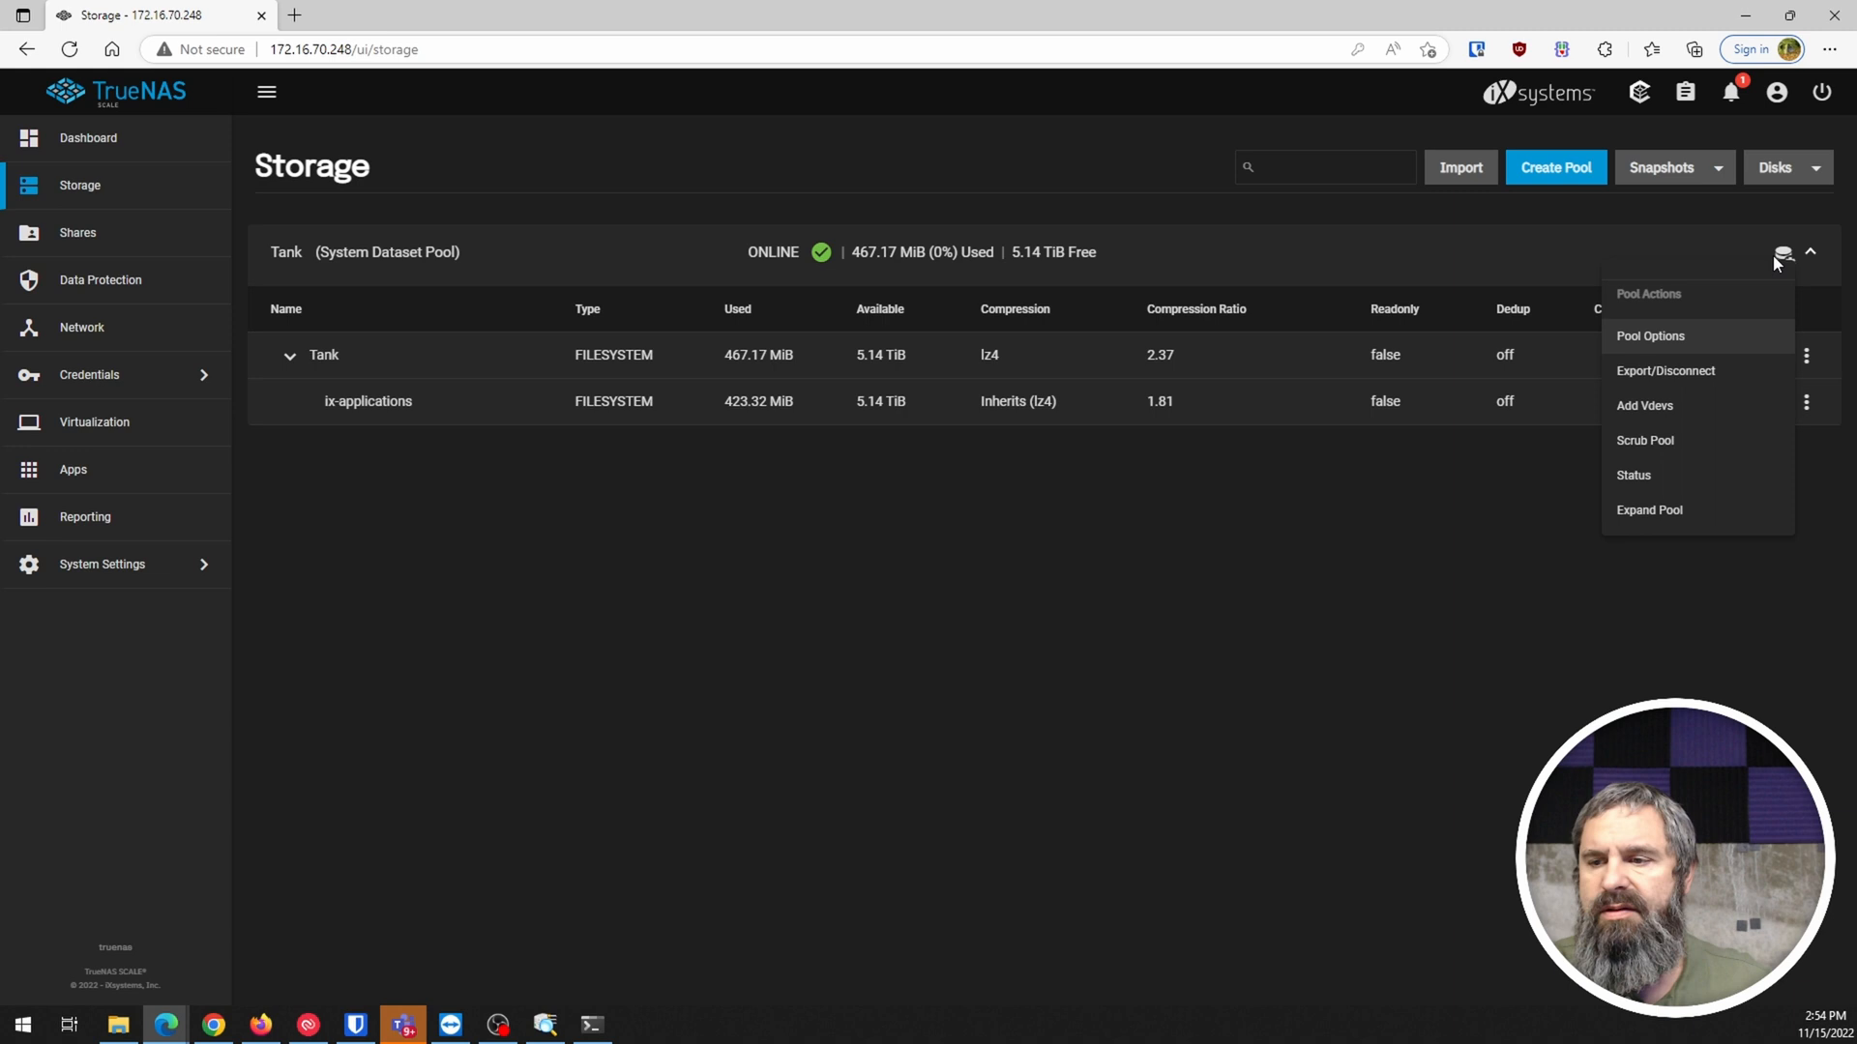
pyautogui.click(1047, 539)
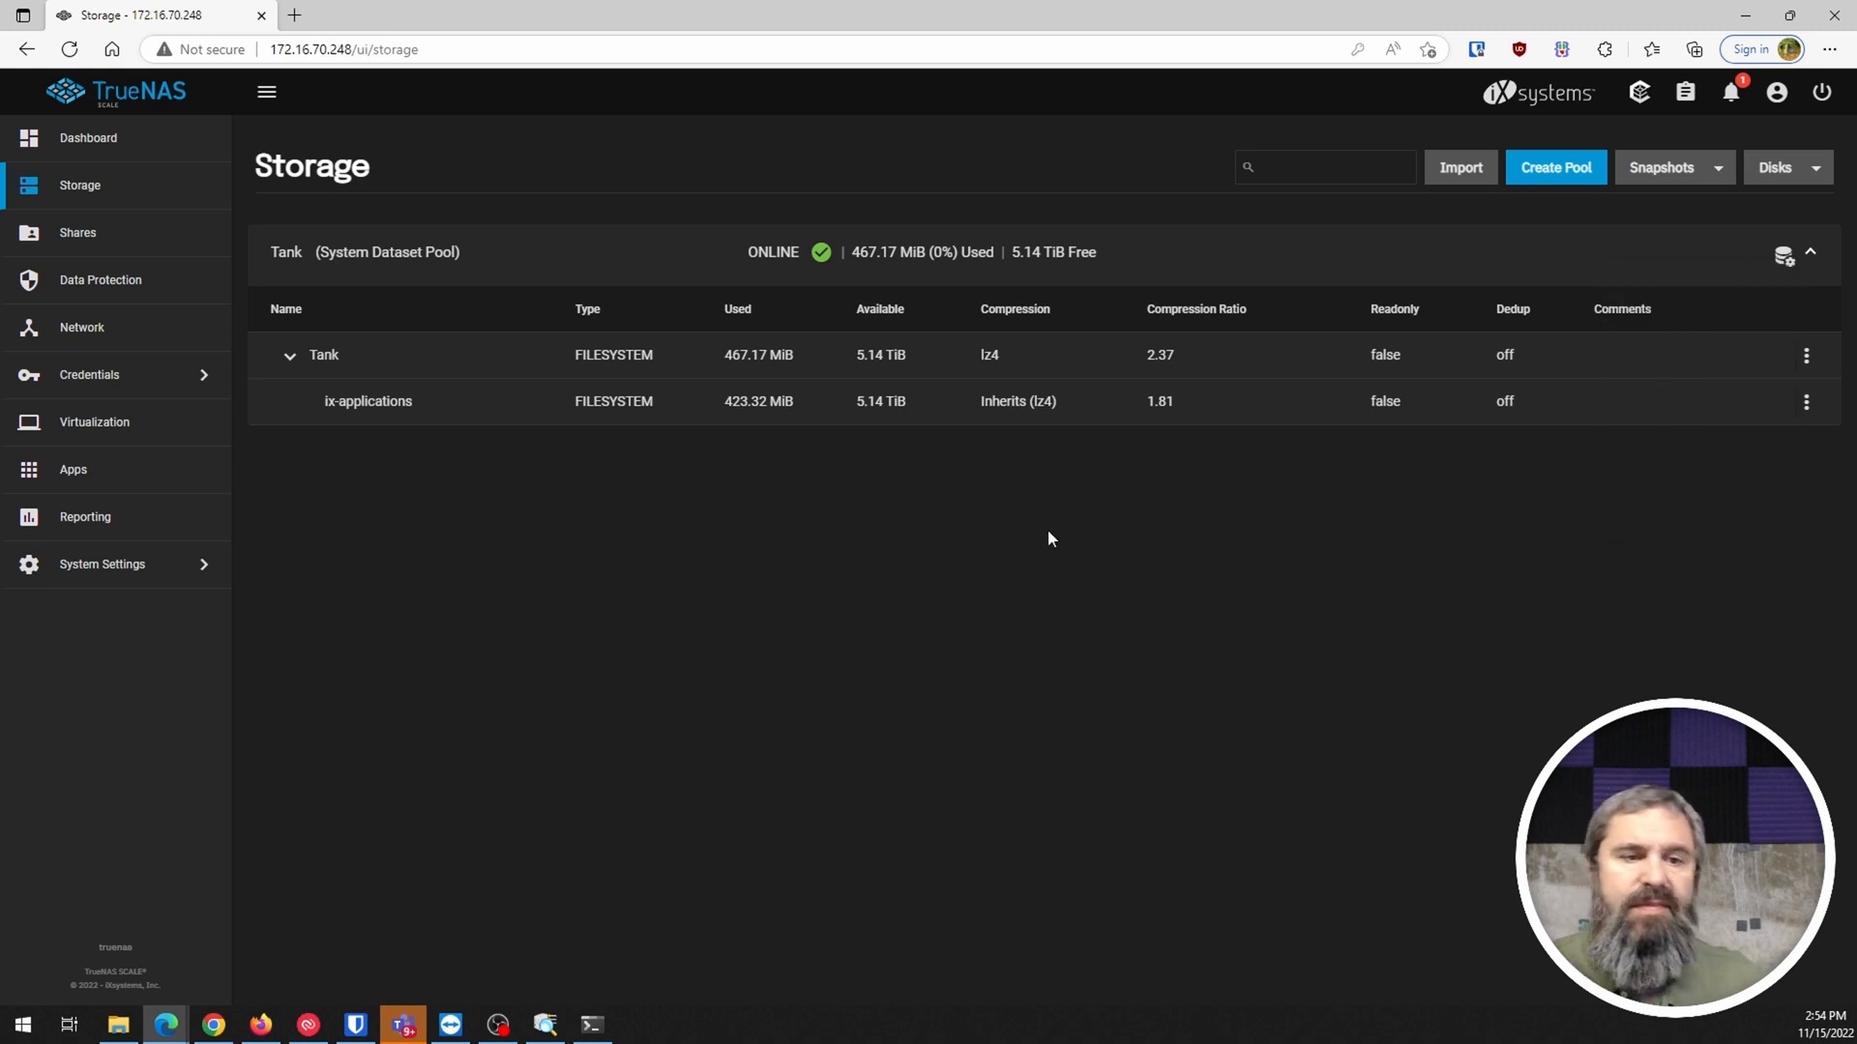
pyautogui.moveTo(362, 402)
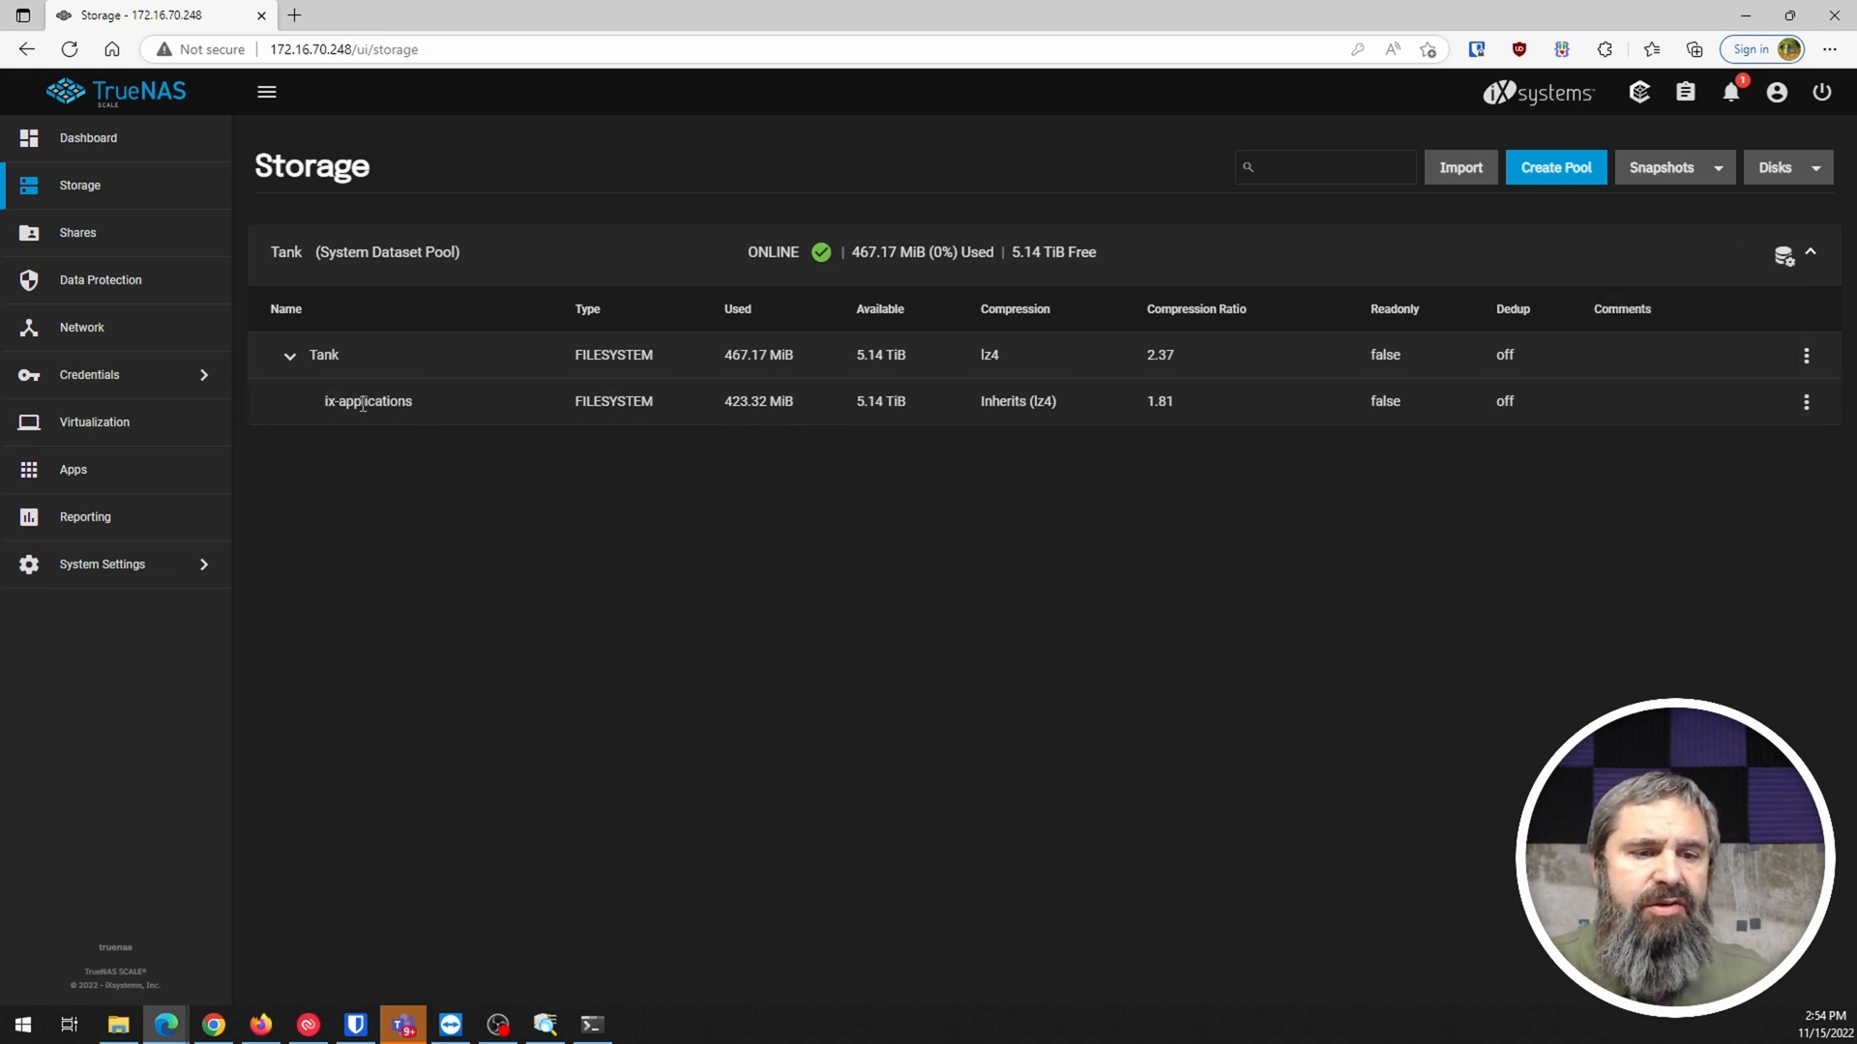
pyautogui.doubleClick(368, 400)
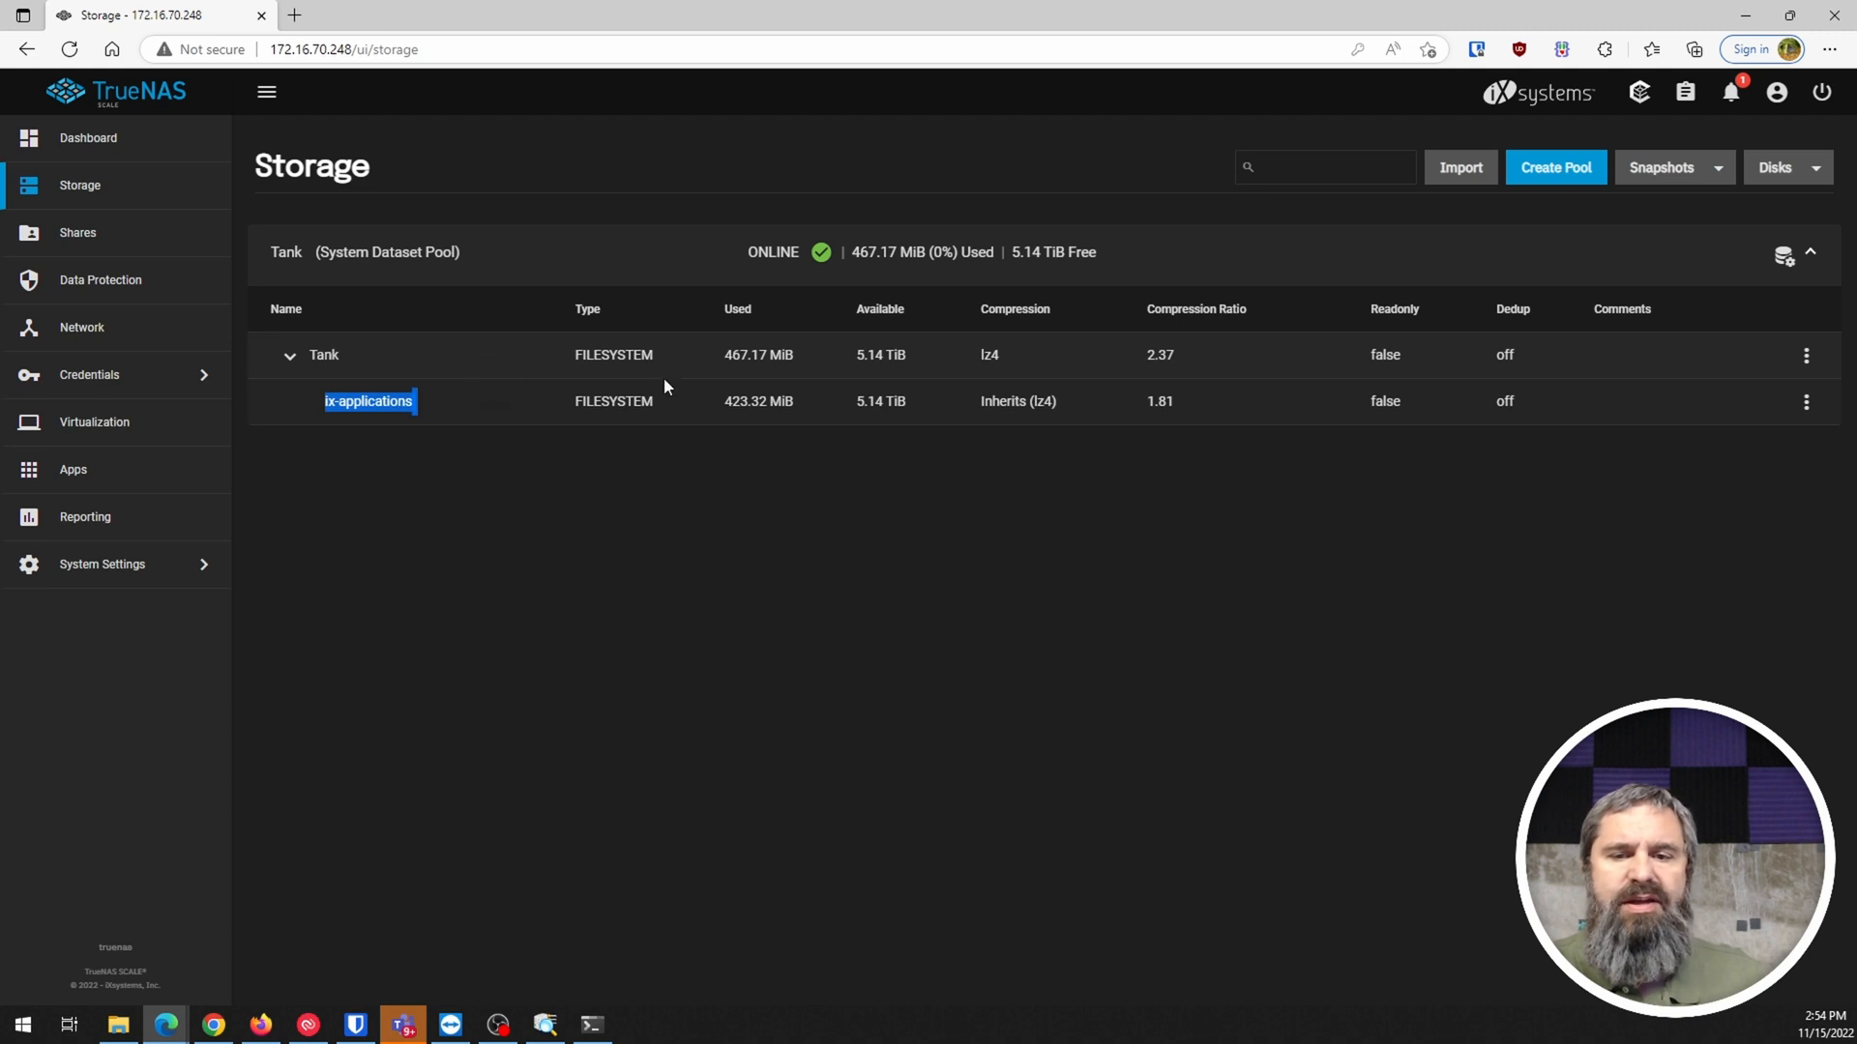